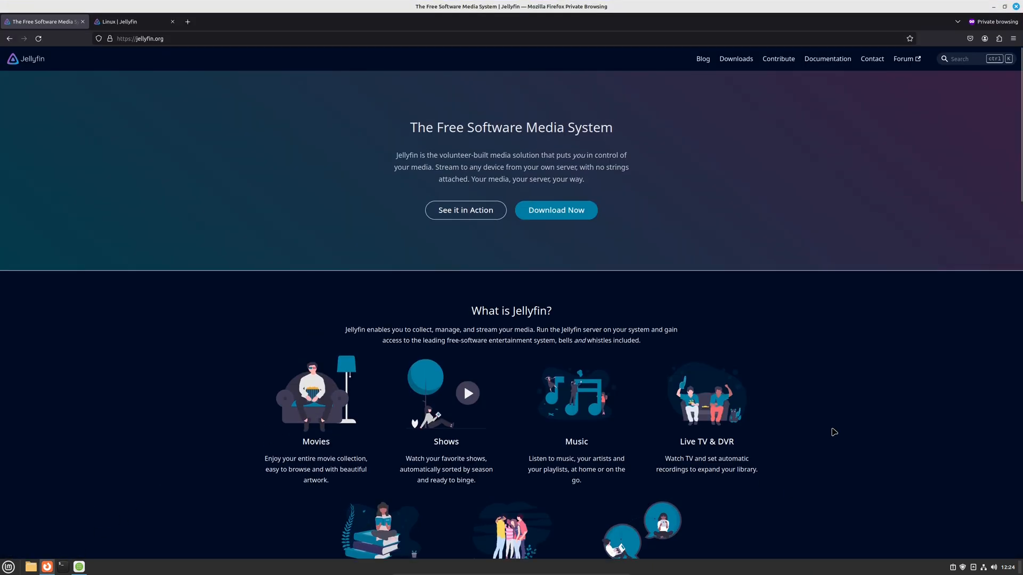
mouse_move(831, 400)
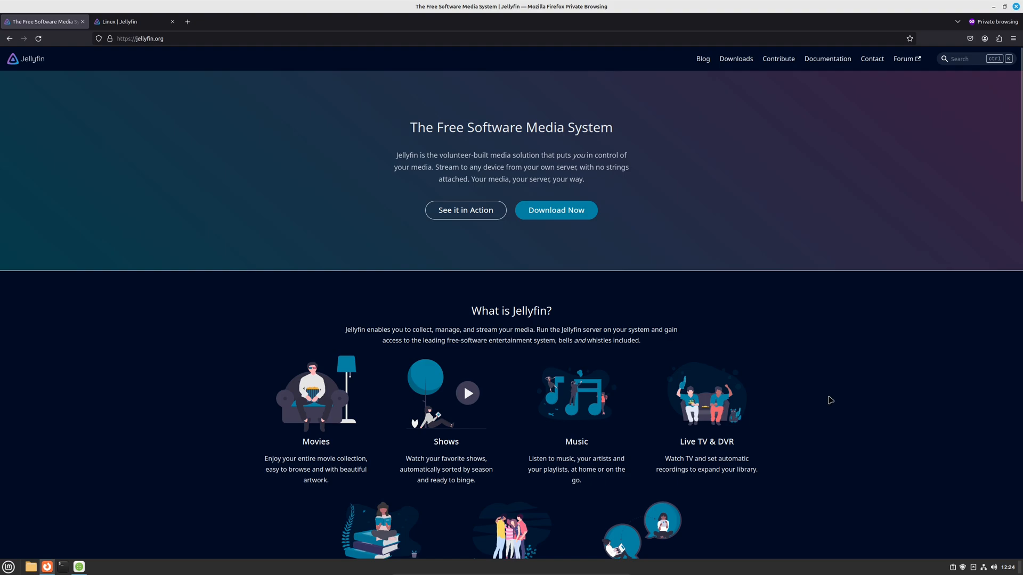
mouse_move(331, 224)
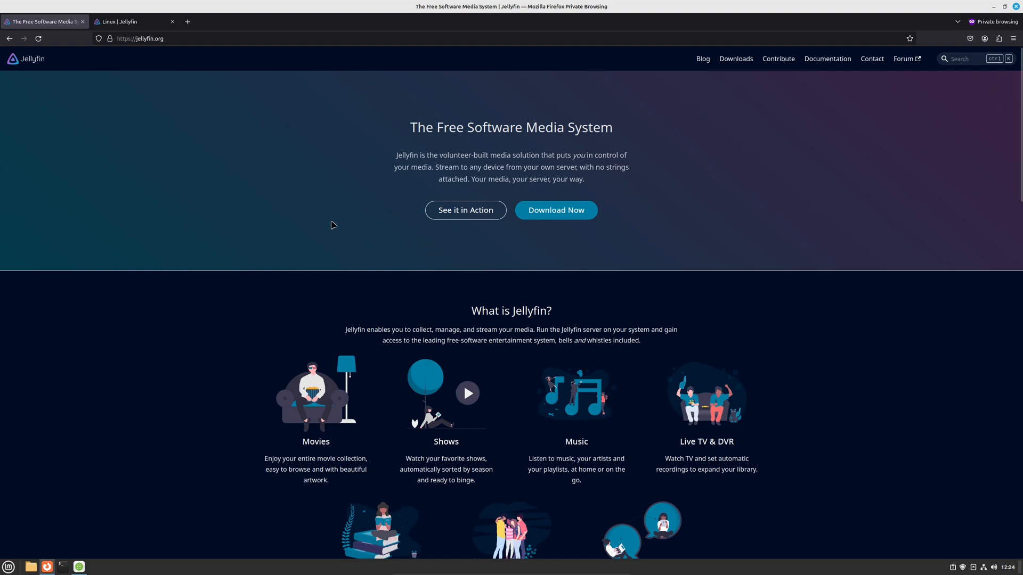
Step: Read the Linux installation instructions page, then return to the Jellyfin home page
left_click(130, 21)
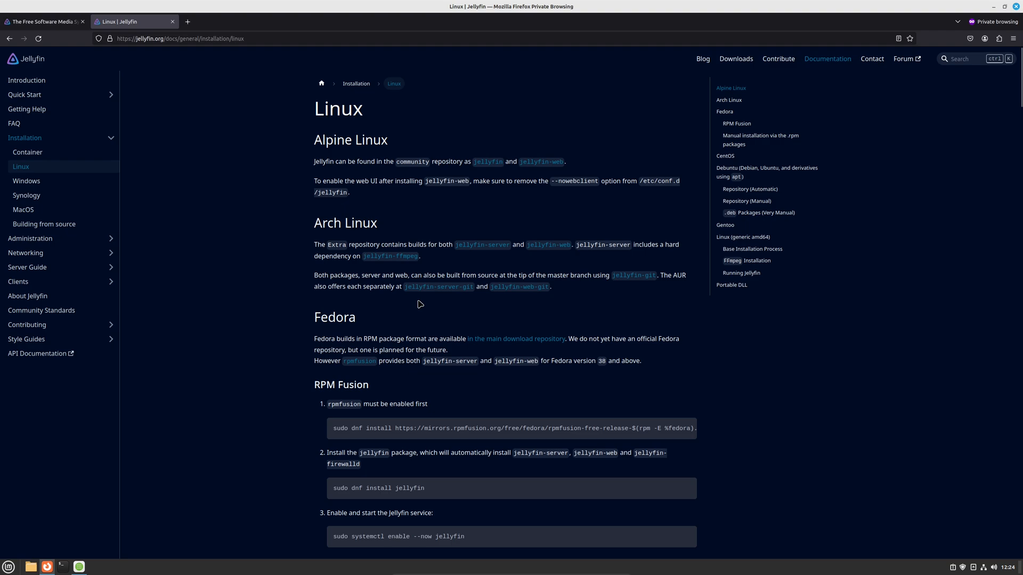
mouse_move(51, 166)
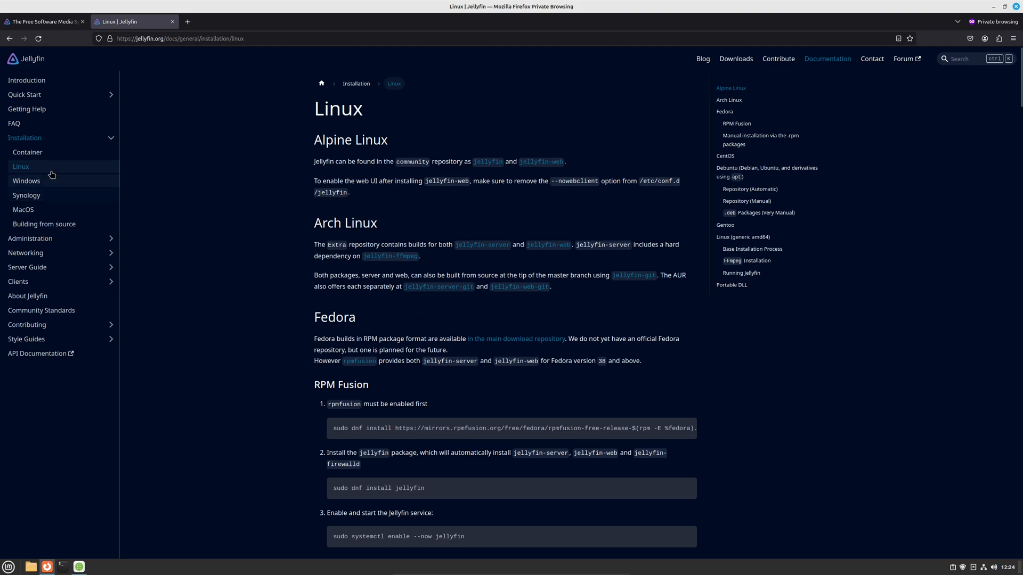
scroll("down", 3)
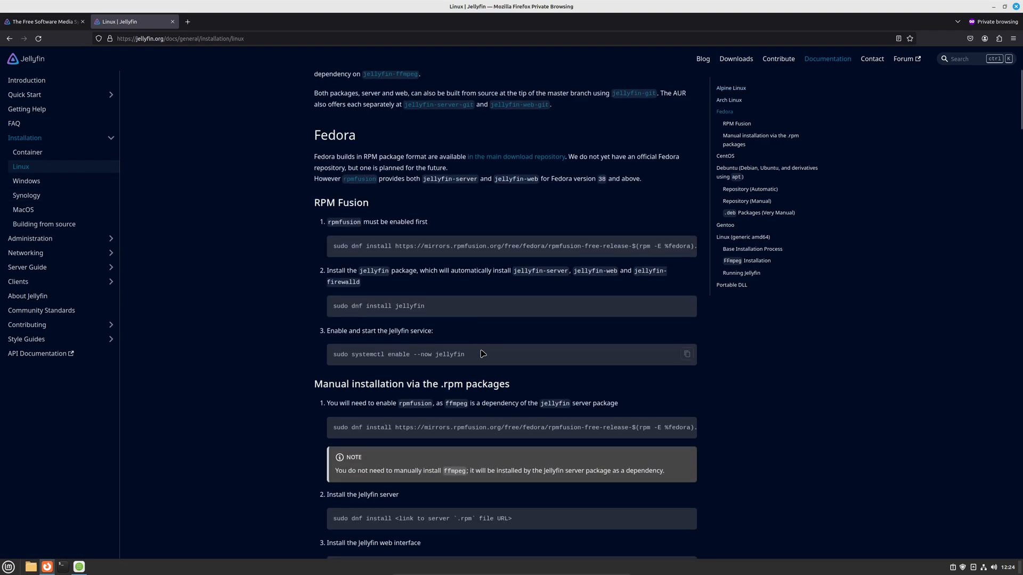
scroll("down", 3)
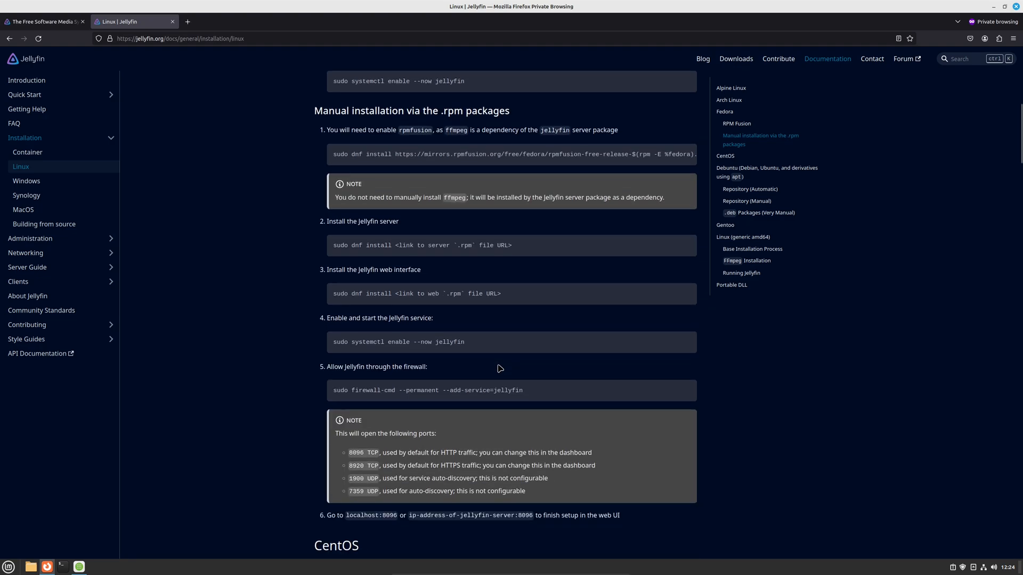
scroll("down", 3)
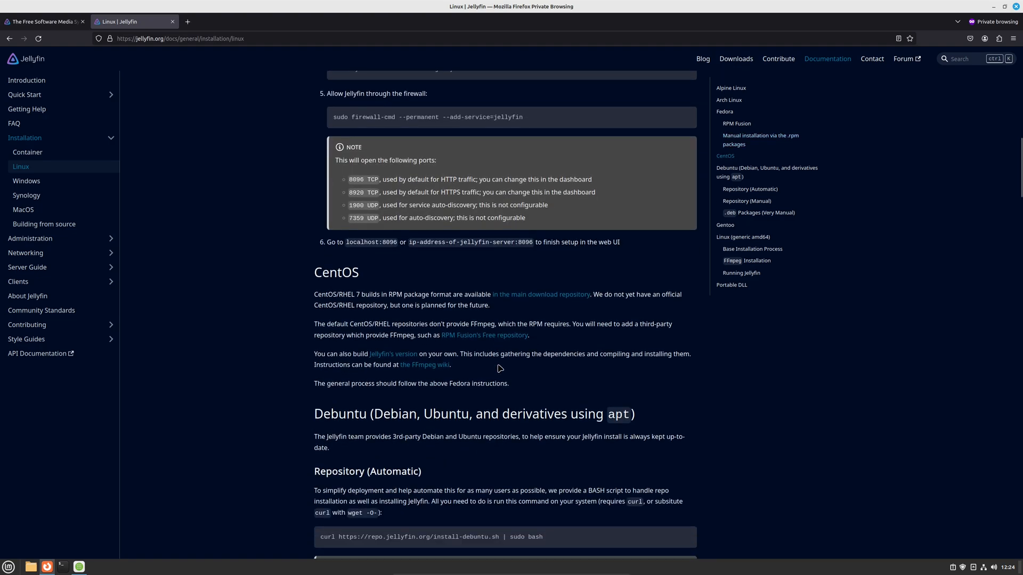
scroll("down", 3)
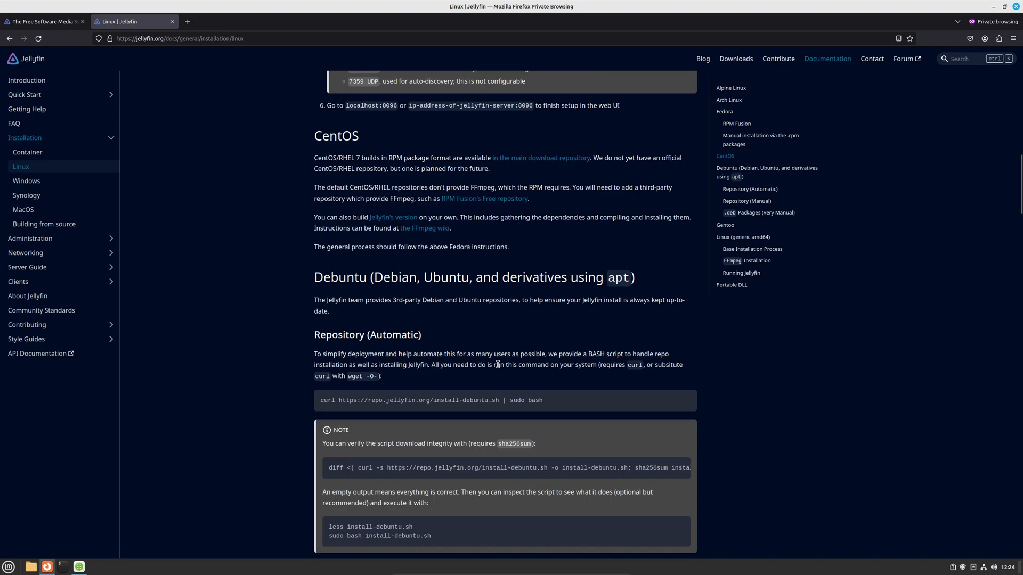
scroll("down", 3)
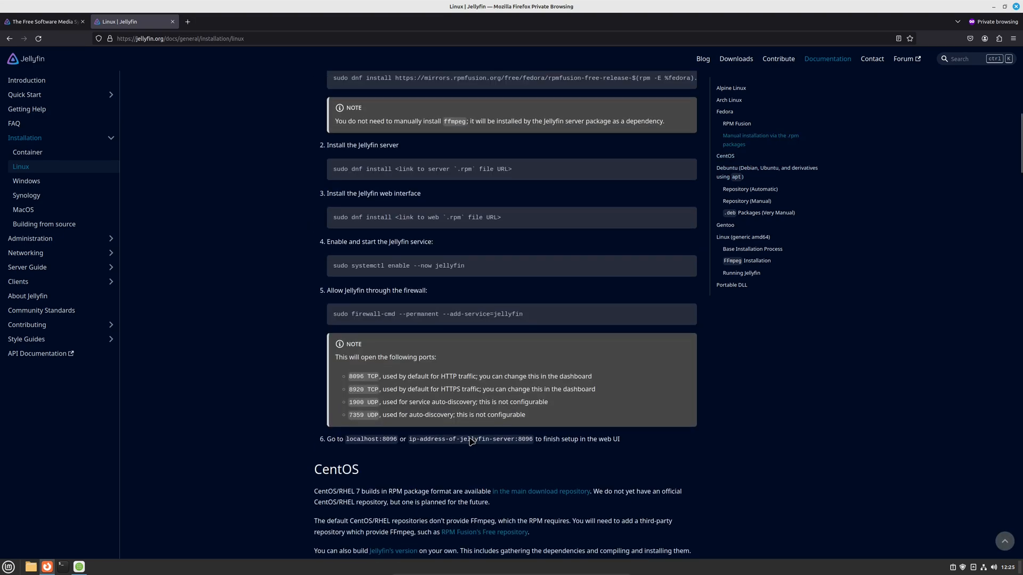
scroll("up", 3)
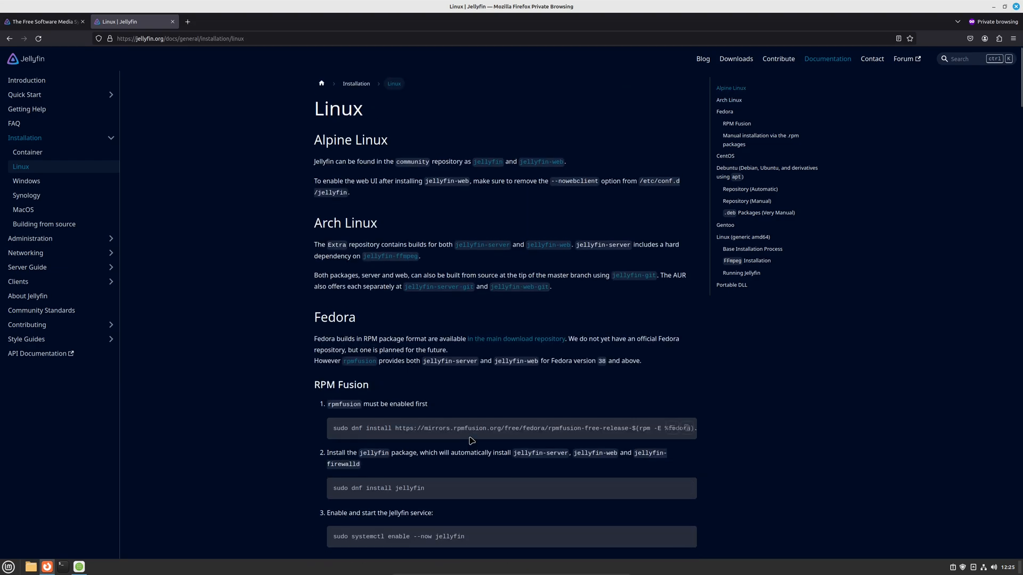
left_click(44, 21)
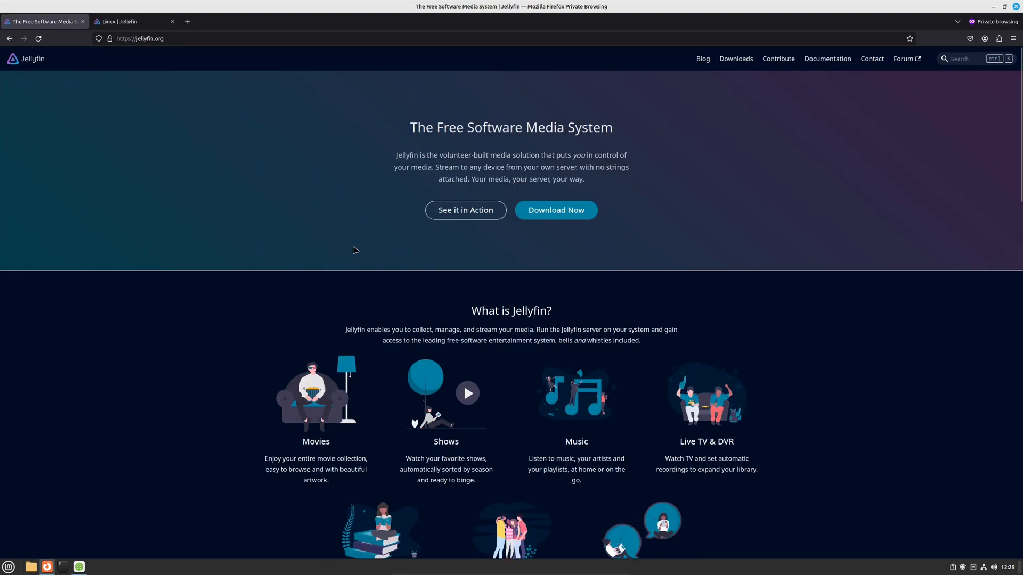
mouse_move(768, 278)
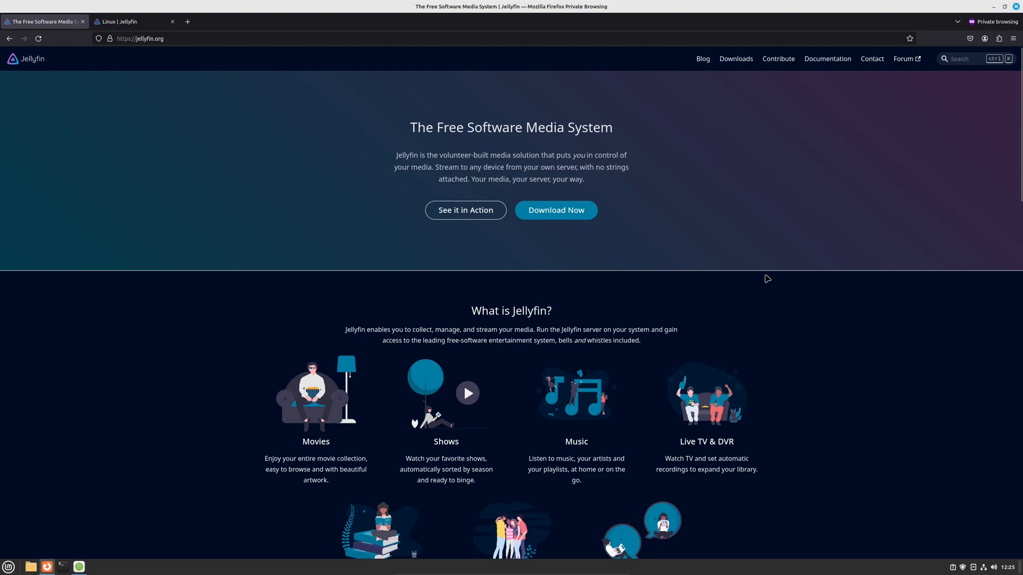
mouse_move(992, 7)
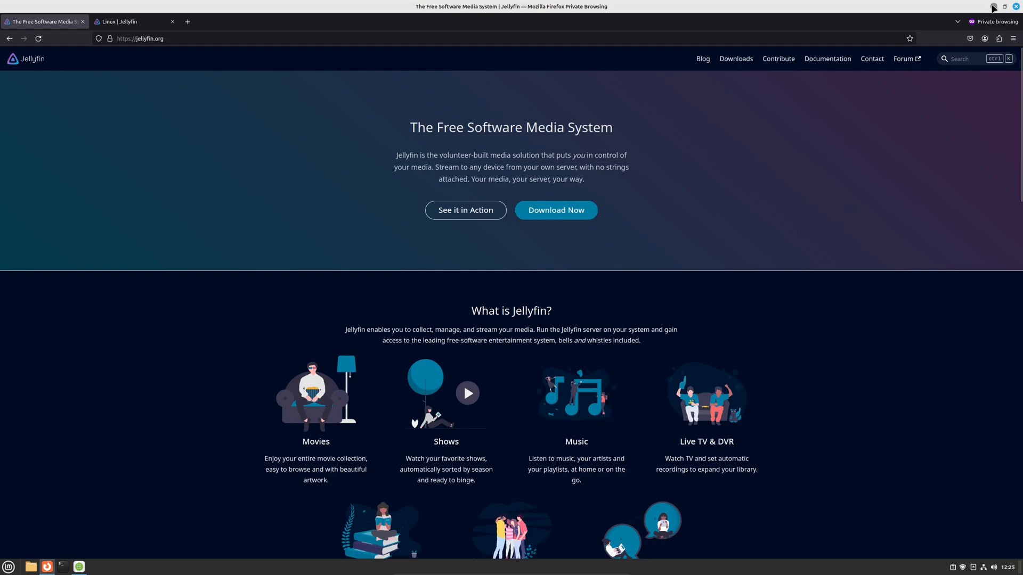
Step: Minimize Firefox and launch Software Manager from the Mint Menu's Administration category
left_click(992, 7)
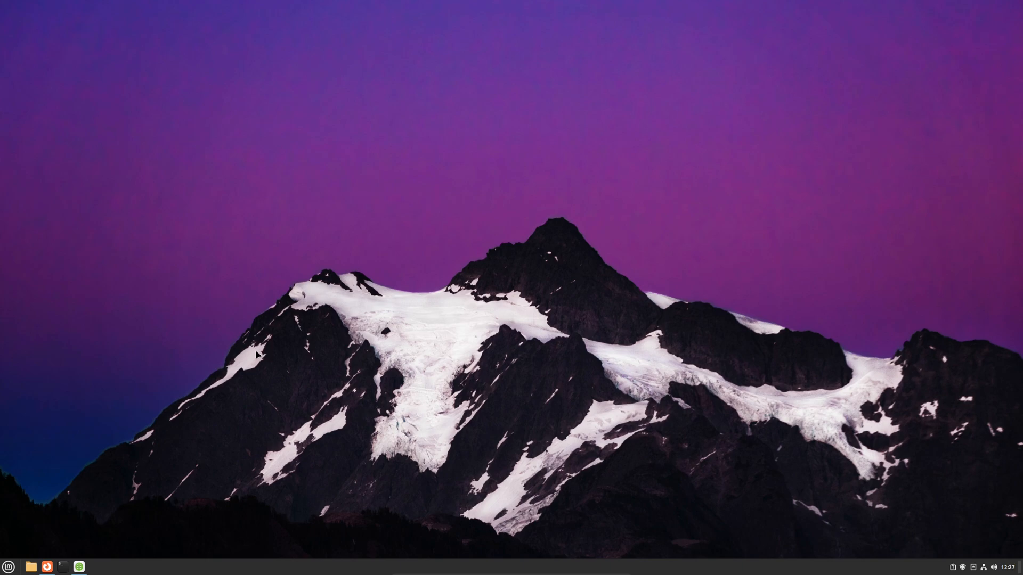
left_click(8, 566)
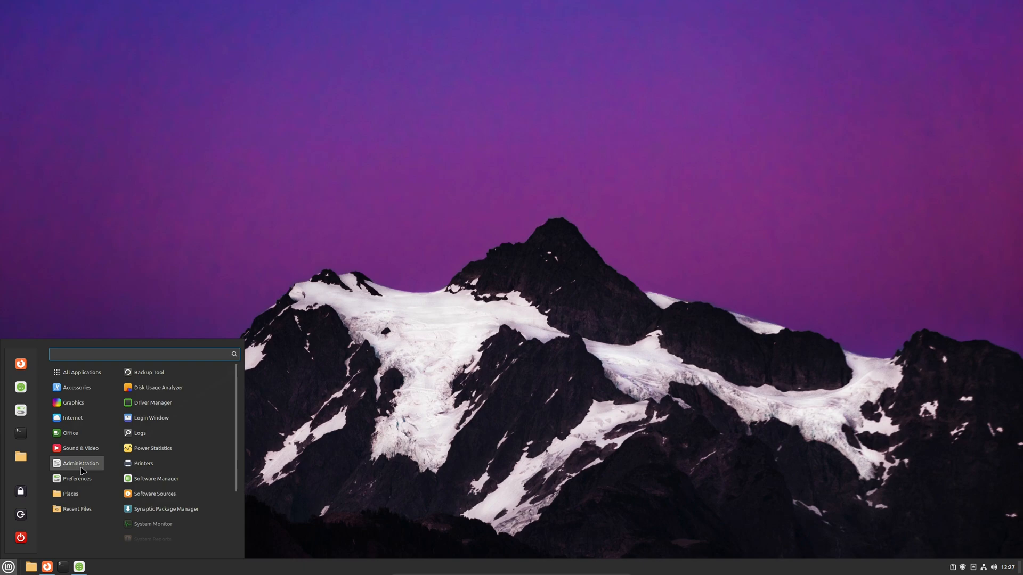
mouse_move(155, 479)
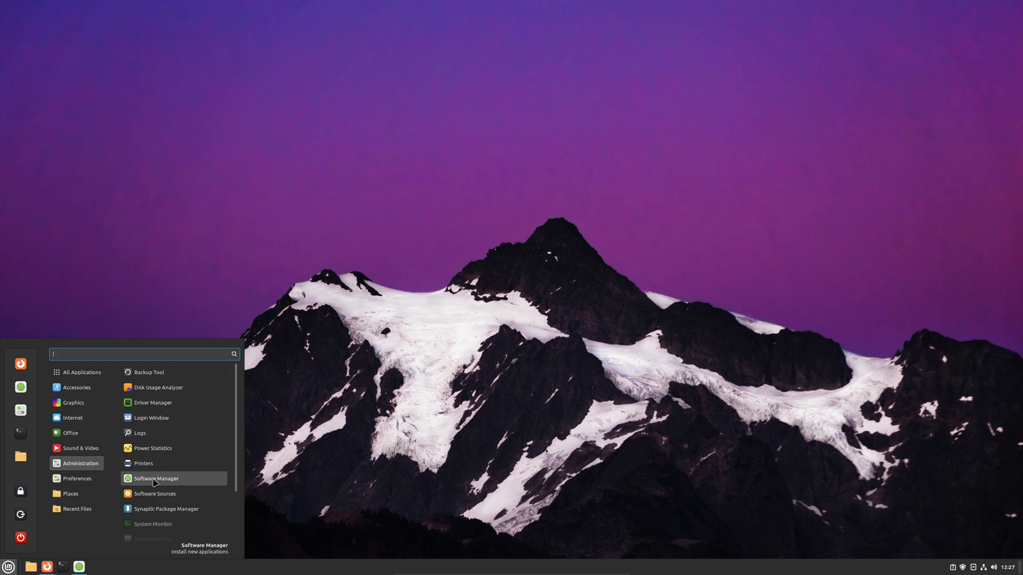
left_click(155, 478)
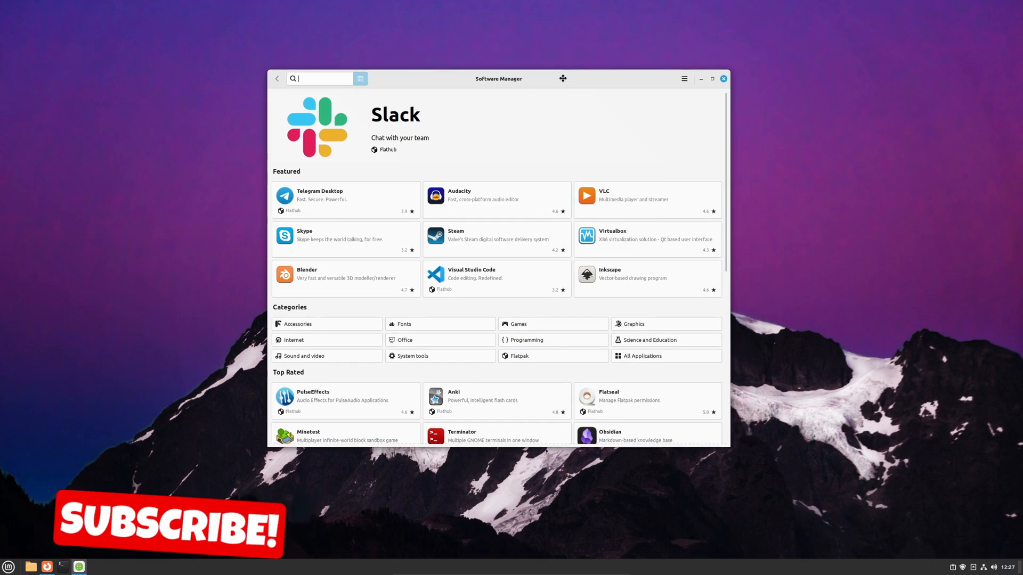
Step: Search Software Manager for 'jelly' to list the Jellyfin packages
type("jellyfin")
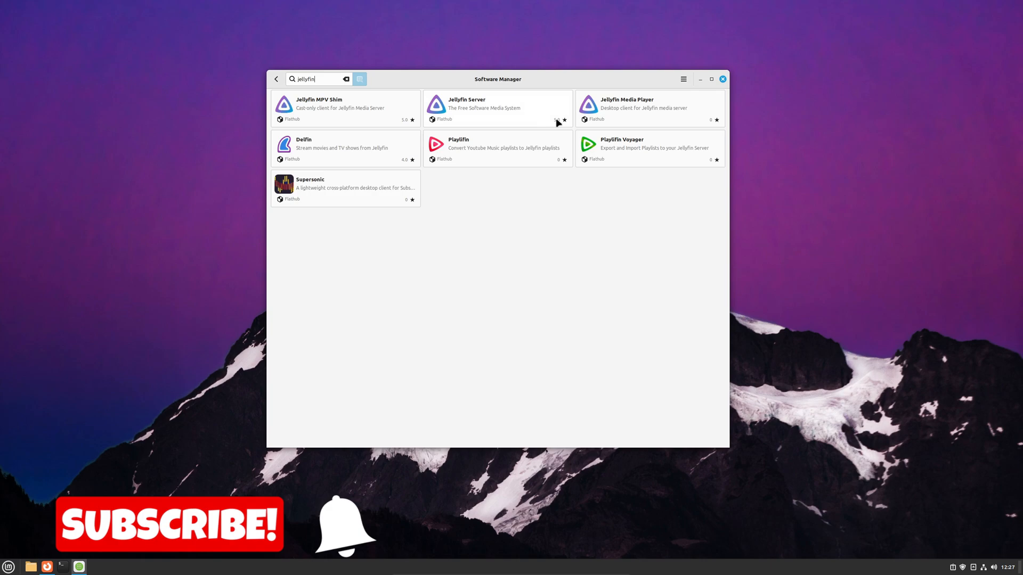
mouse_move(481, 113)
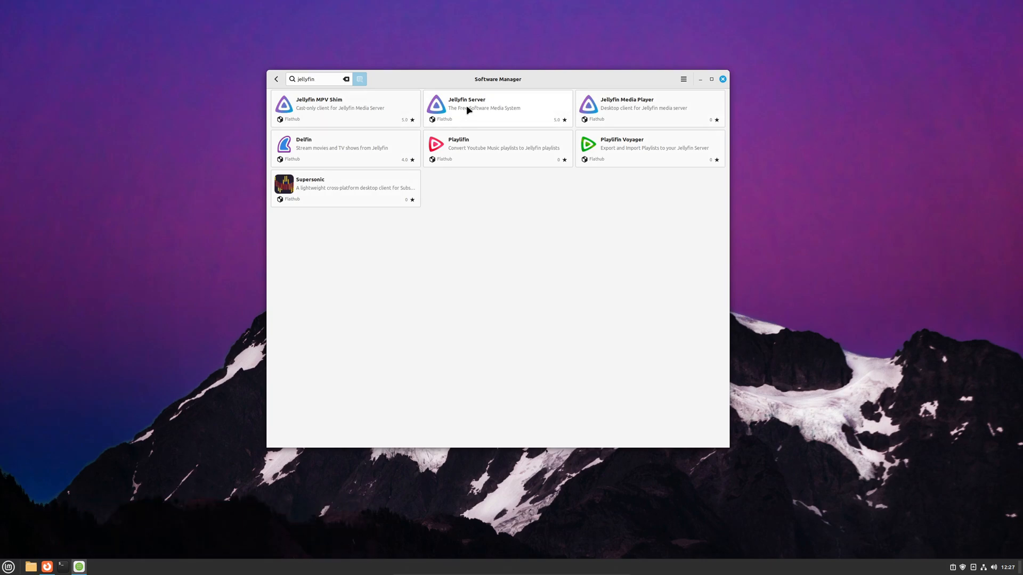
mouse_move(474, 134)
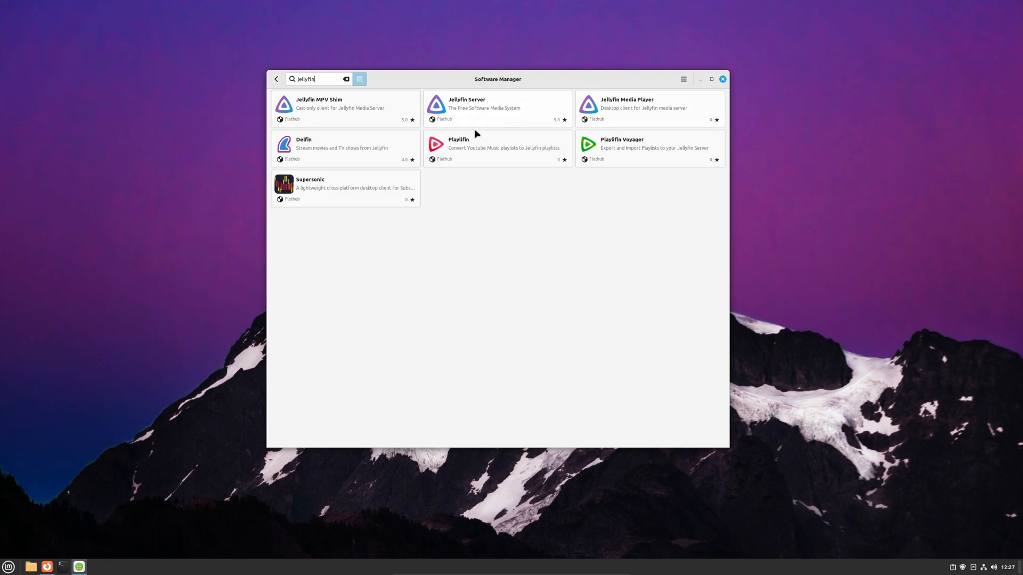
mouse_move(473, 119)
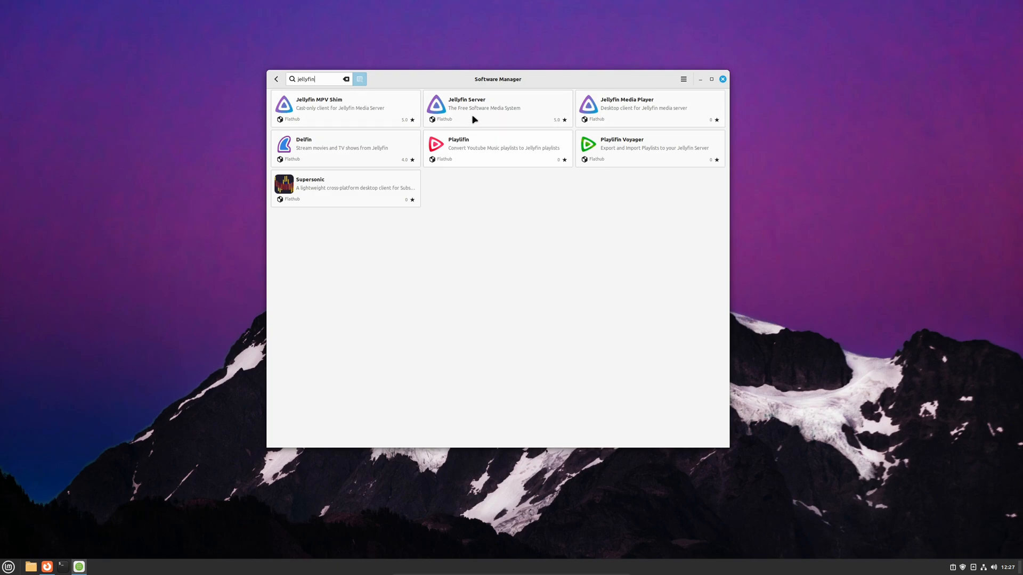
mouse_move(633, 117)
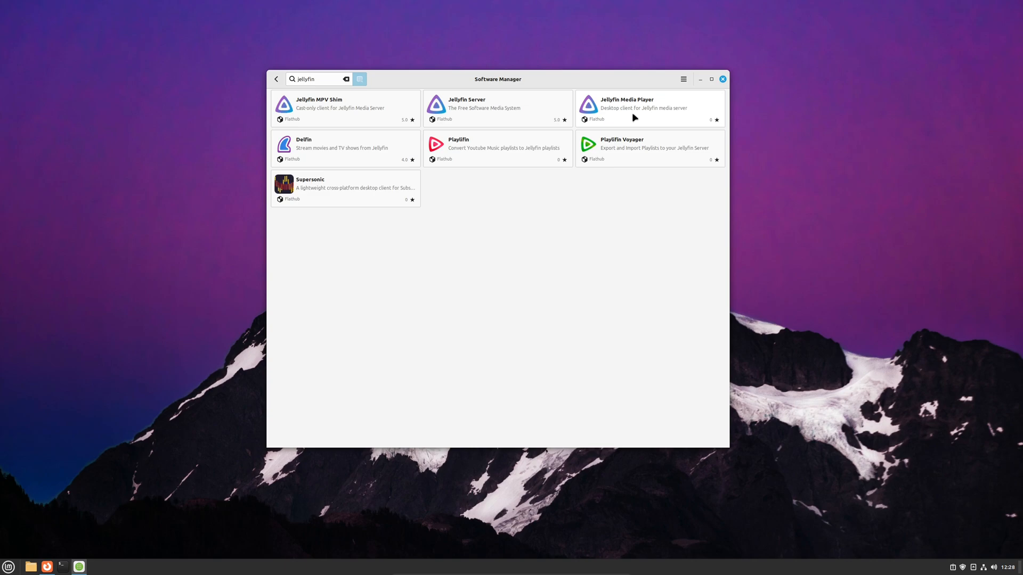
mouse_move(542, 127)
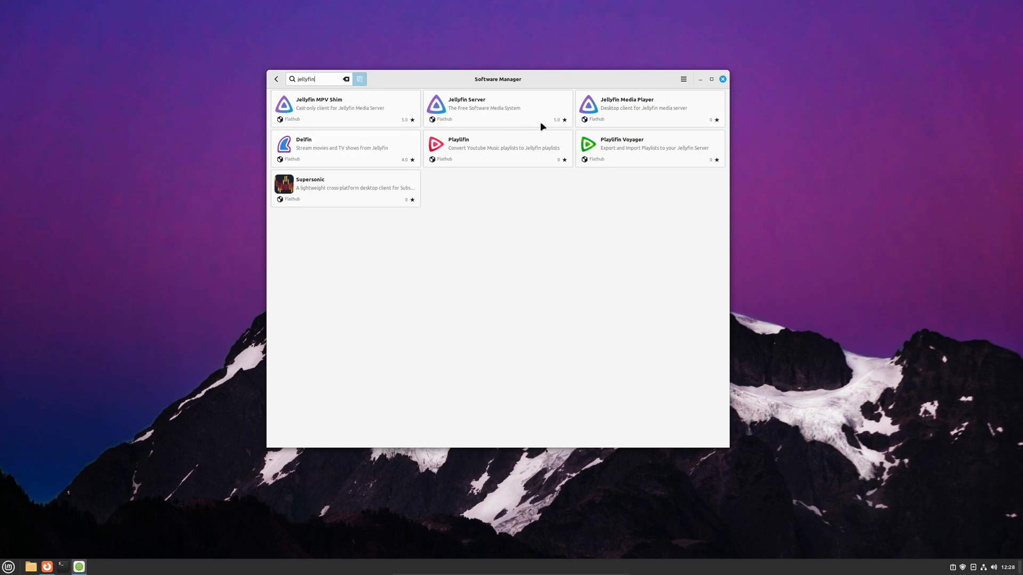
mouse_move(514, 111)
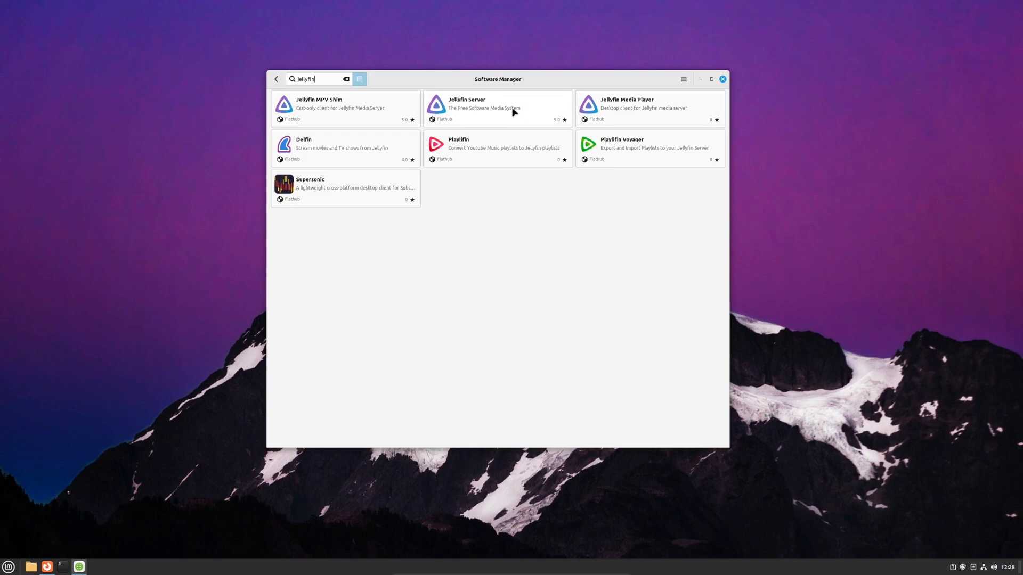
mouse_move(648, 114)
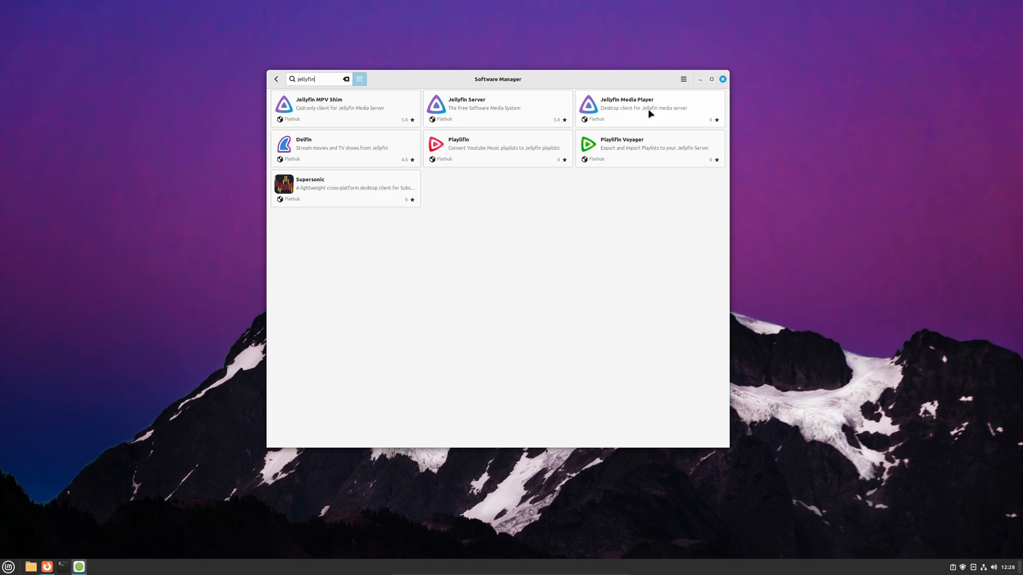
mouse_move(373, 110)
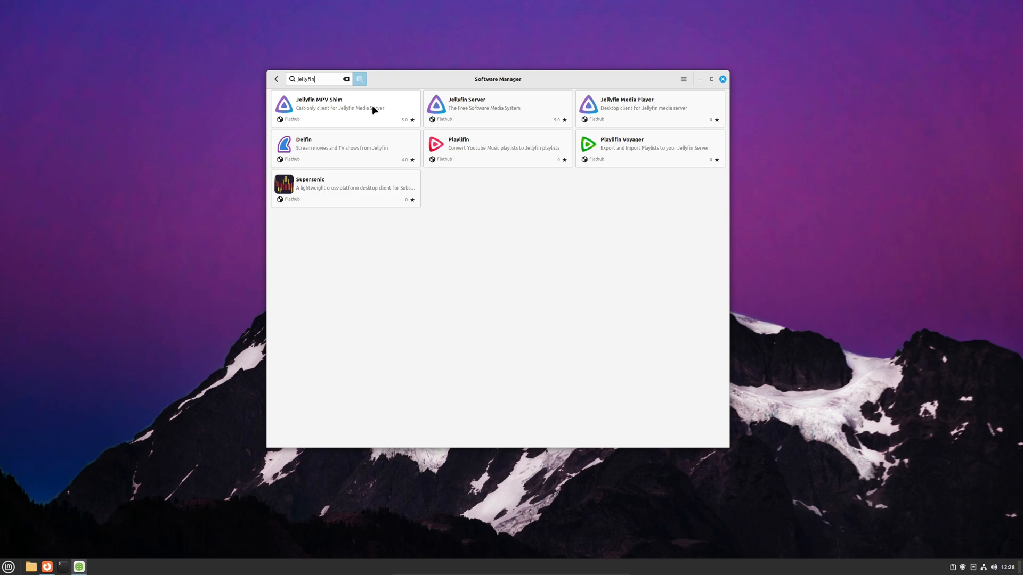
mouse_move(364, 113)
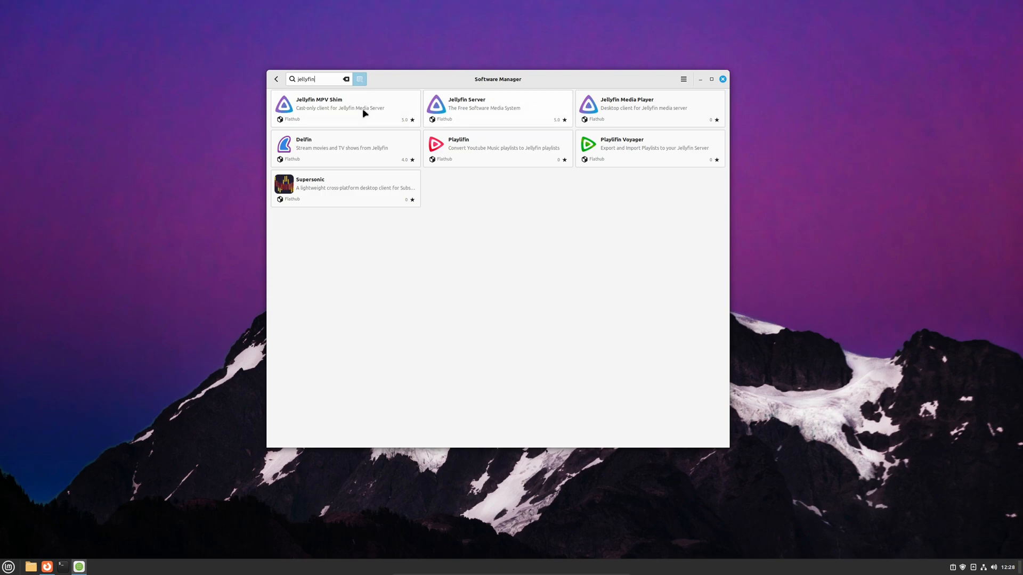
Step: Install Jellyfin Server with its required additional Flatpak software, then close Software Manager
left_click(497, 107)
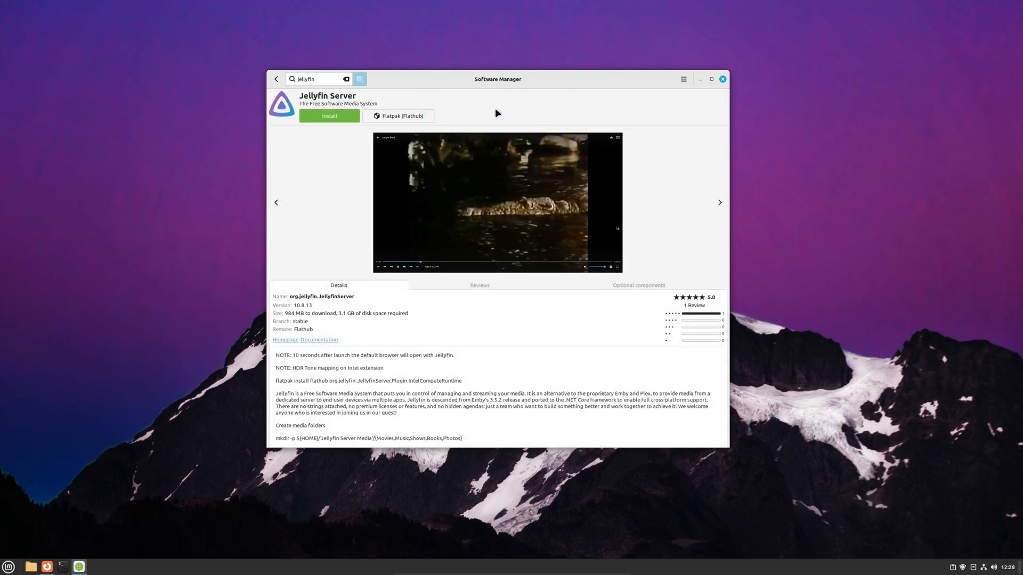
left_click(329, 116)
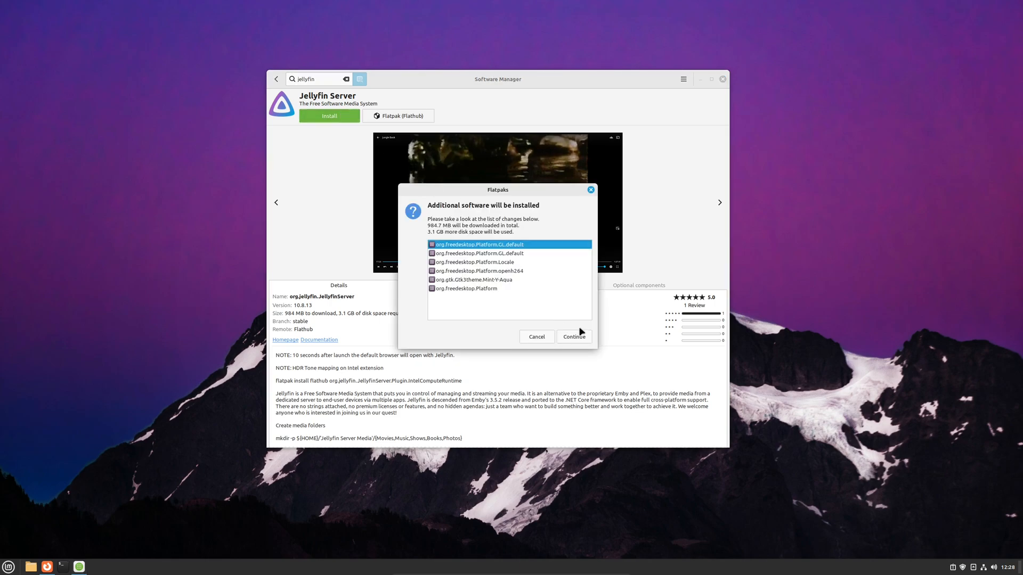
left_click(573, 337)
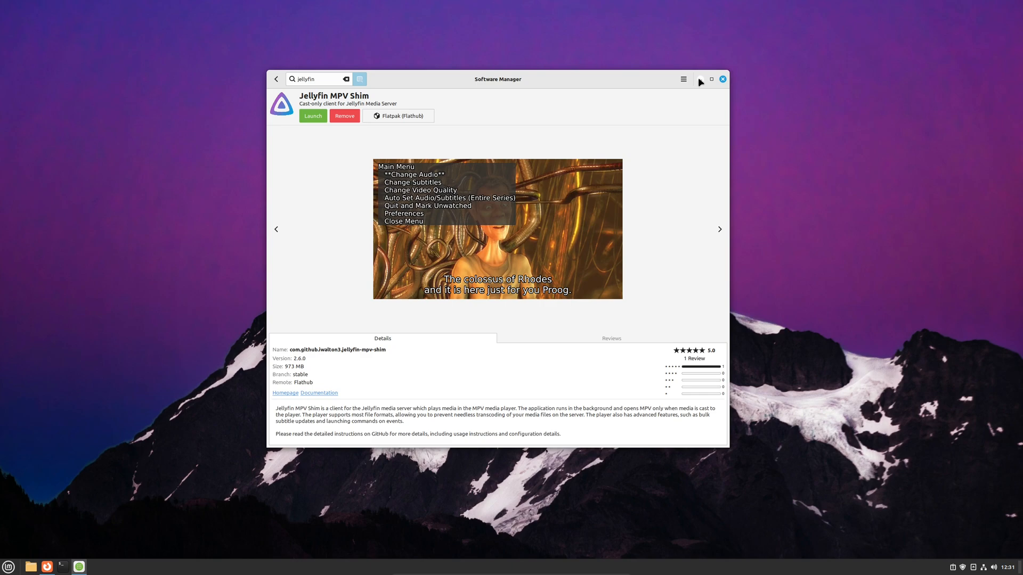
left_click(276, 79)
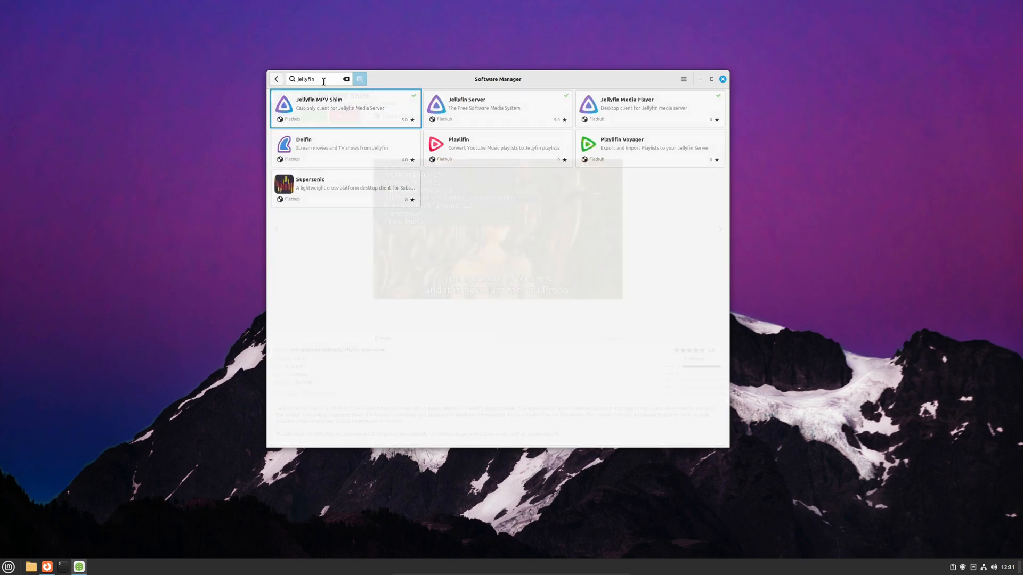
left_click(722, 79)
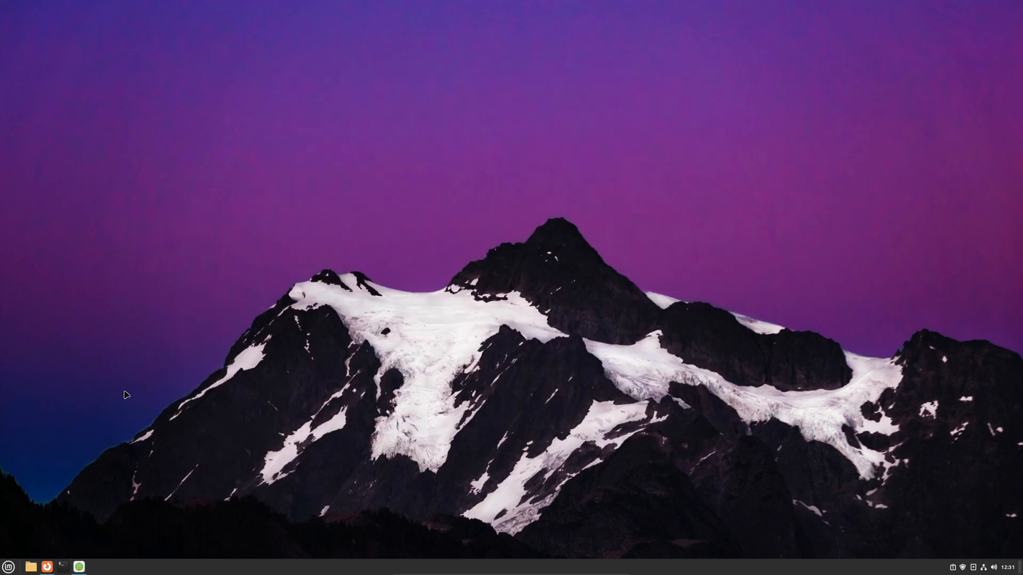
Step: Launch Jellyfin Server from the Mint Menu's Sound & Video category
left_click(9, 567)
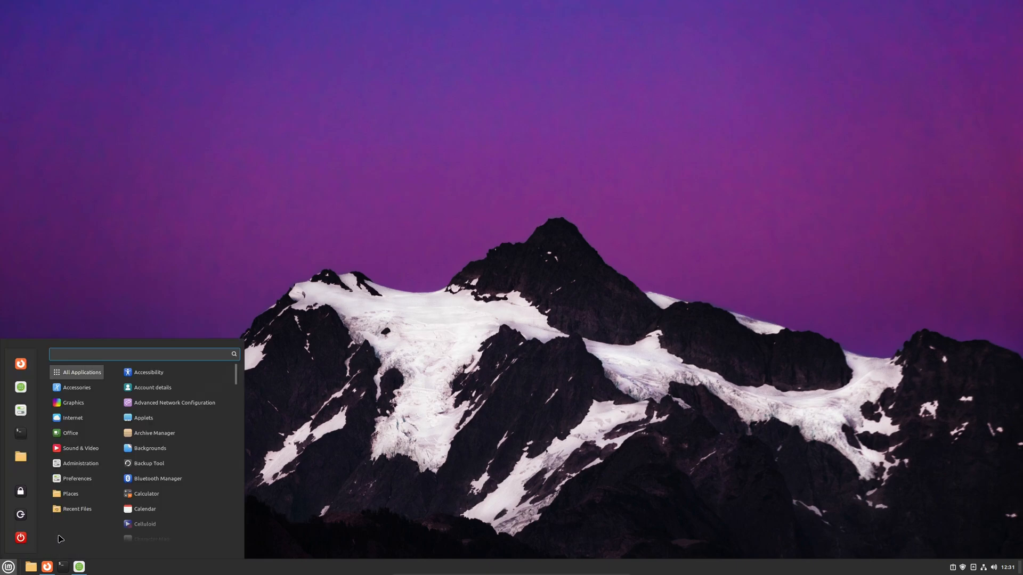
left_click(79, 448)
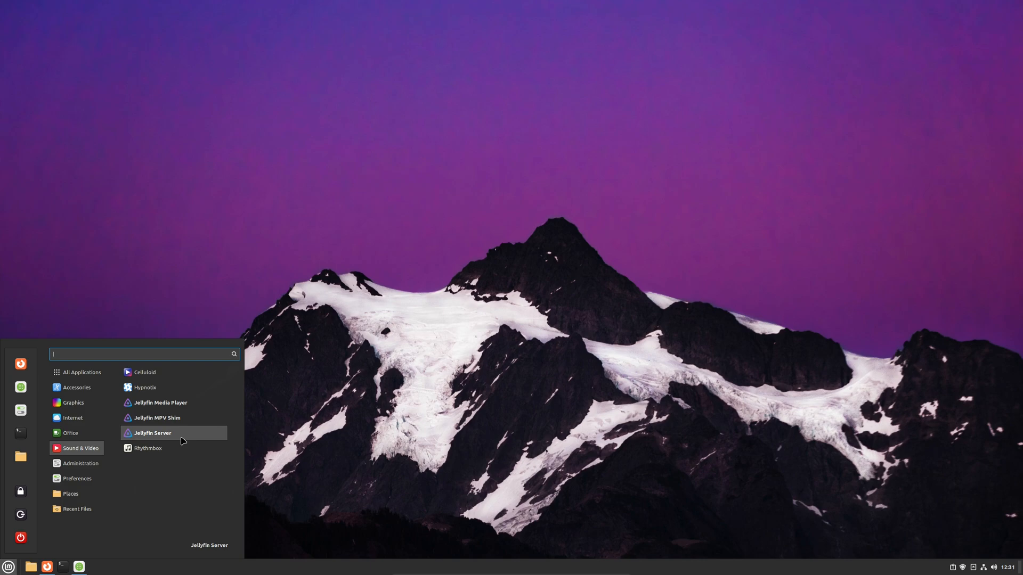
mouse_move(175, 418)
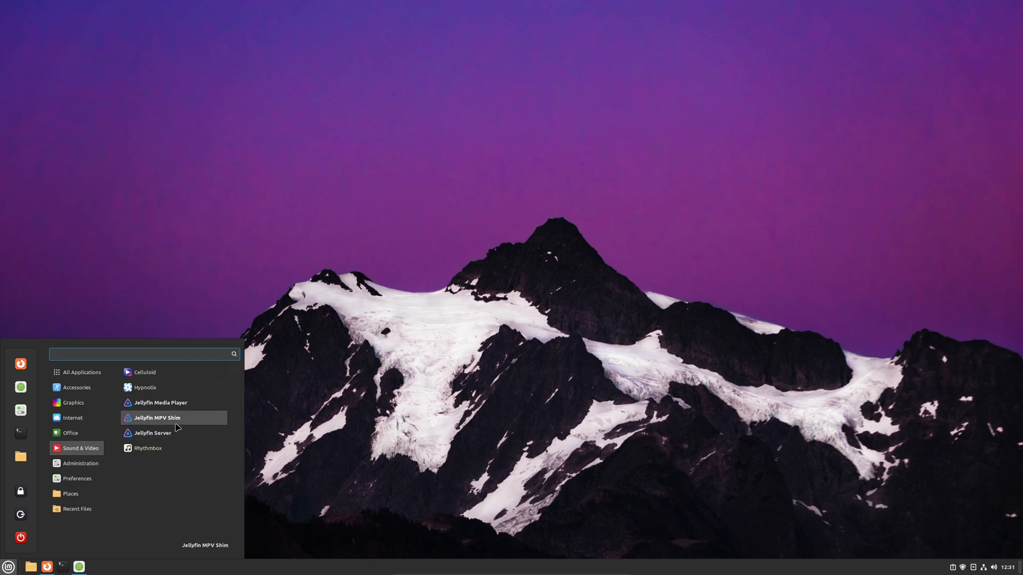
mouse_move(174, 403)
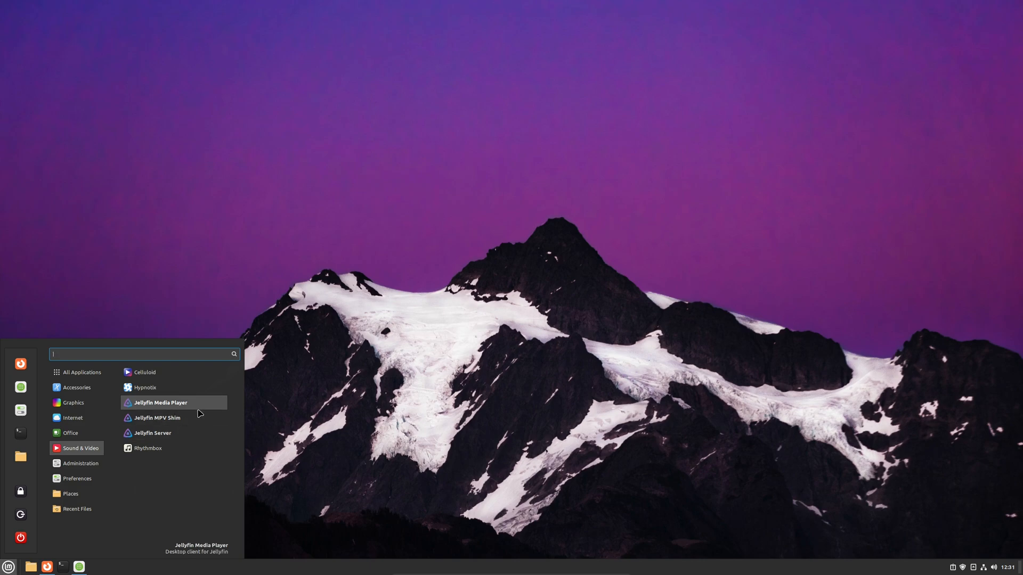
mouse_move(195, 409)
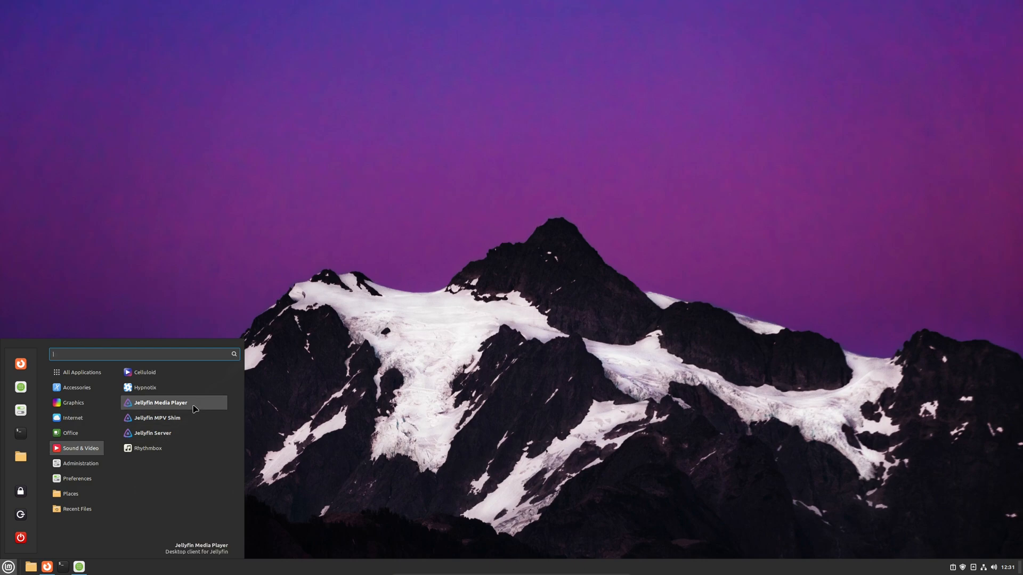
mouse_move(156, 417)
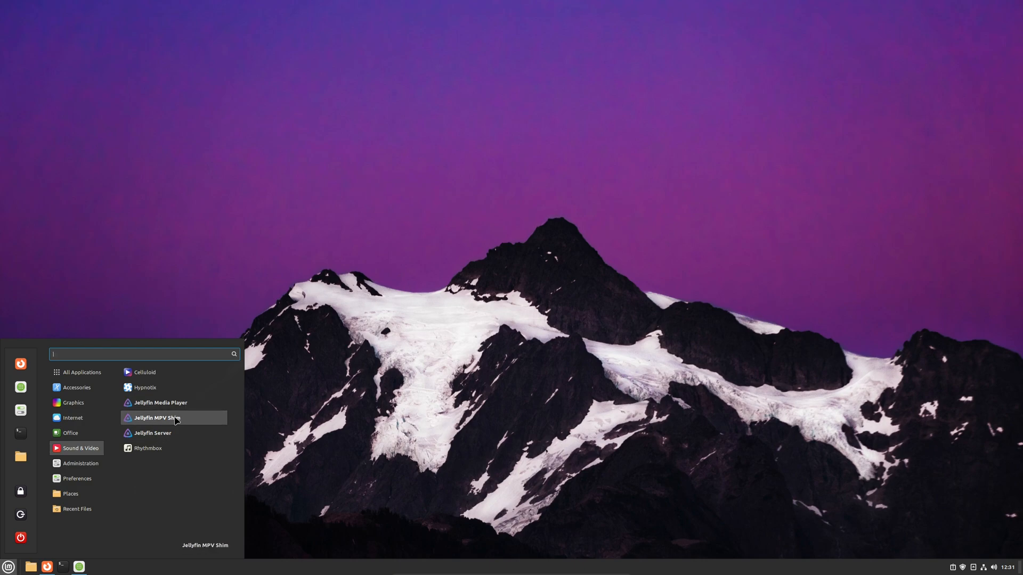
mouse_move(152, 432)
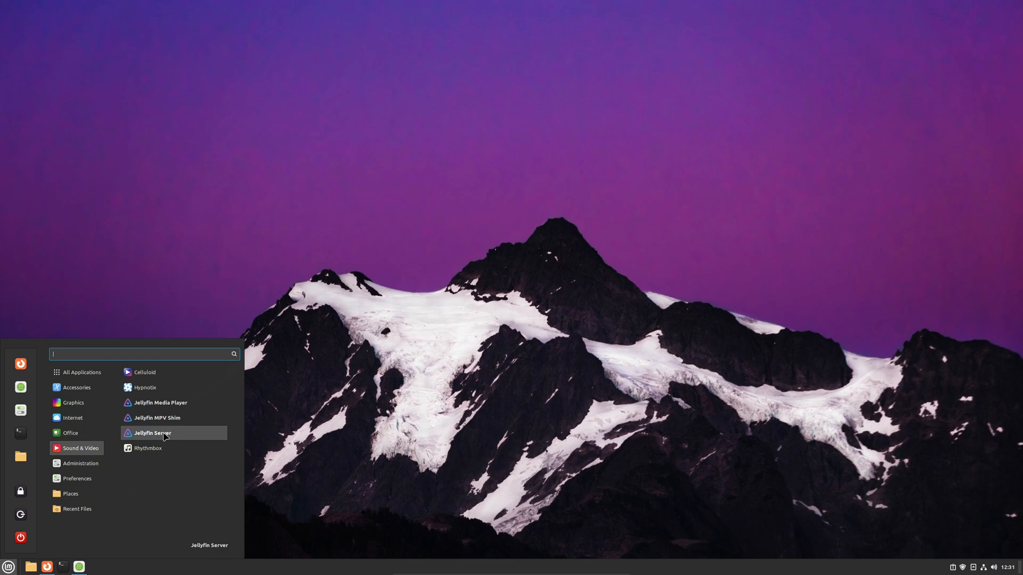
left_click(424, 277)
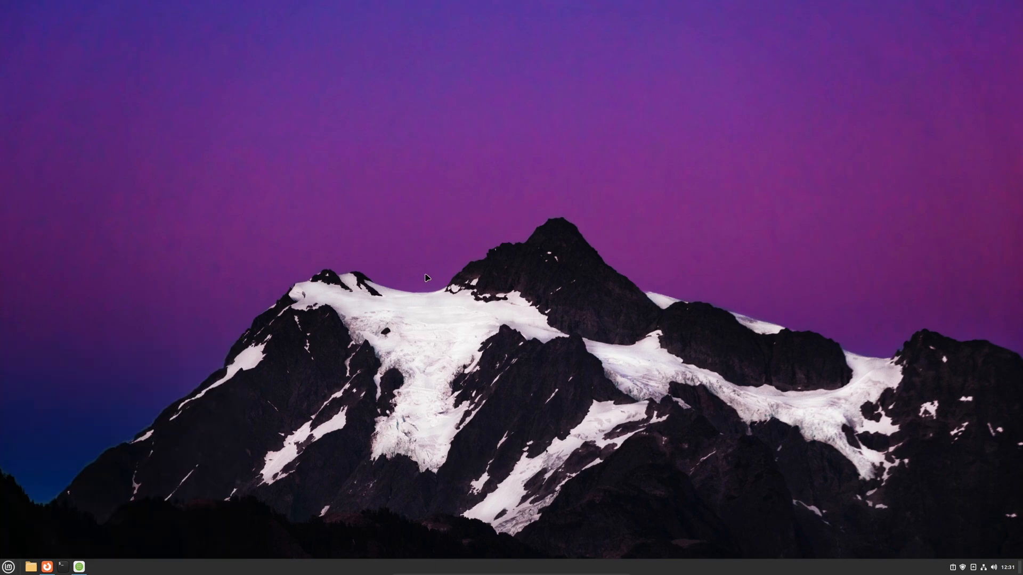
mouse_move(454, 308)
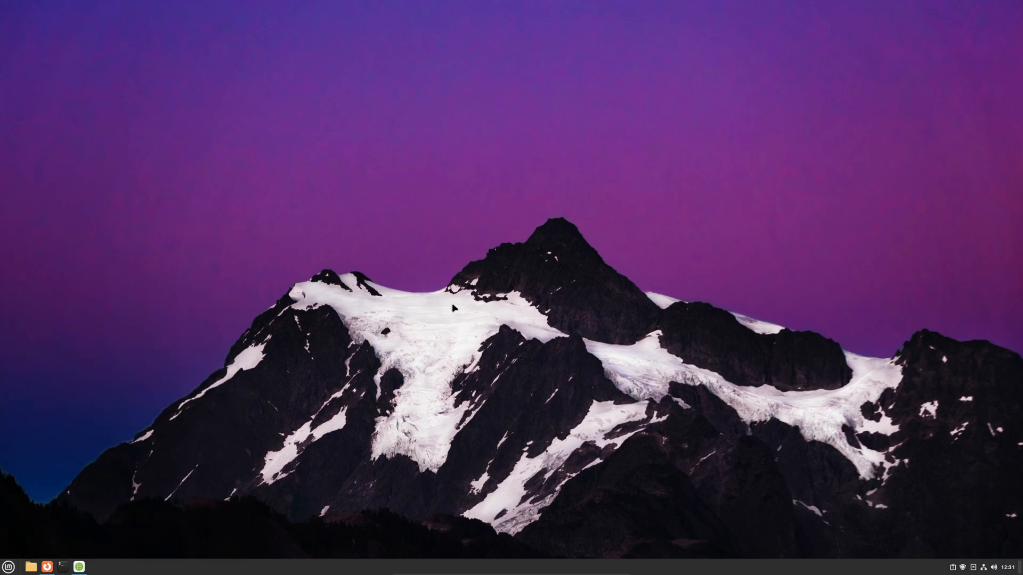
mouse_move(653, 367)
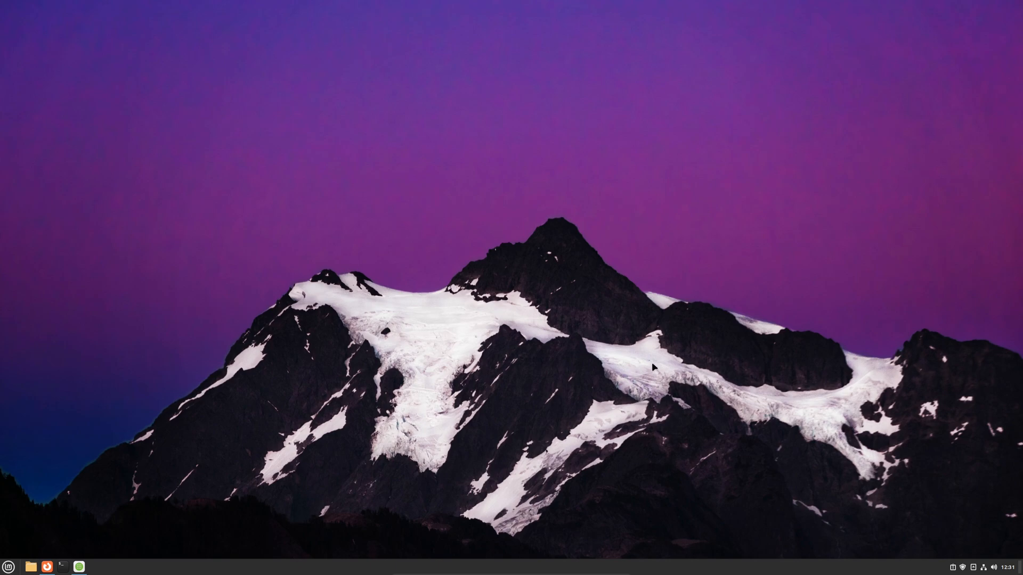
Step: Bring up Firefox showing the Jellyfin welcome wizard at localhost:8096 with English selected
left_click(78, 567)
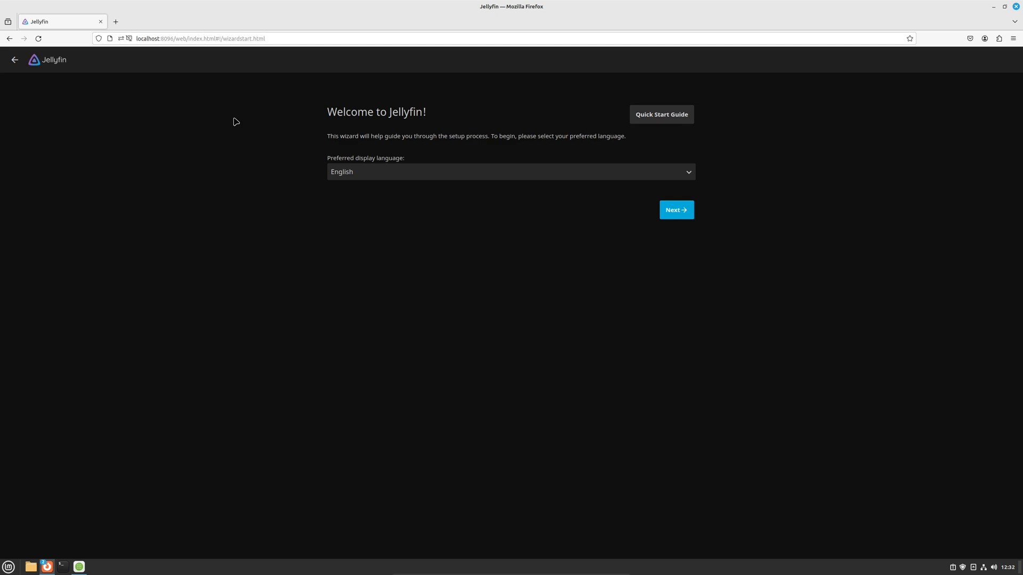
mouse_move(154, 38)
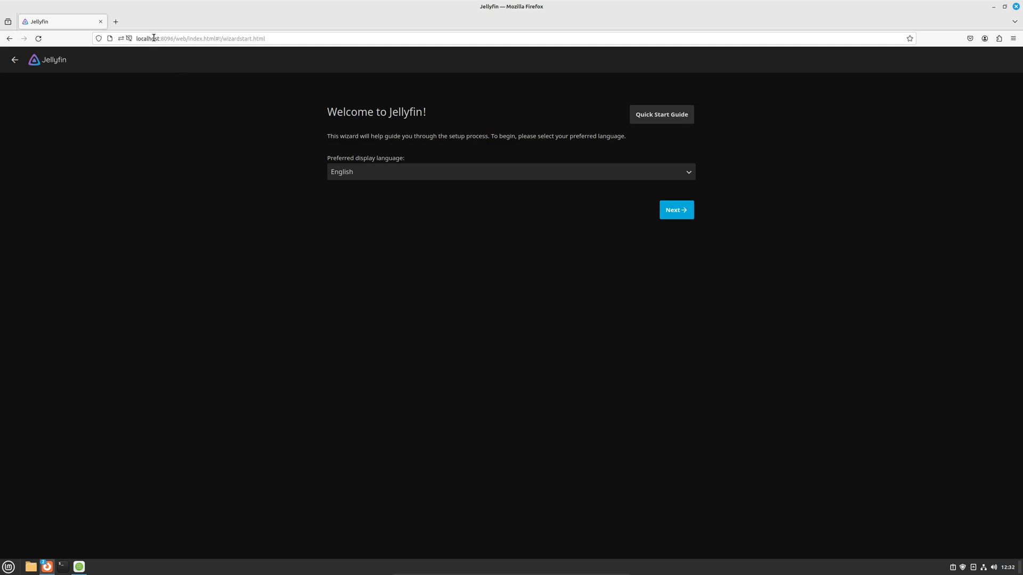
left_click(200, 38)
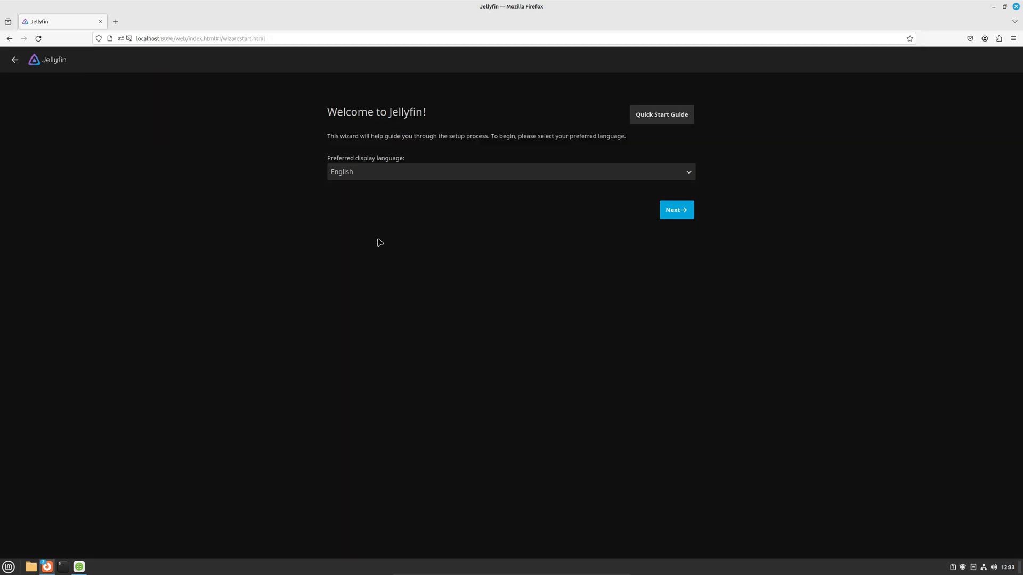
mouse_move(452, 192)
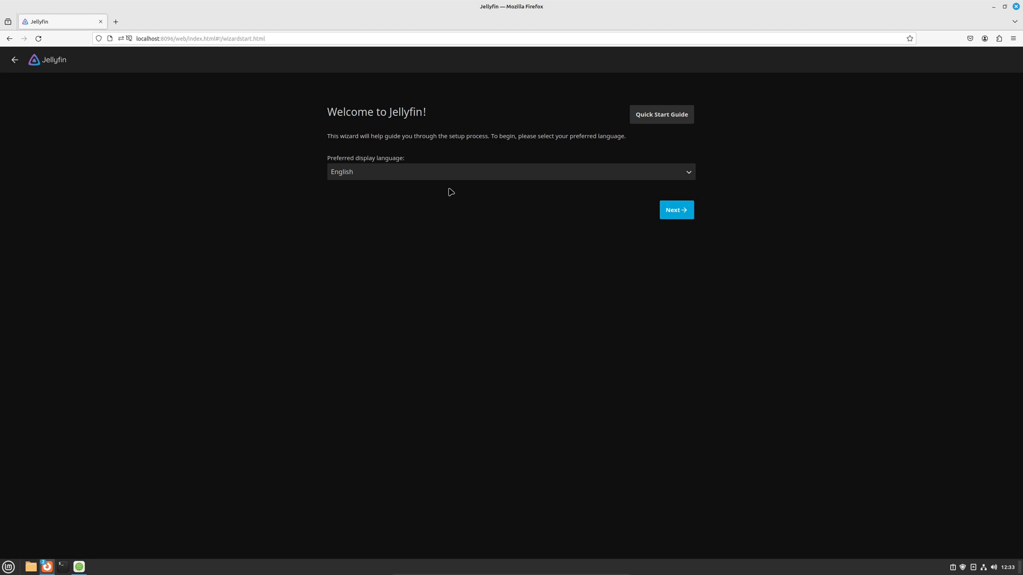
mouse_move(500, 225)
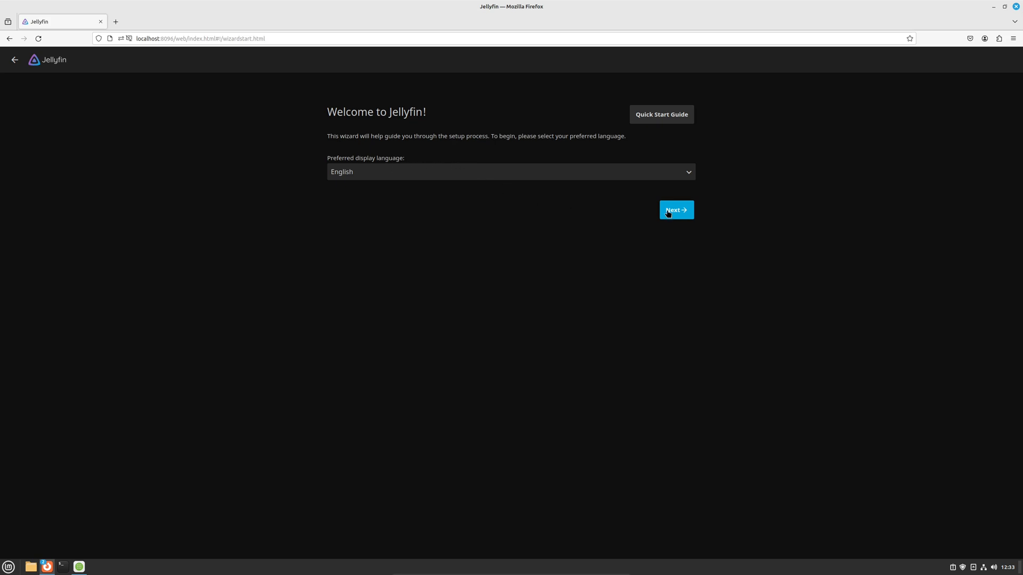
Step: Pass the language step and submit the admin account 'jelly' with its password
left_click(676, 209)
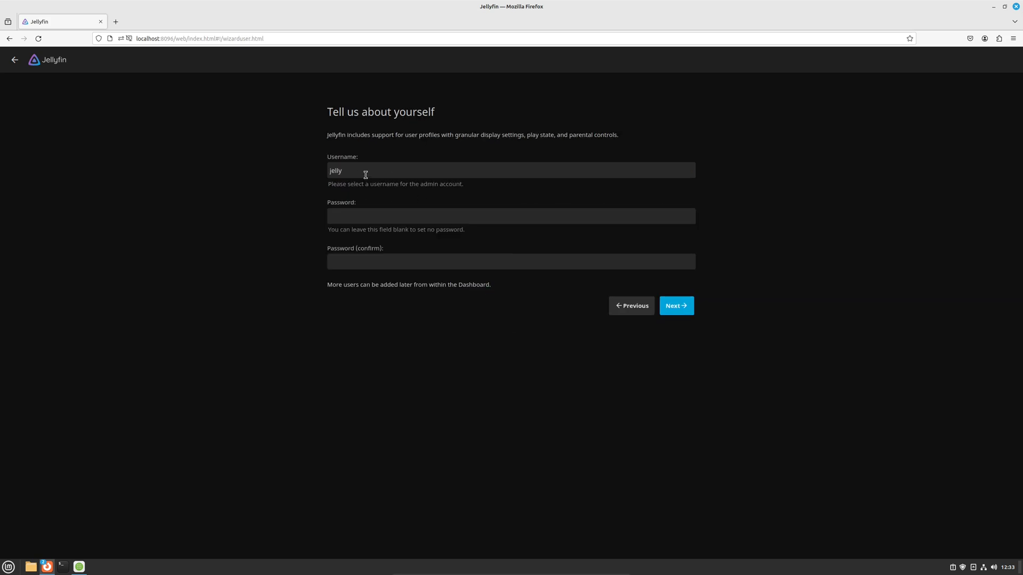
left_click(510, 216)
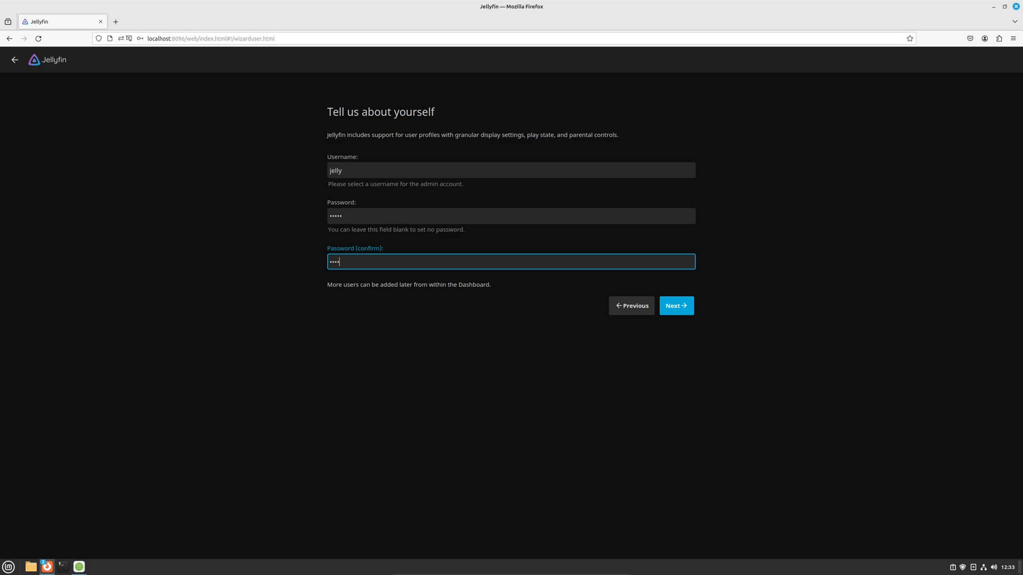
left_click(676, 305)
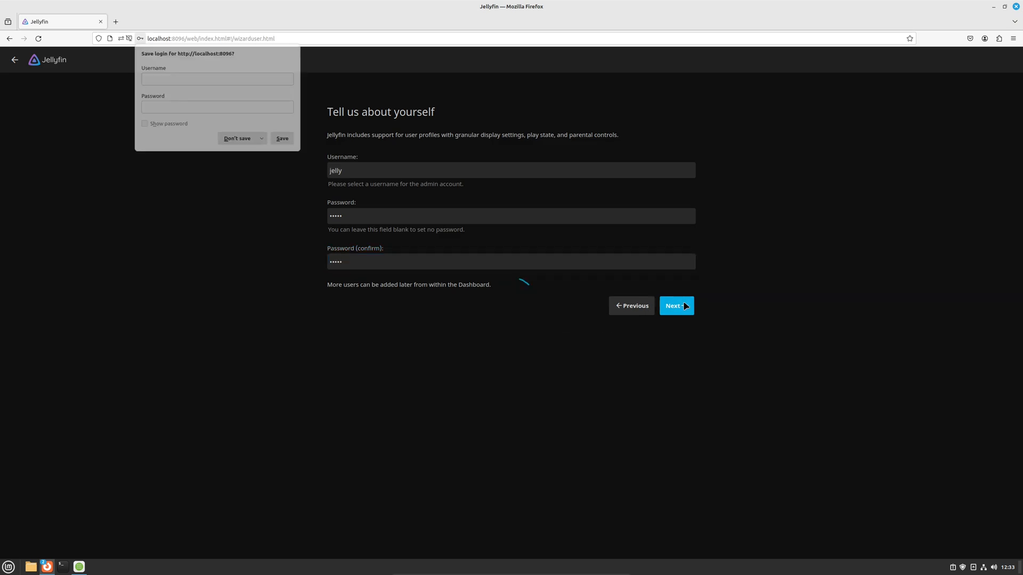
left_click(675, 305)
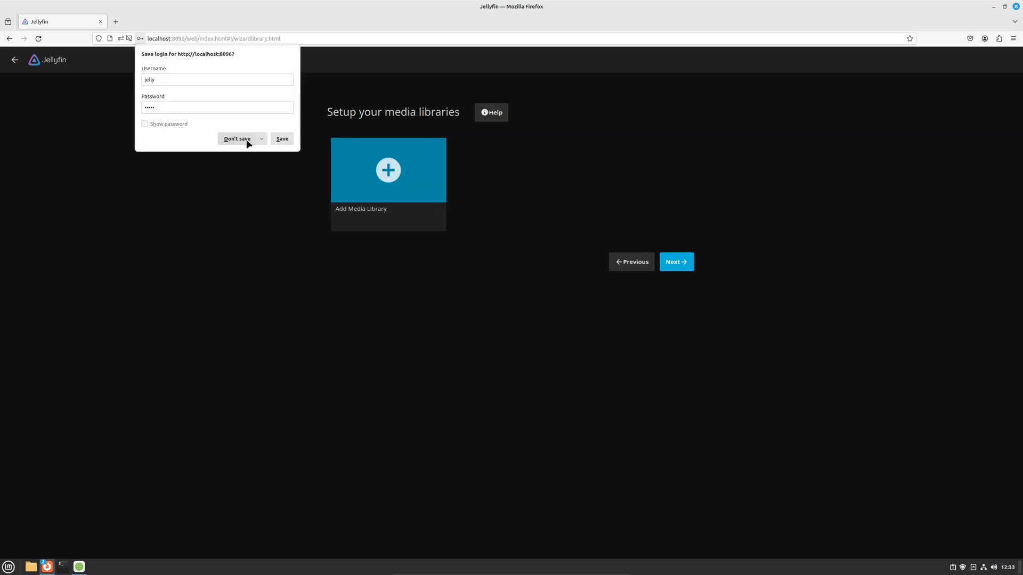
Step: Dismiss the save-login prompt and start a new library with content type Movies, named Movies
left_click(236, 138)
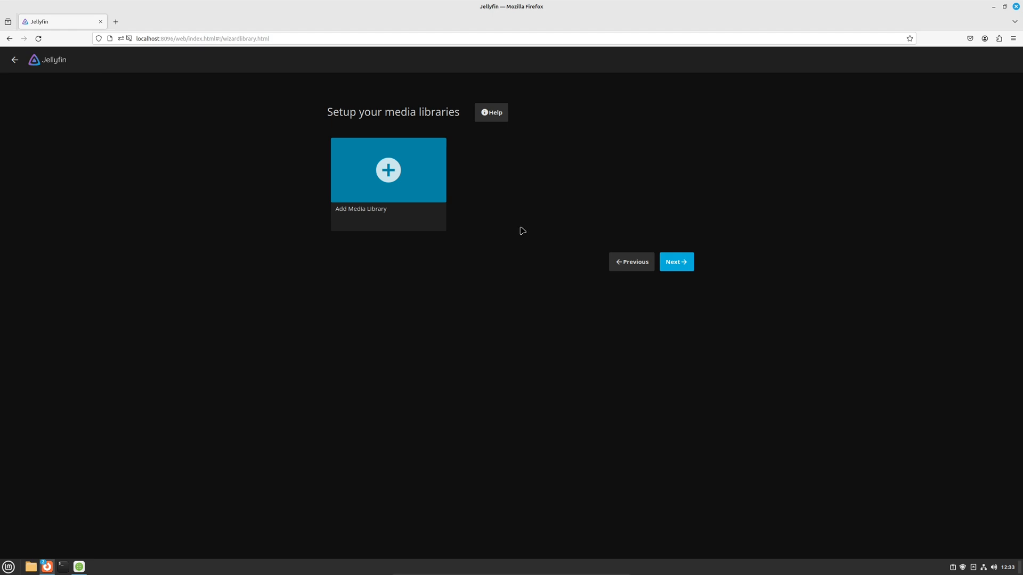
mouse_move(372, 187)
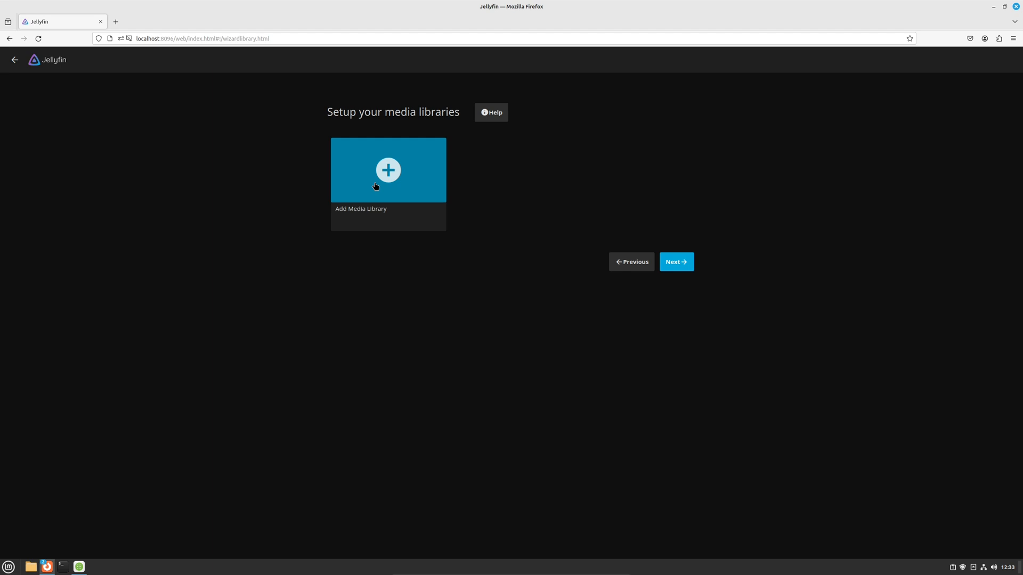
left_click(387, 171)
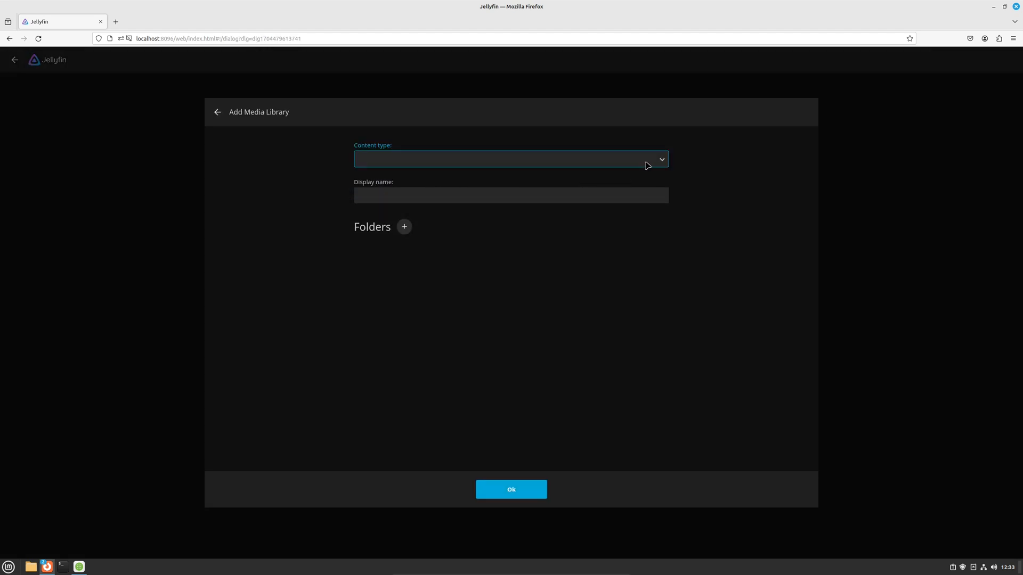
left_click(511, 159)
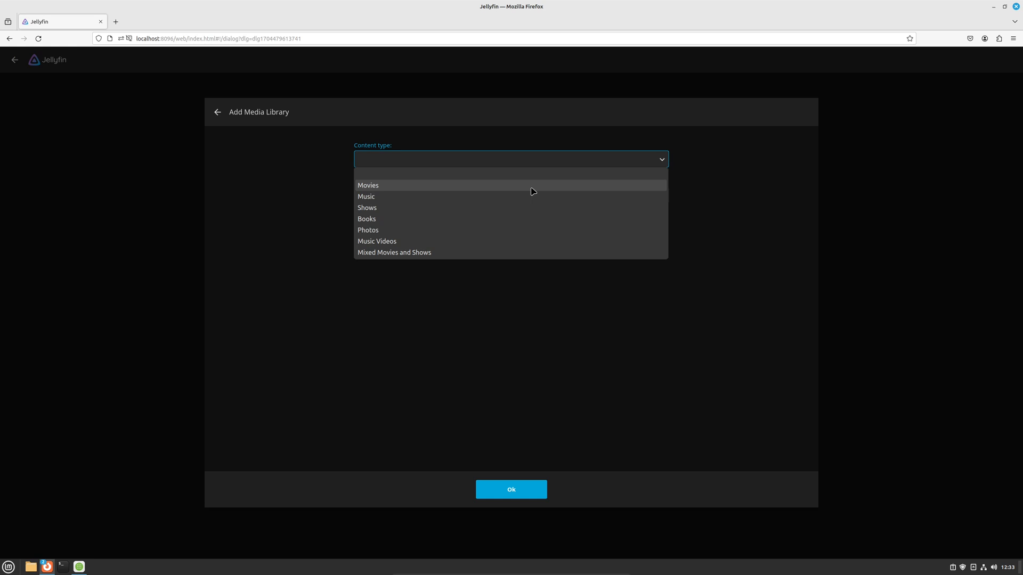
left_click(367, 185)
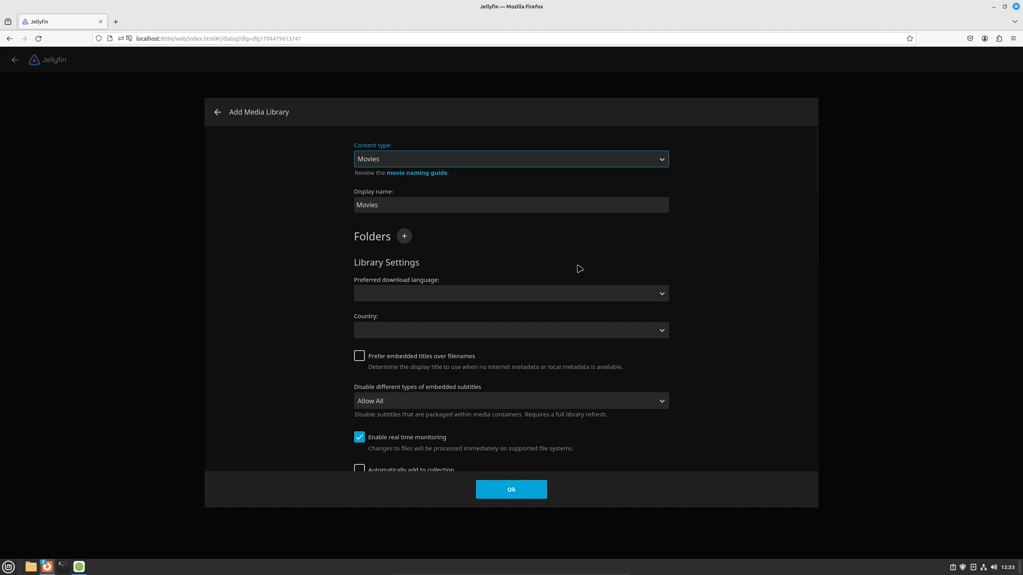
mouse_move(646, 285)
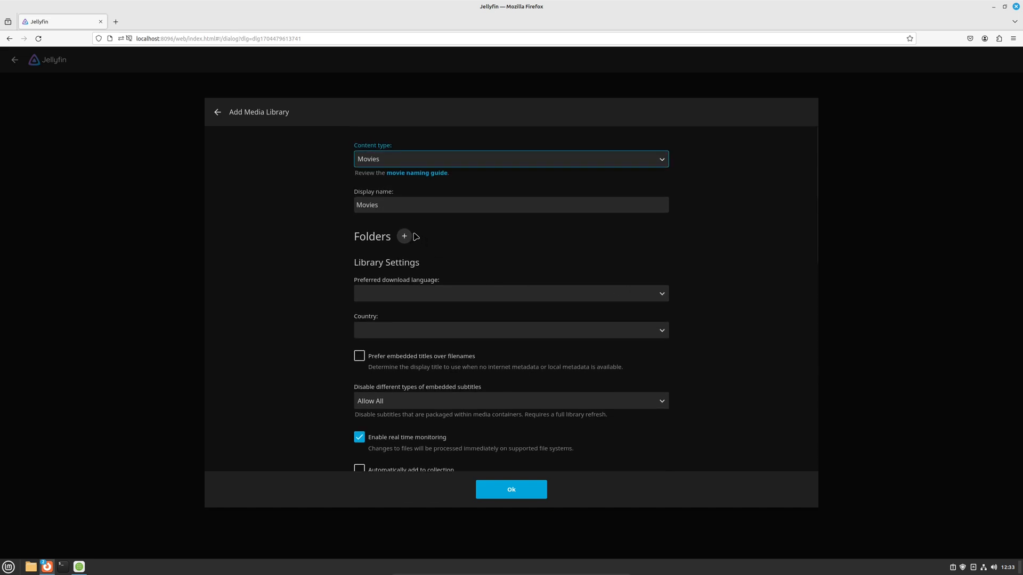
Step: Add /media/sf_Spaces/HandbrakeMedia as the Movies library's folder
left_click(404, 236)
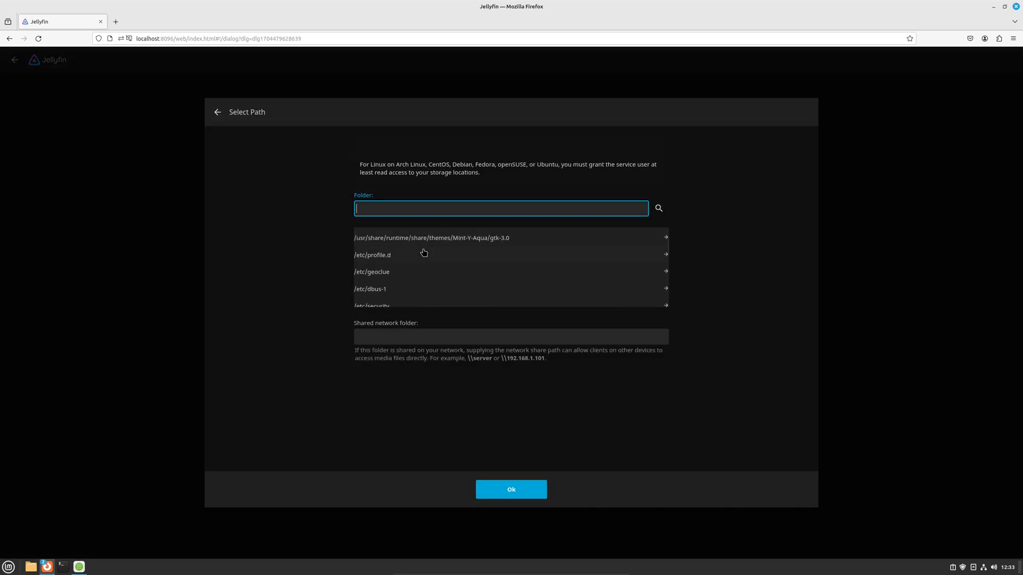
scroll("down", 3)
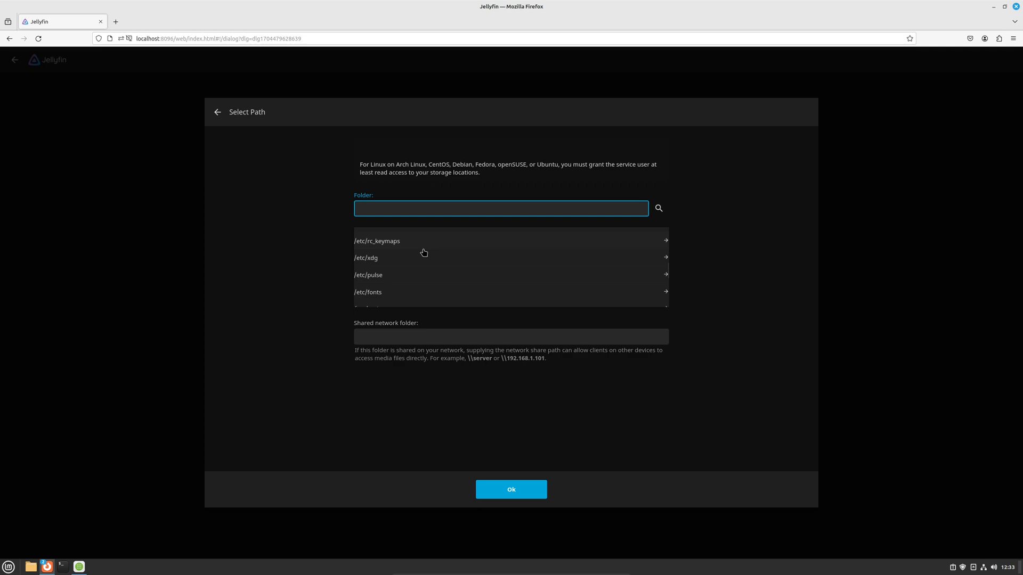
scroll("down", 3)
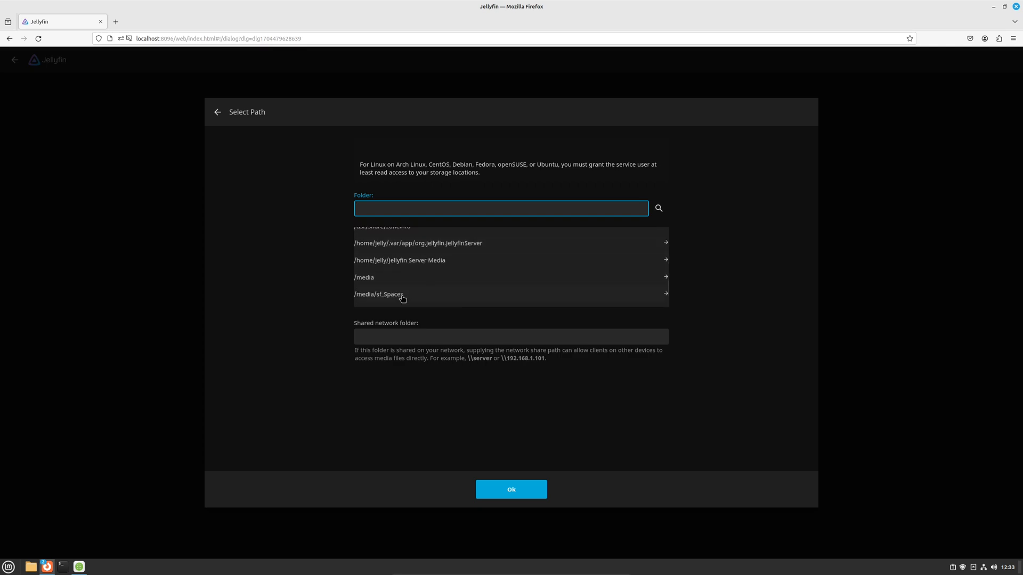
left_click(378, 294)
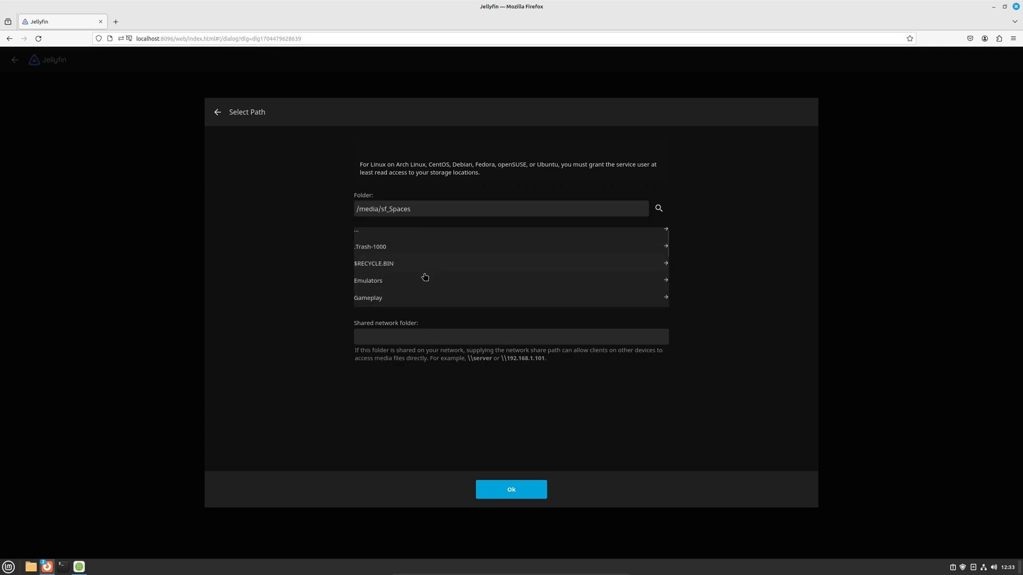
scroll("down", 3)
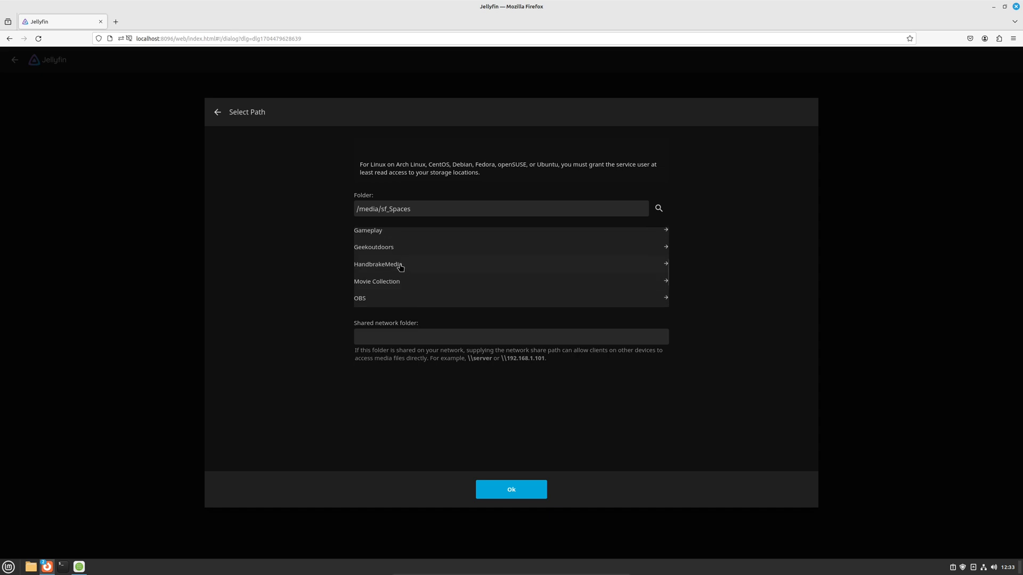
left_click(378, 264)
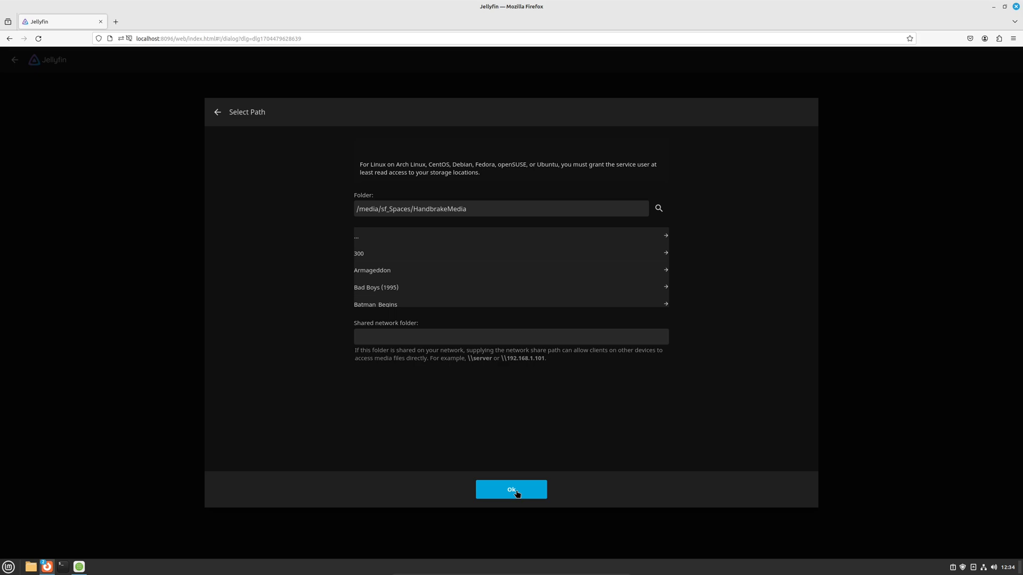
left_click(510, 489)
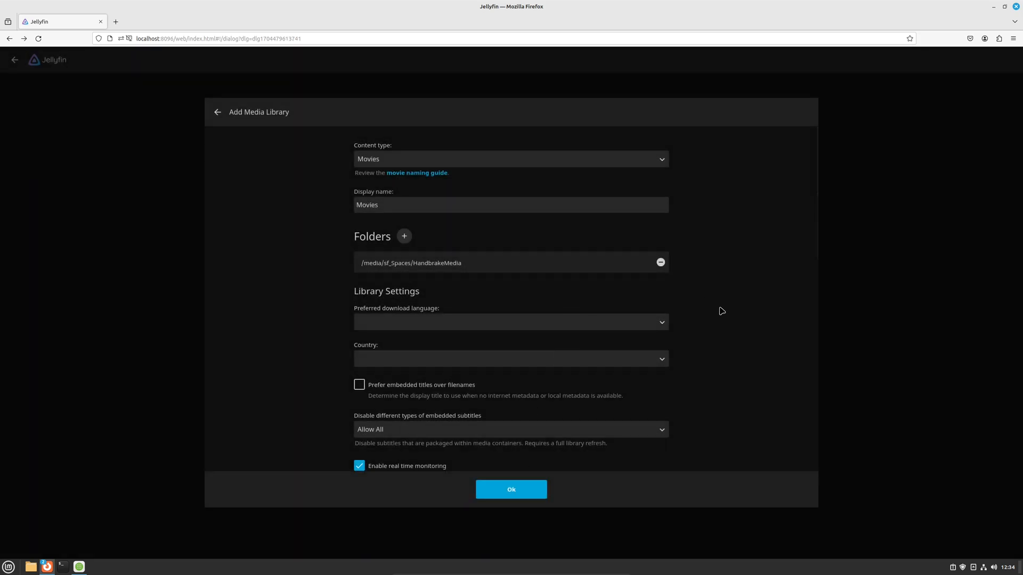
Step: Set the library's preferred download language to English and country to United States
scroll("down", 3)
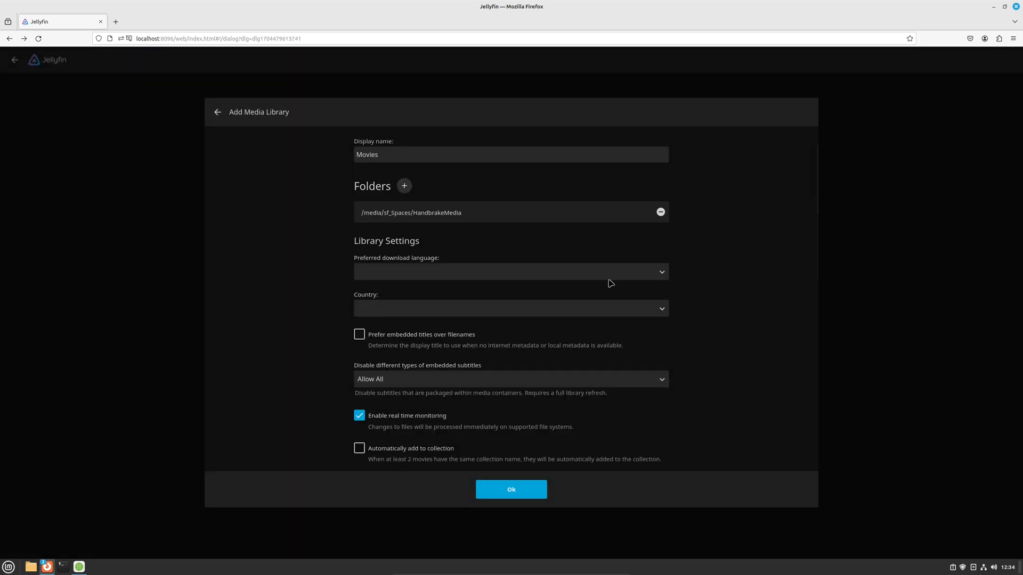
left_click(510, 271)
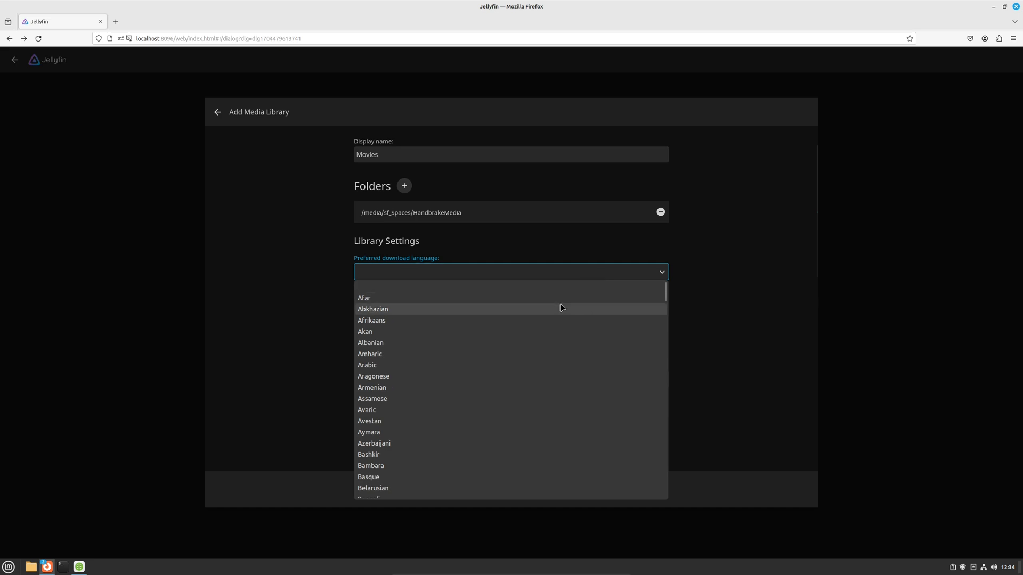
scroll("down", 3)
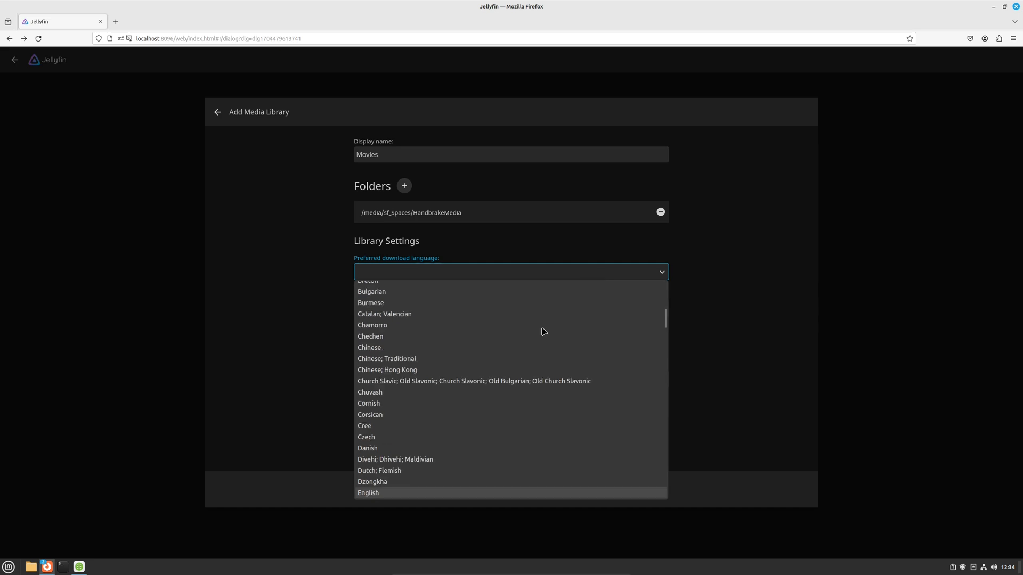
left_click(368, 492)
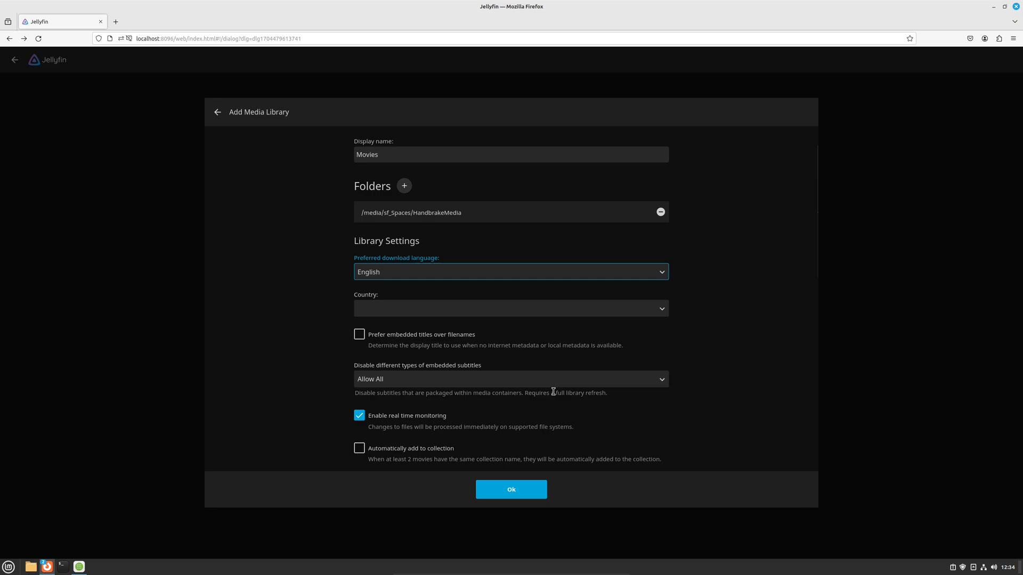
left_click(511, 309)
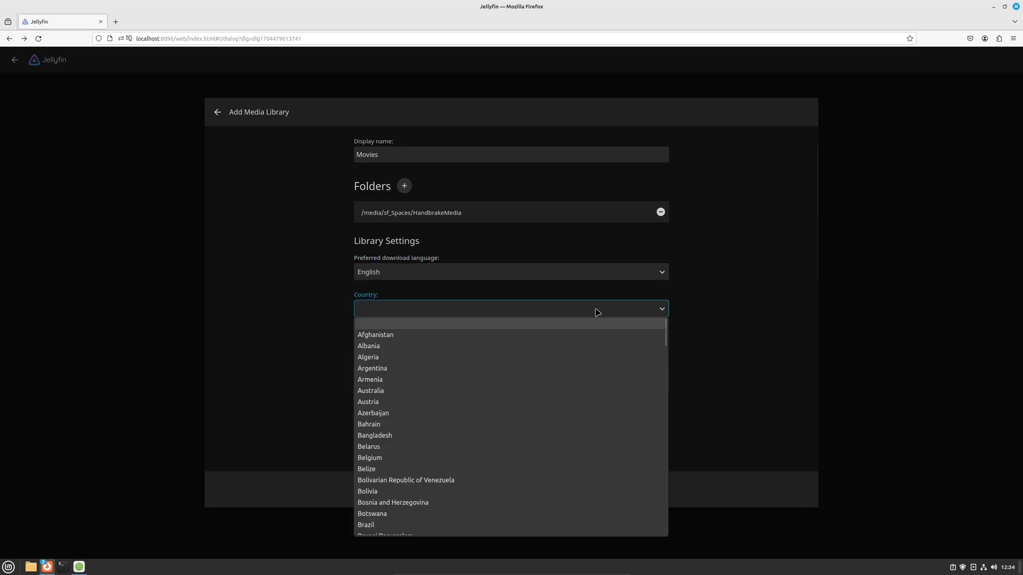
left_click(511, 308)
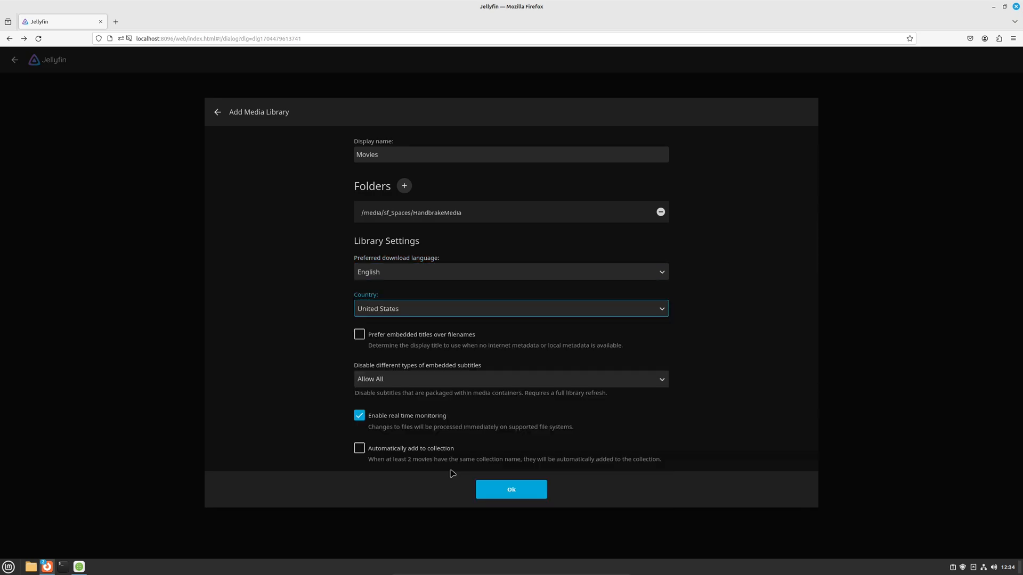
scroll("down", 3)
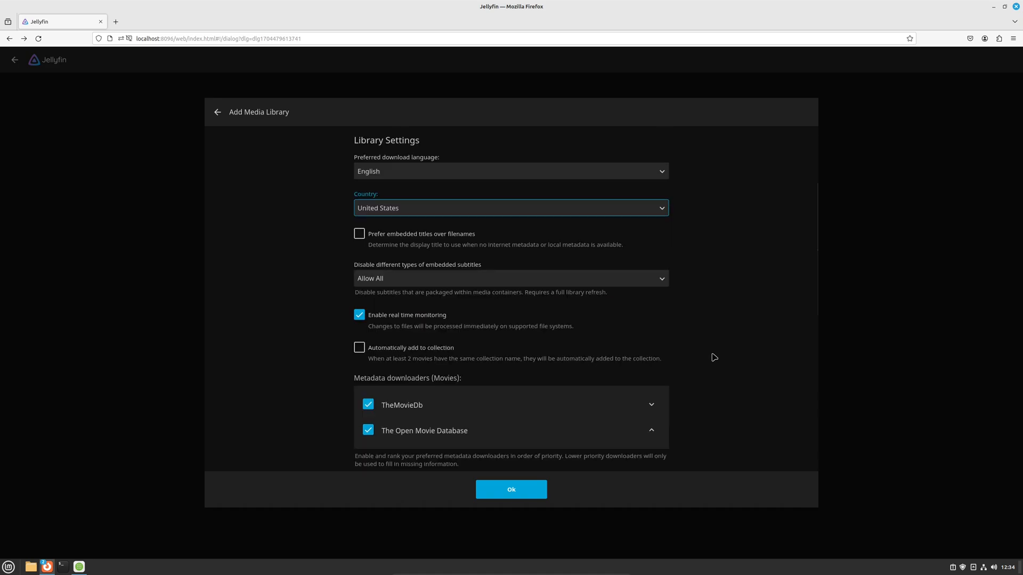
mouse_move(706, 352)
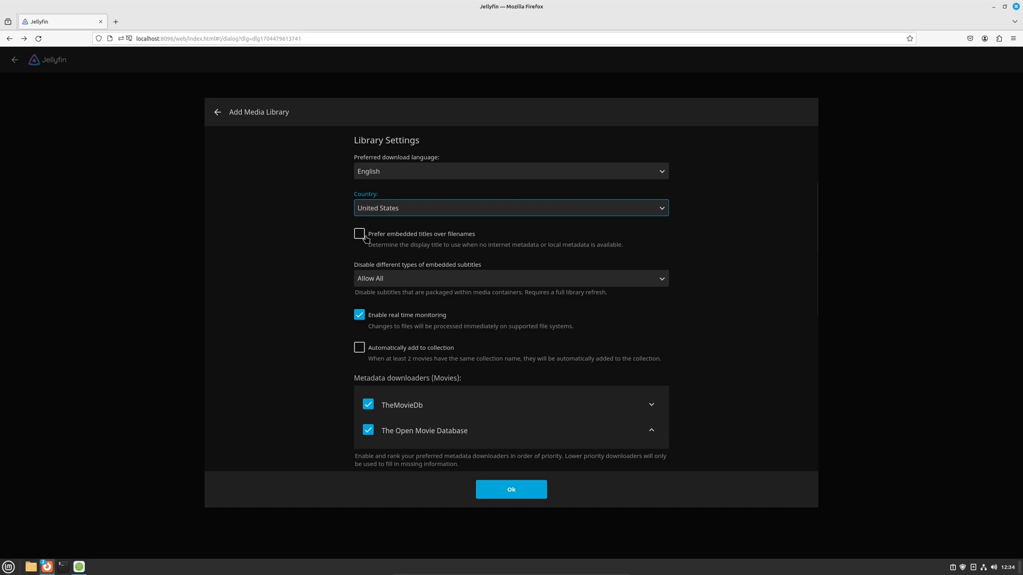
mouse_move(489, 320)
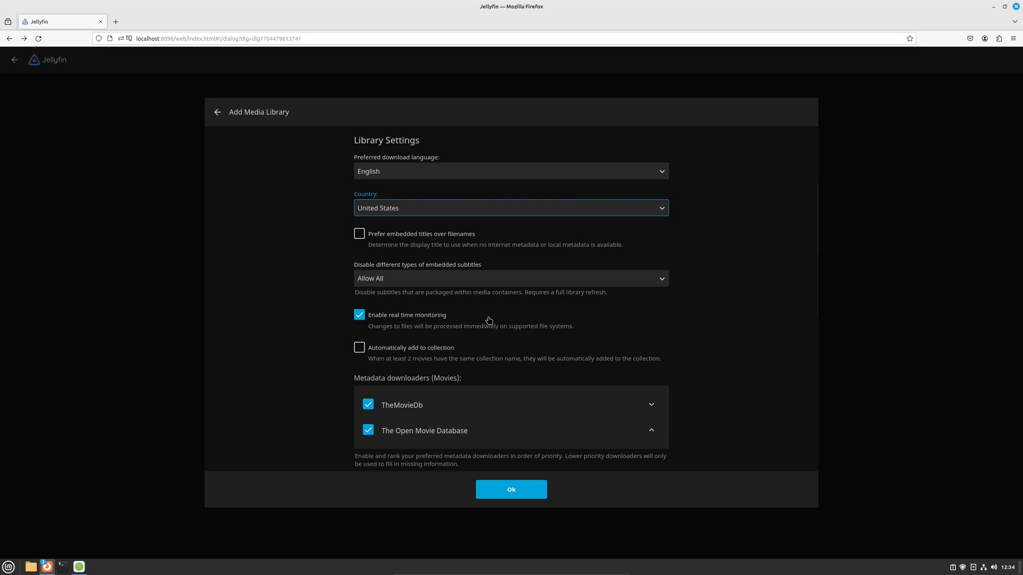
mouse_move(407, 320)
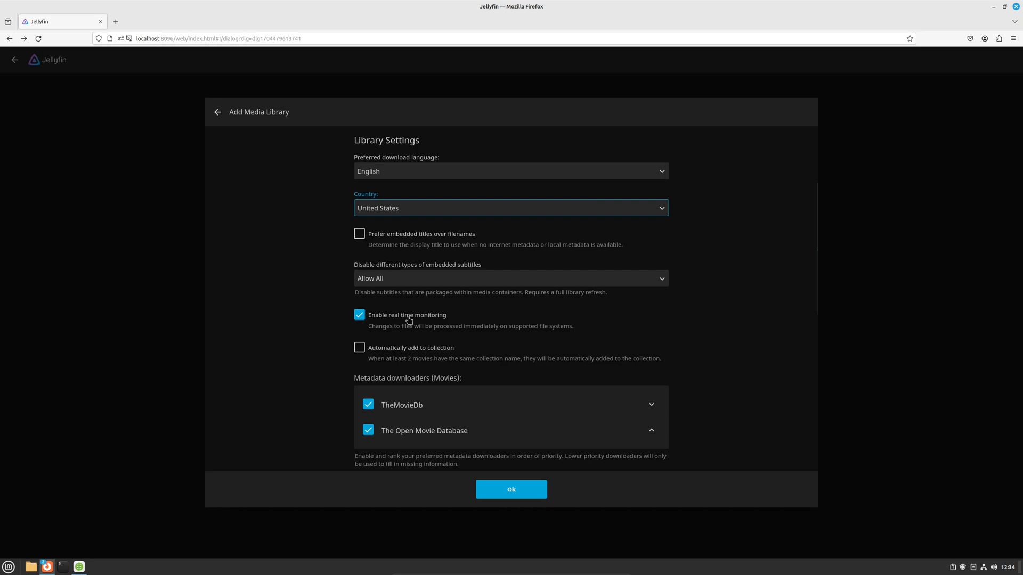
mouse_move(452, 320)
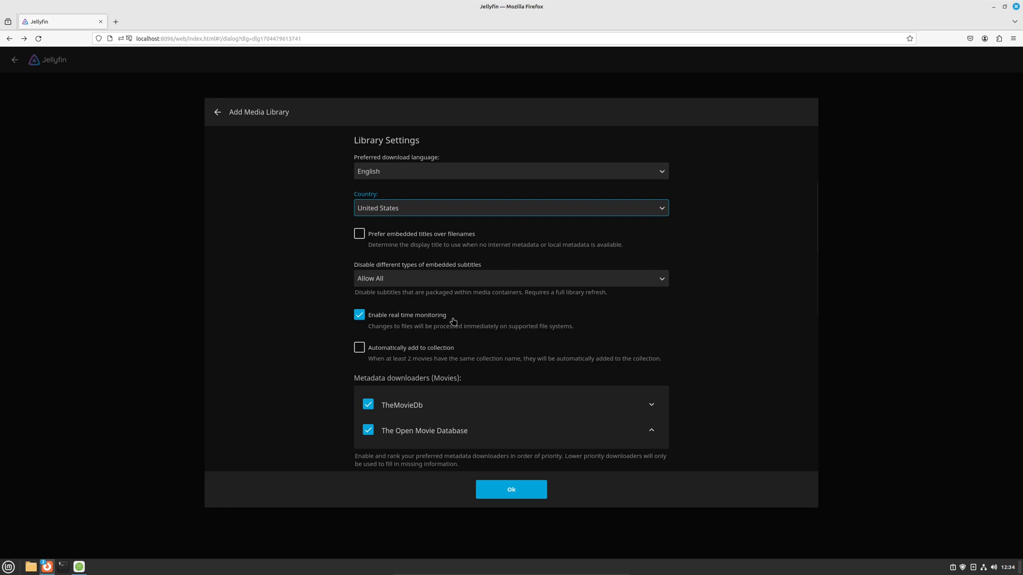
Step: Enable saving artwork into media folders and chapter image extraction, then add the Movies library
scroll("down", 3)
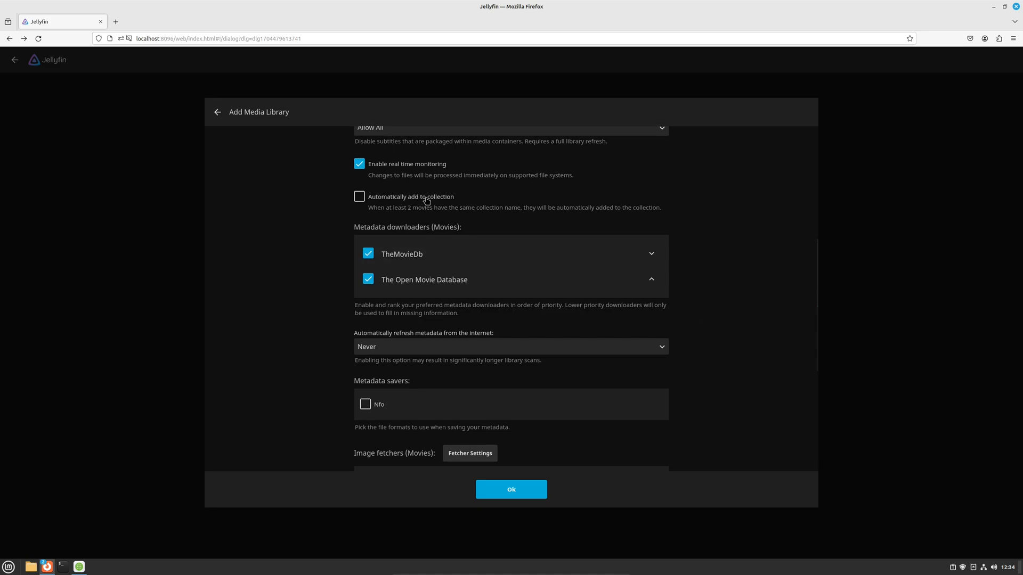
mouse_move(415, 240)
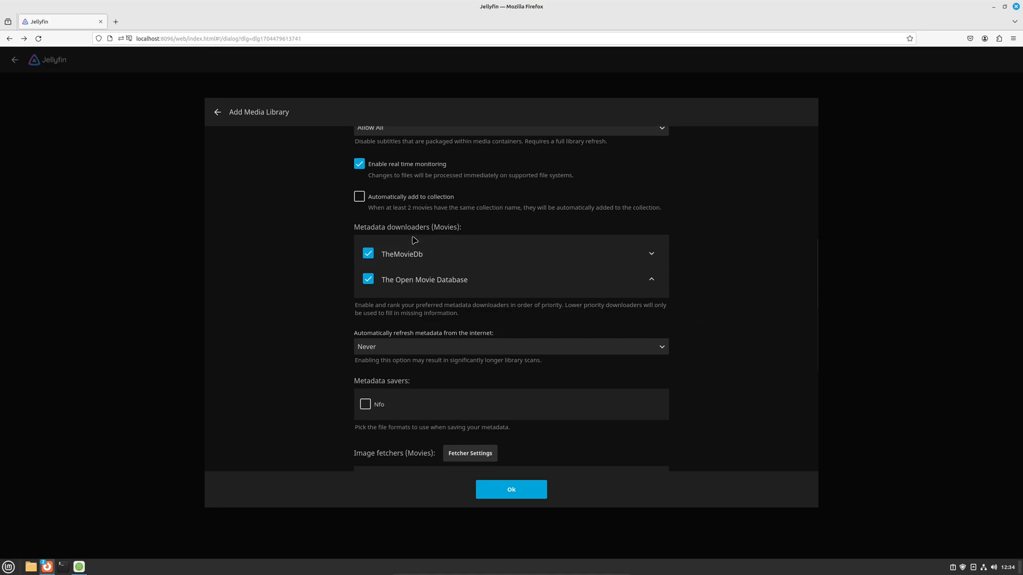
mouse_move(501, 252)
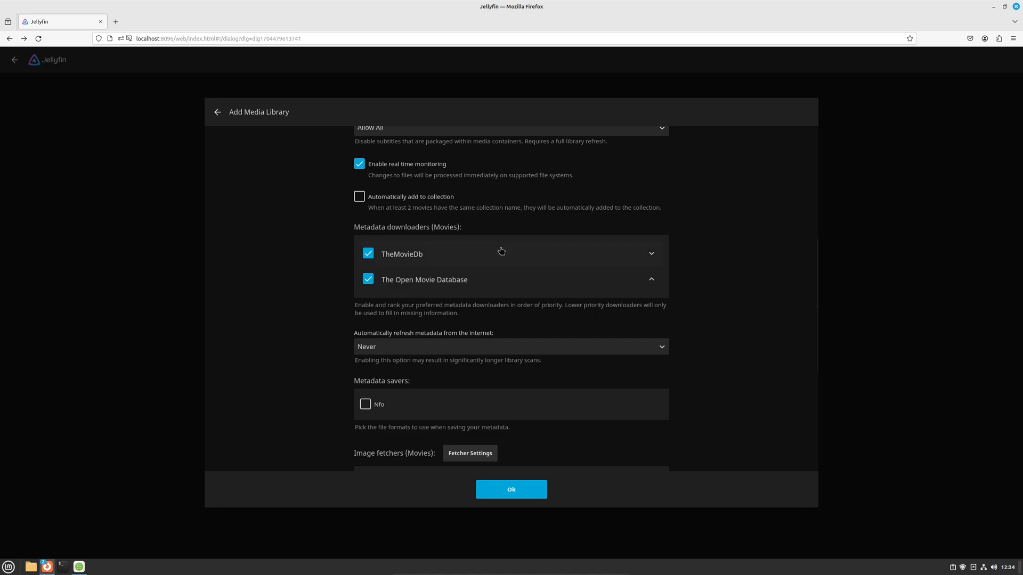
mouse_move(723, 302)
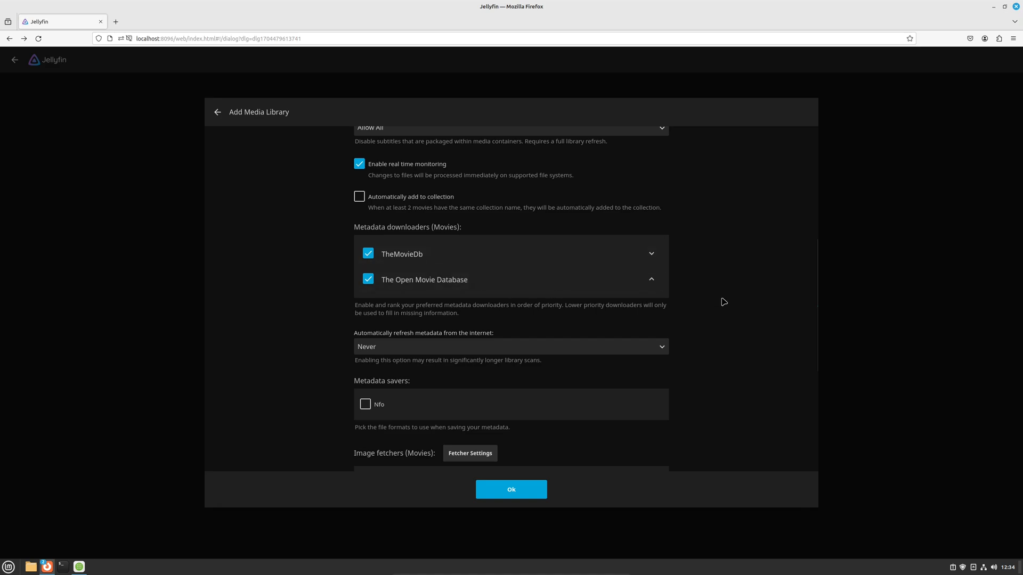
scroll("down", 3)
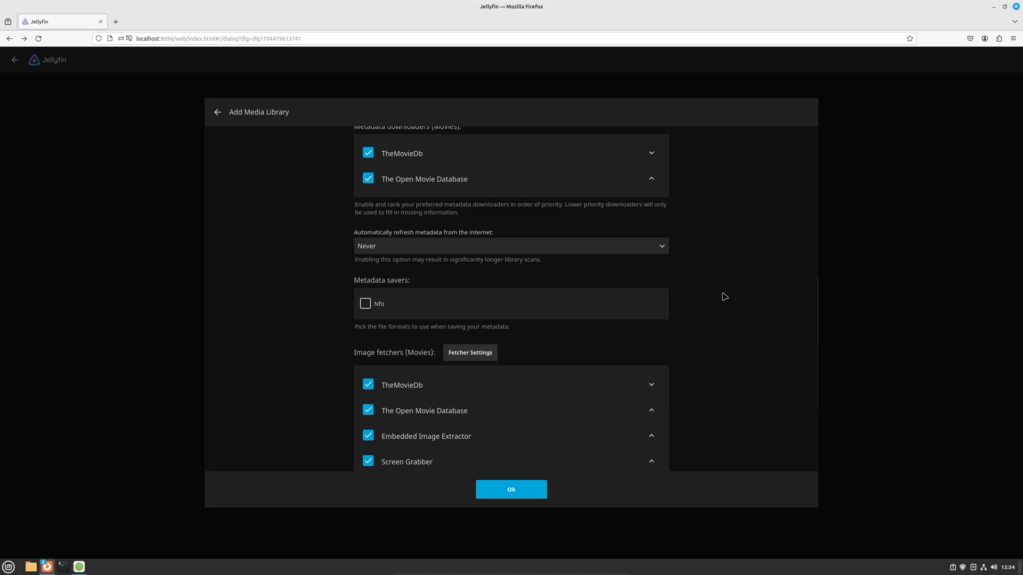
mouse_move(712, 284)
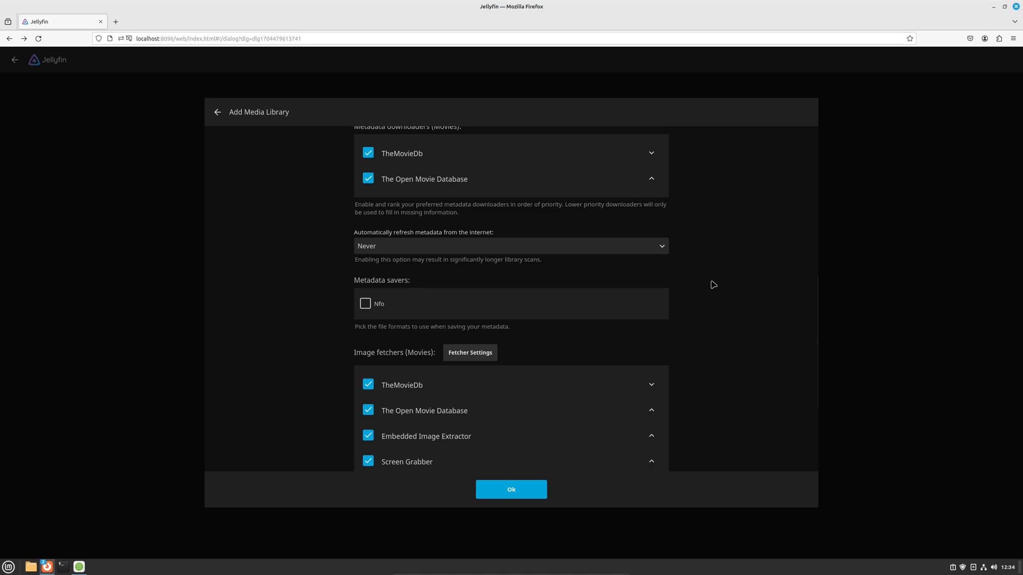
mouse_move(727, 303)
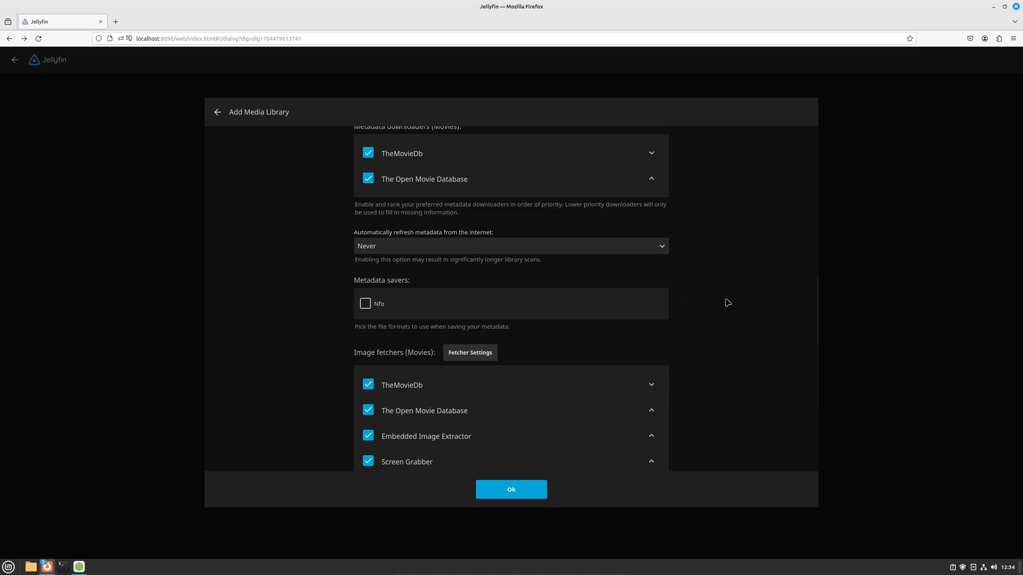
scroll("down", 3)
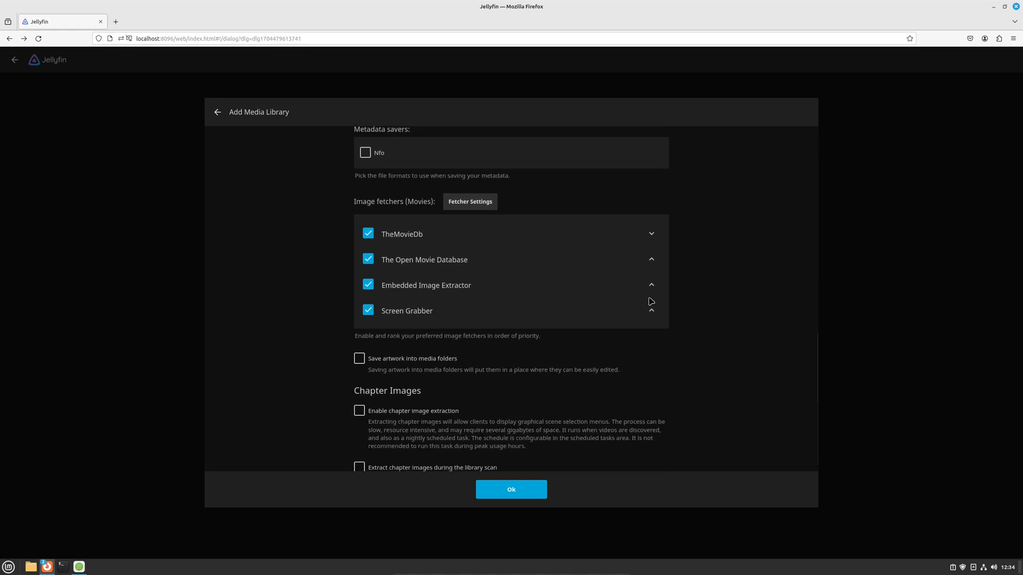
mouse_move(770, 313)
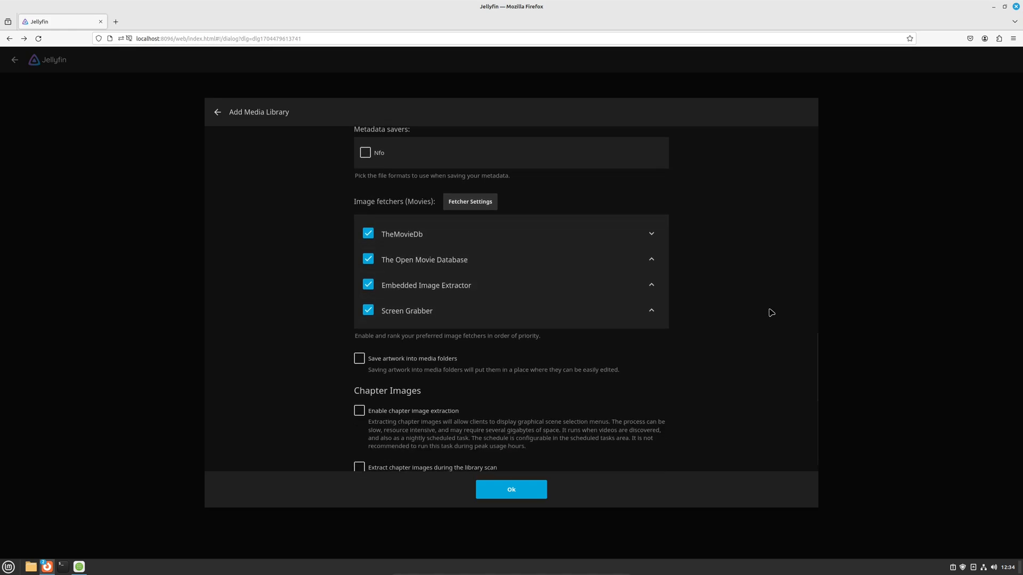
scroll("down", 3)
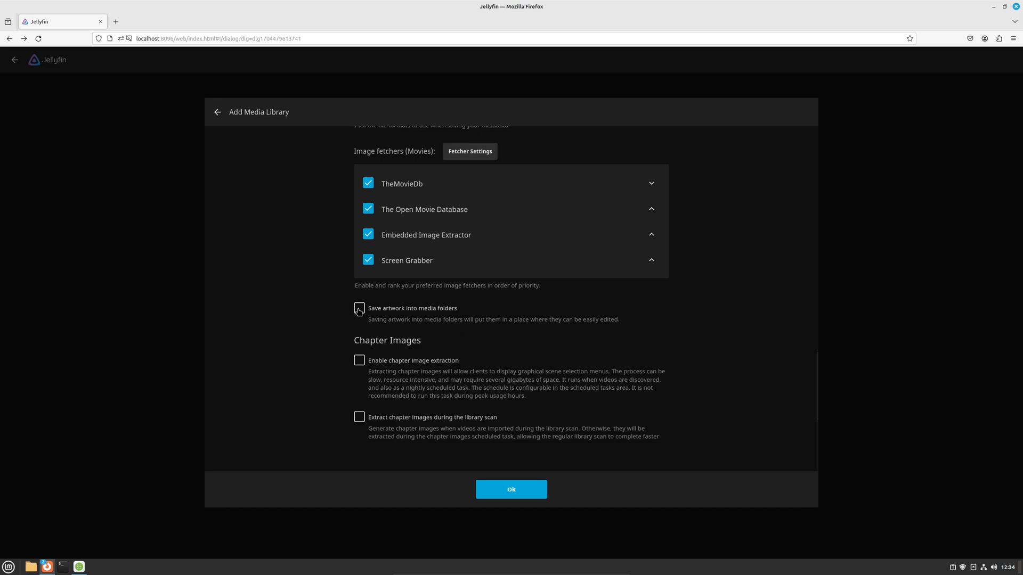
left_click(358, 308)
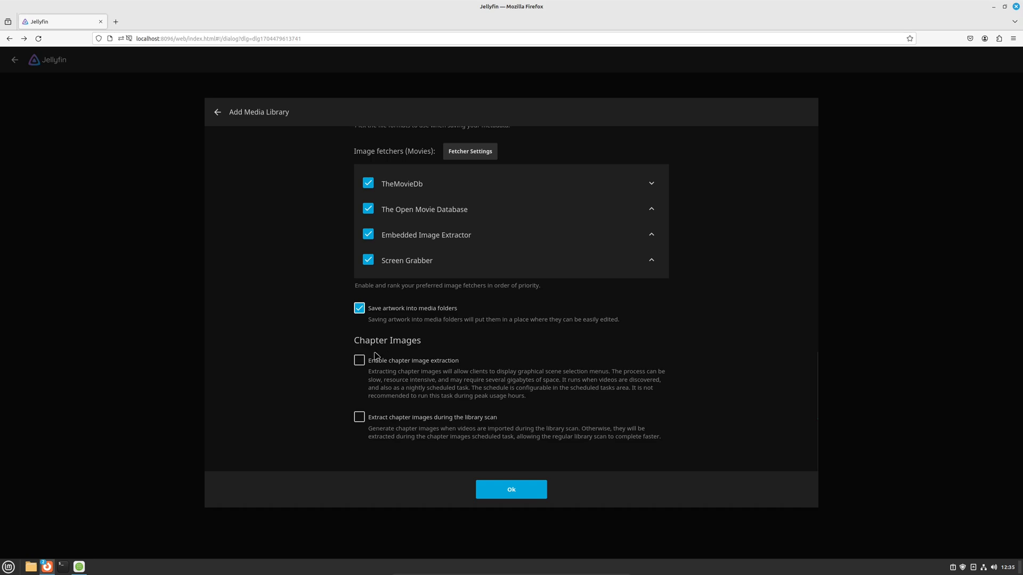
left_click(358, 360)
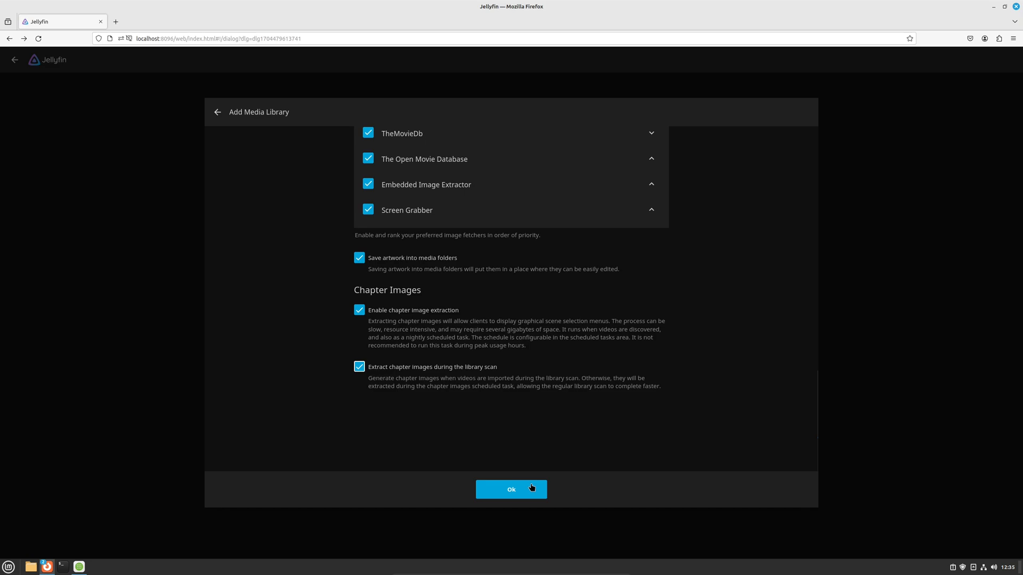
left_click(510, 489)
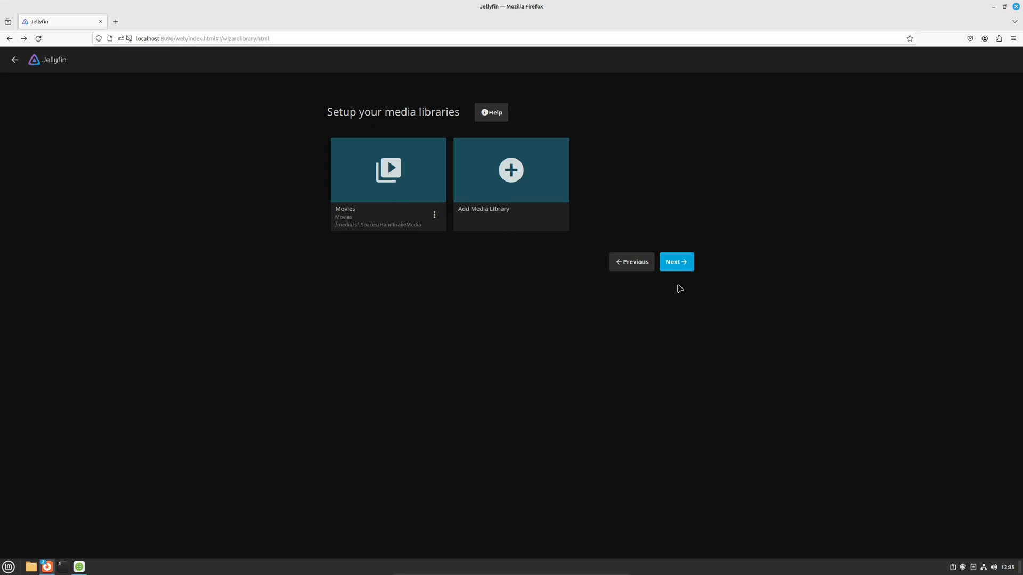
Step: Skip libraries, keep English/United States metadata, disable remote connections, and finish the wizard
left_click(675, 262)
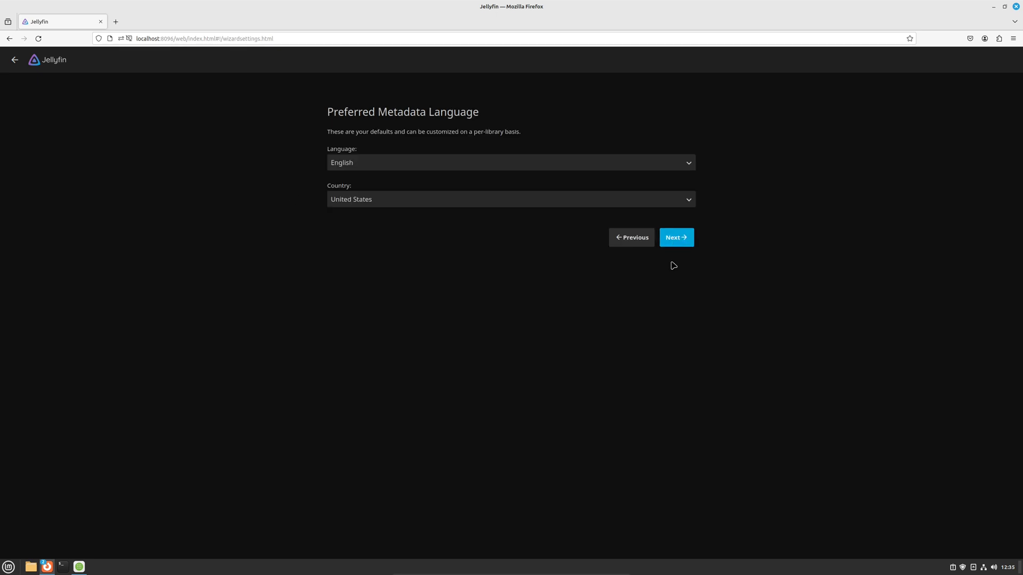
left_click(676, 237)
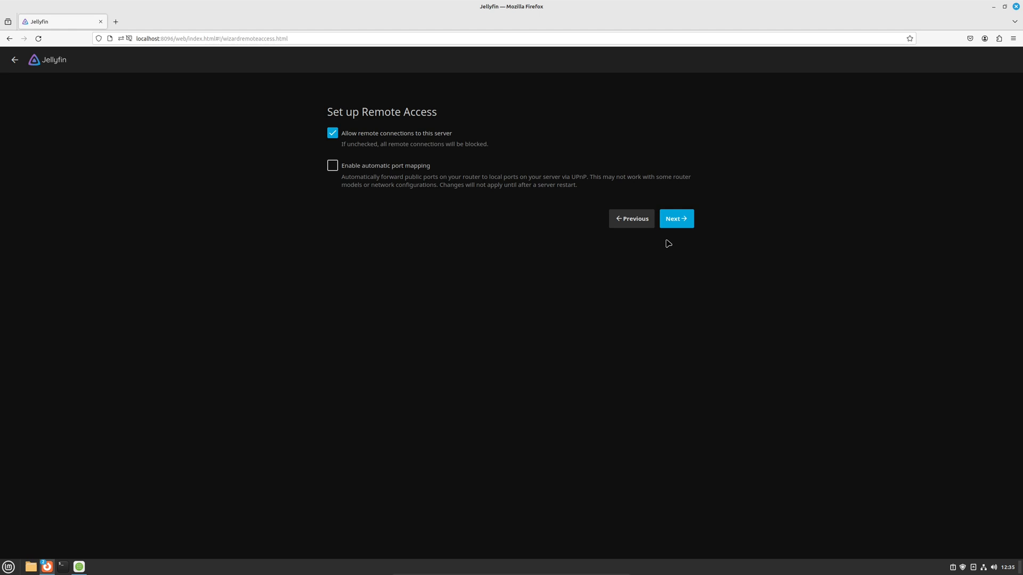
mouse_move(425, 157)
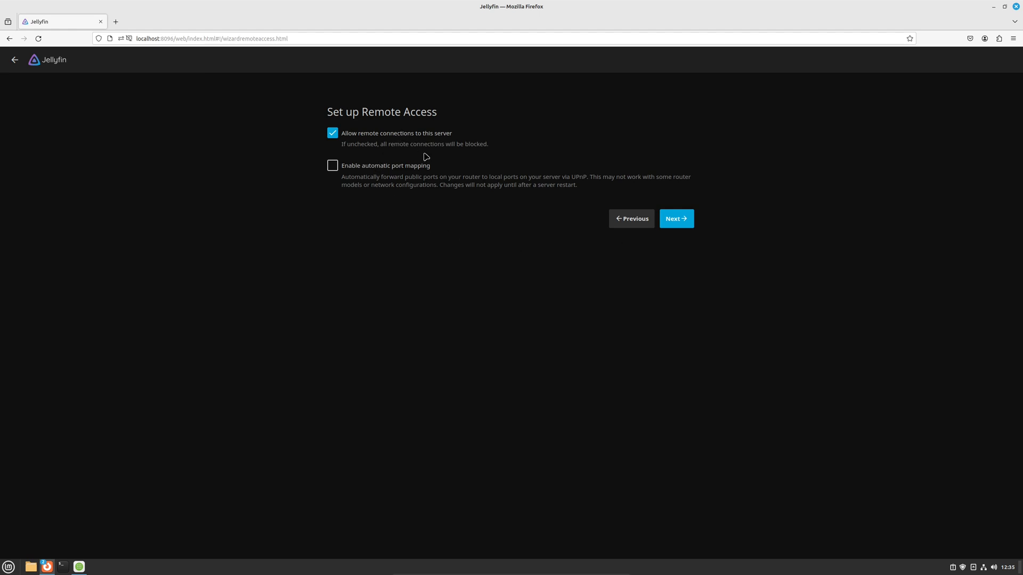
mouse_move(354, 145)
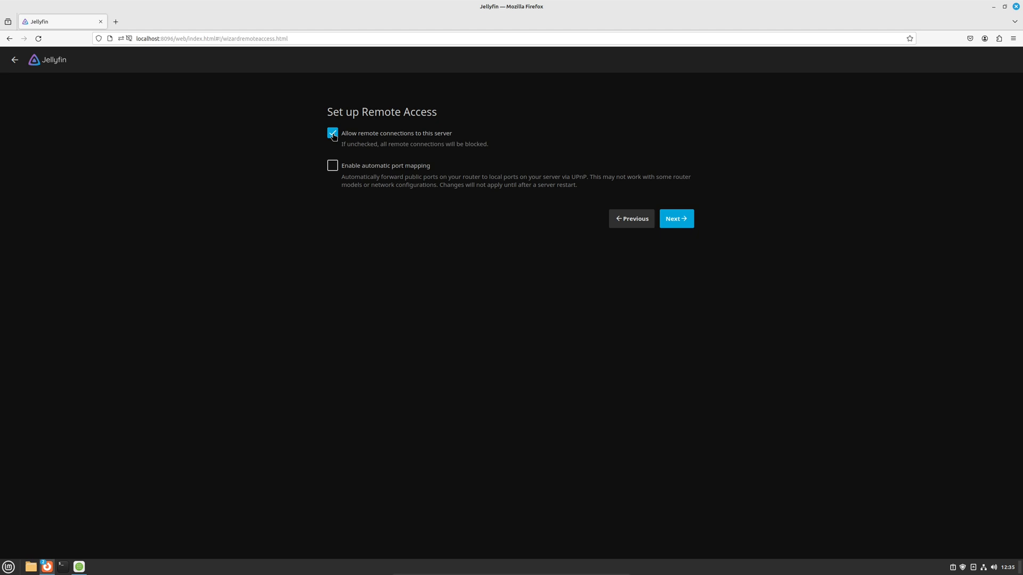
left_click(332, 133)
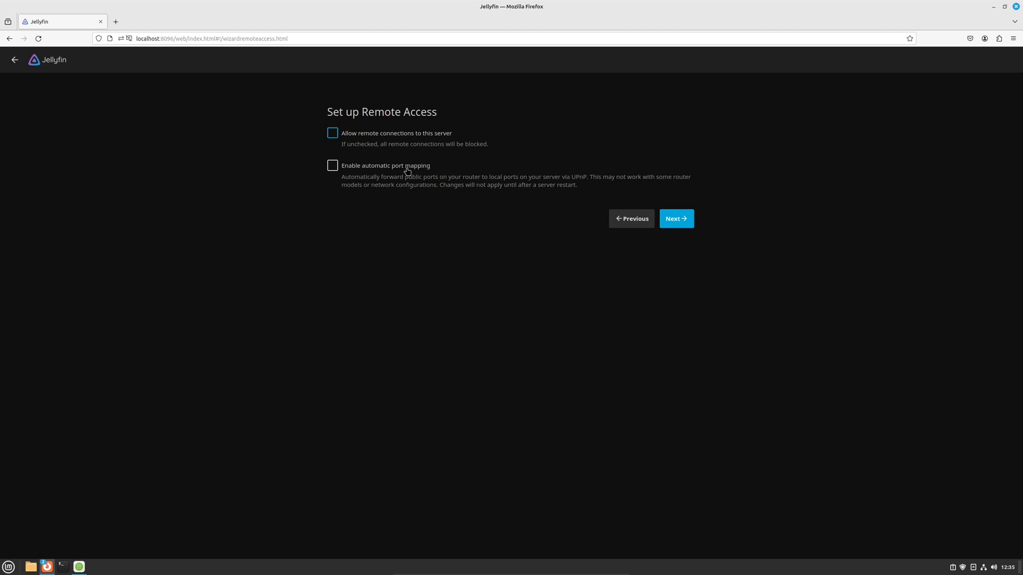
mouse_move(408, 157)
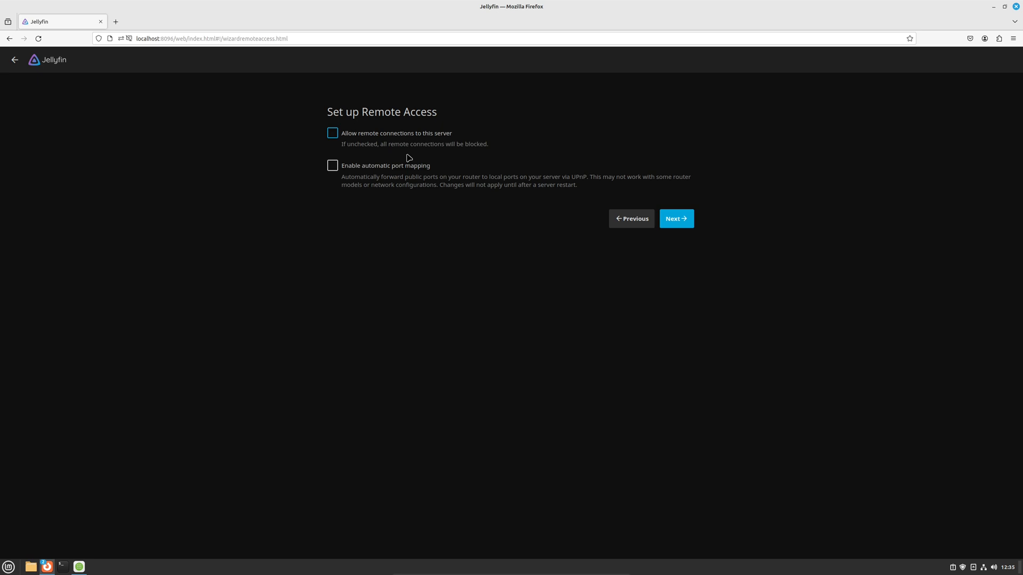
mouse_move(428, 154)
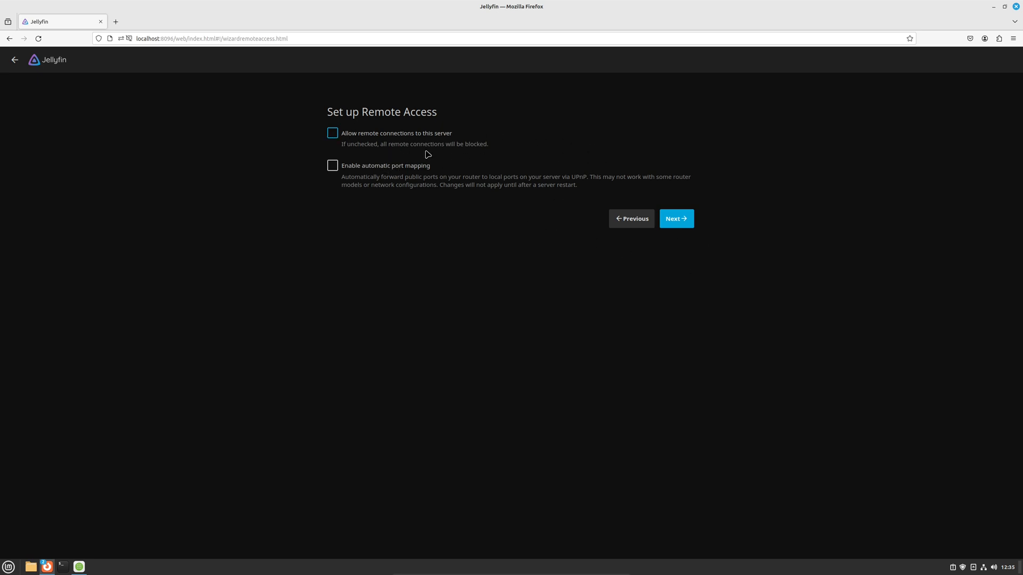
left_click(676, 218)
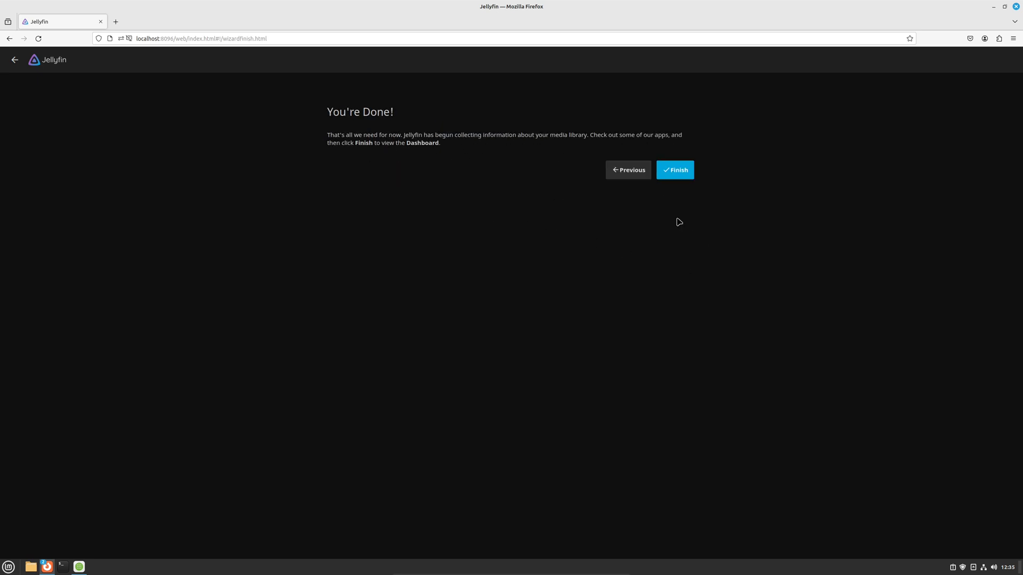
left_click(675, 170)
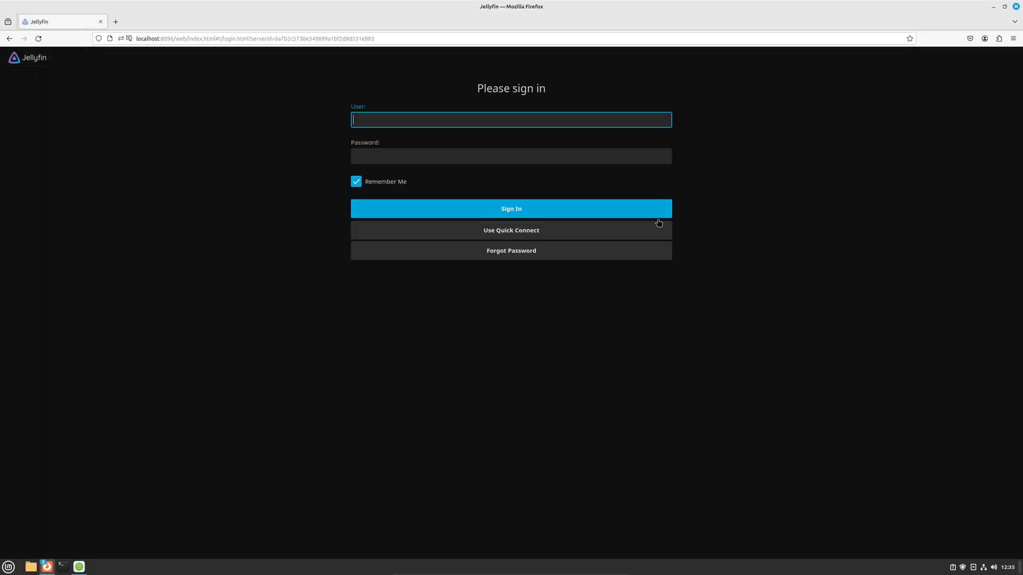
mouse_move(417, 209)
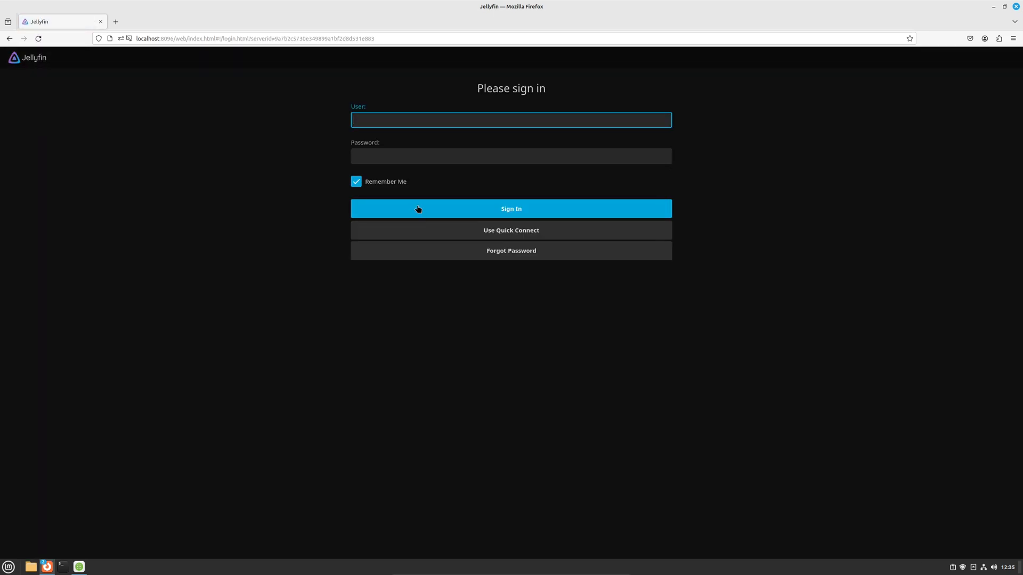
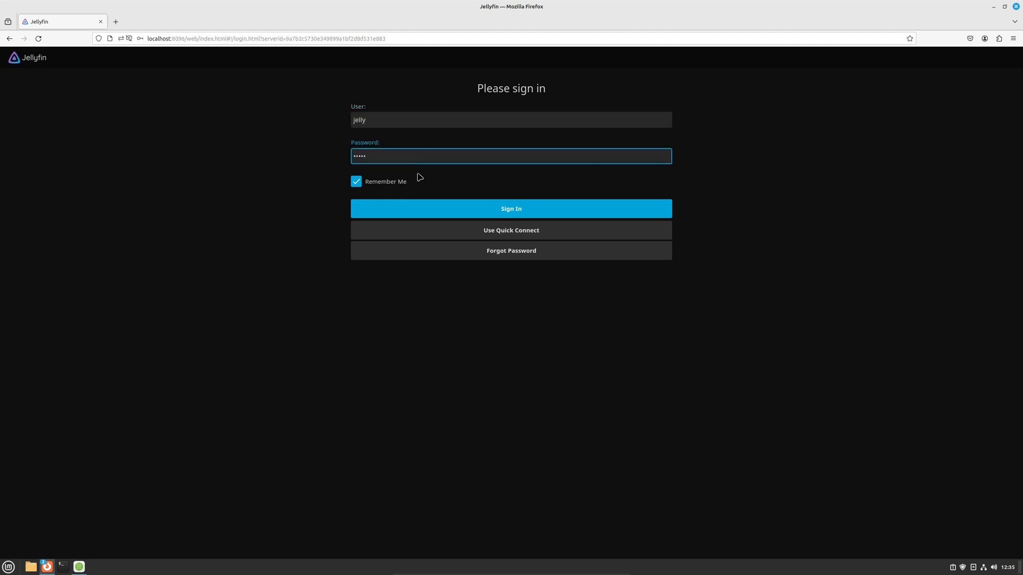
left_click(511, 209)
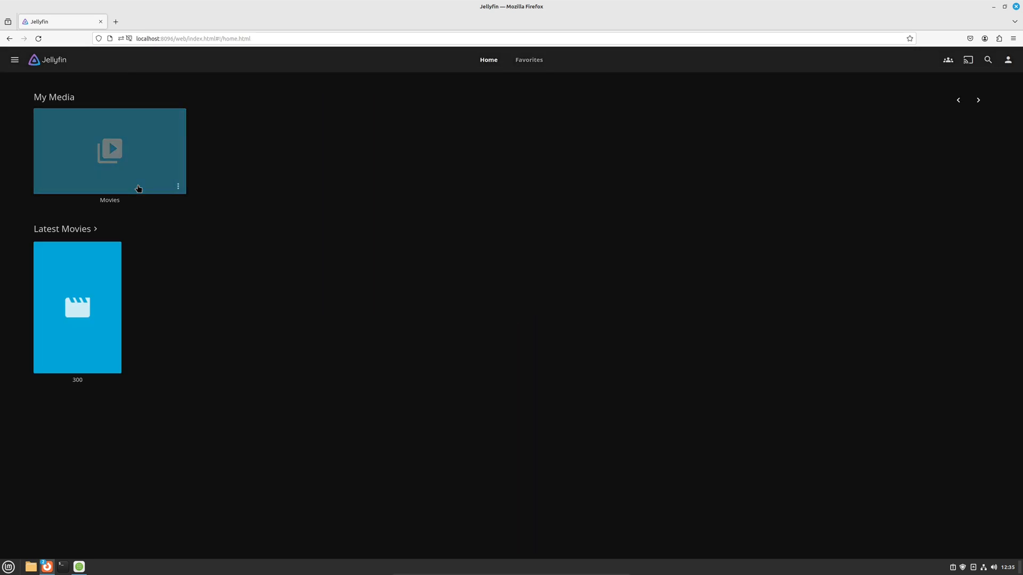
mouse_move(136, 178)
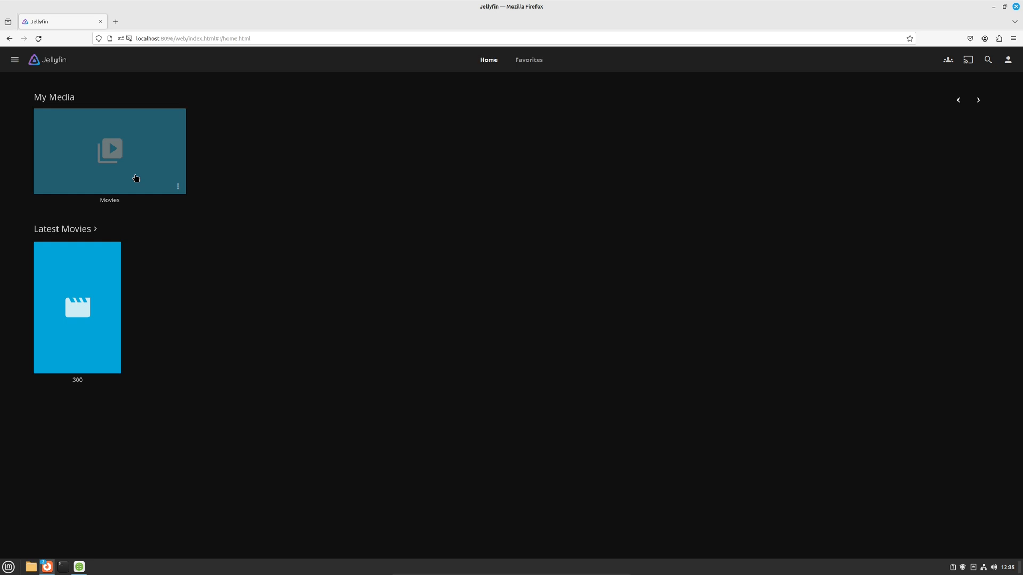
Step: Open Movies, return Home to browse the Latest Movies row, then reopen the Movies library
left_click(110, 151)
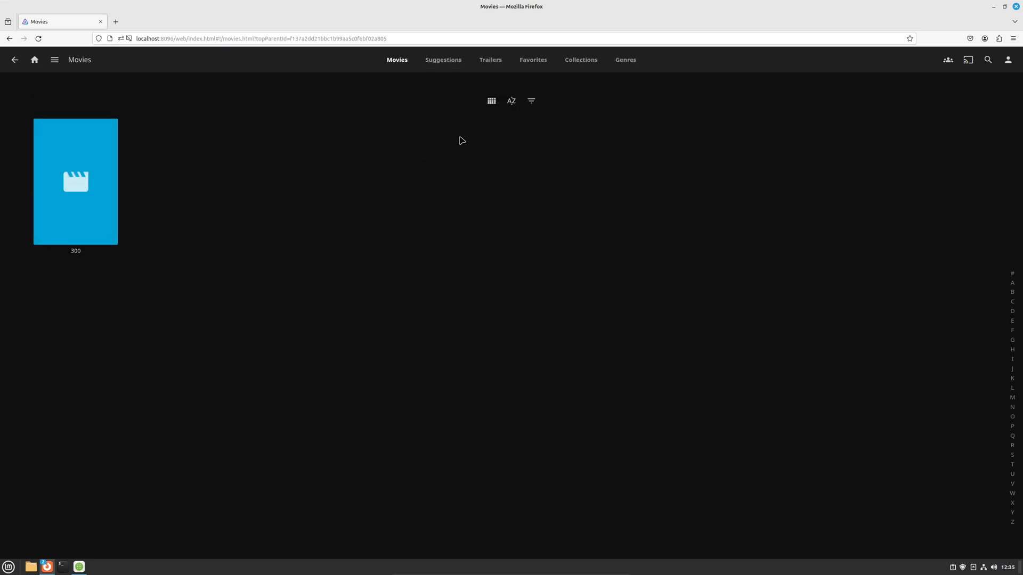
left_click(34, 60)
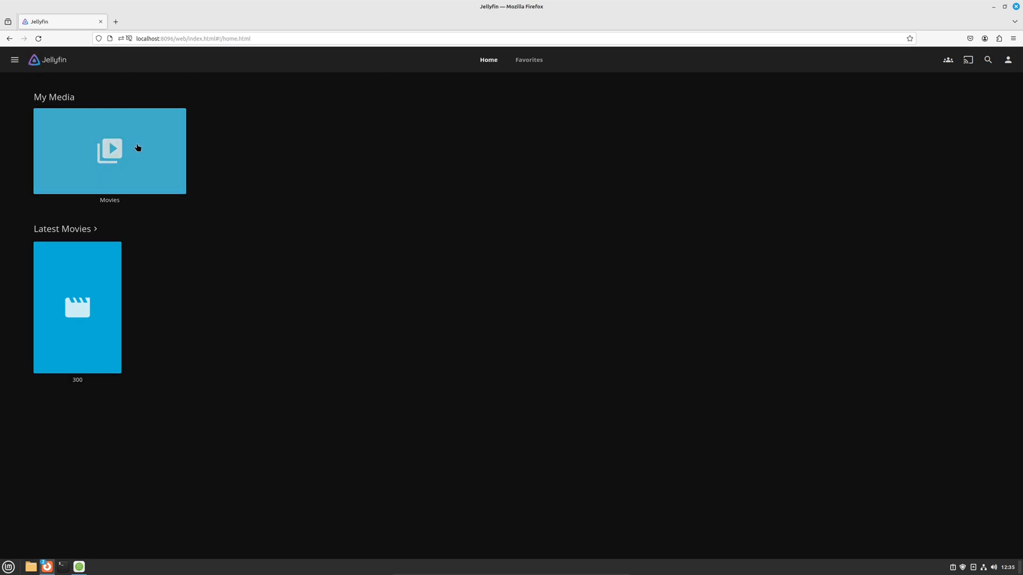
mouse_move(276, 226)
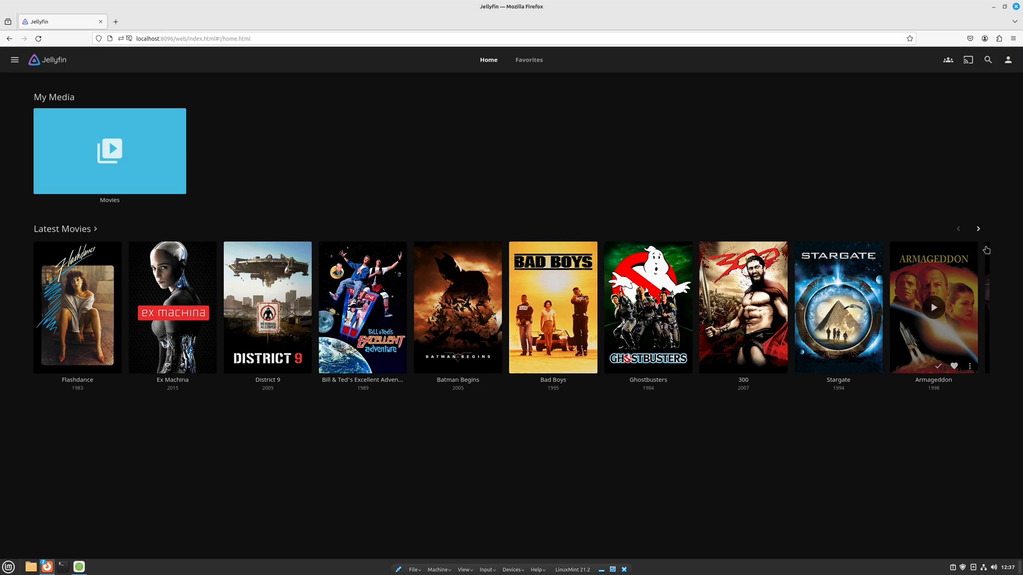
left_click(977, 228)
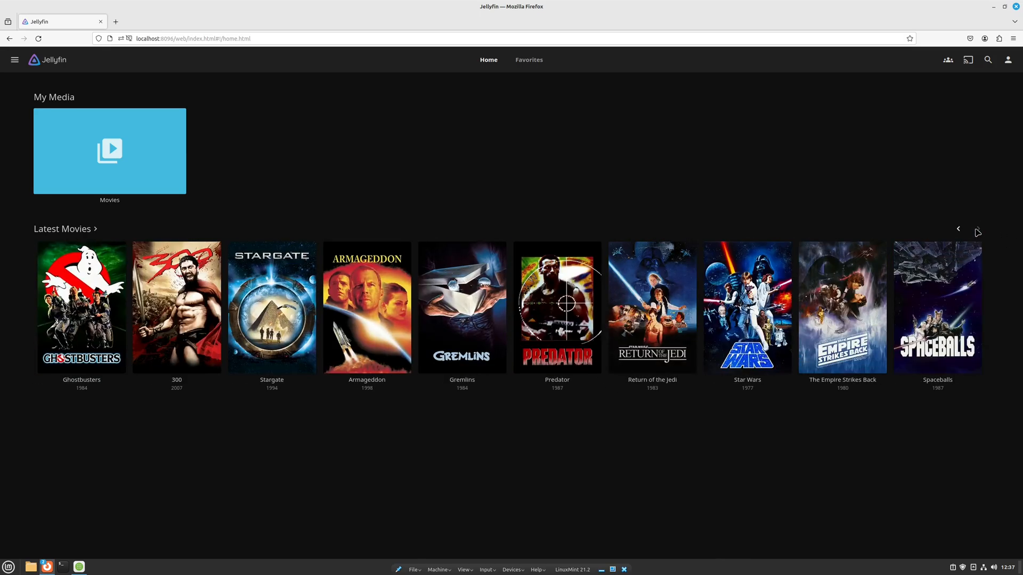
left_click(957, 229)
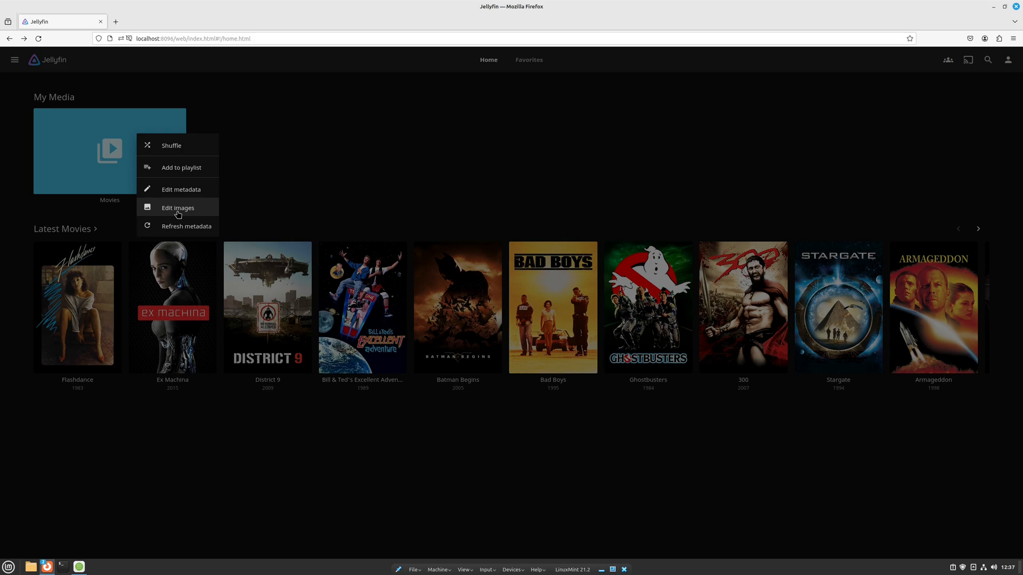
left_click(177, 207)
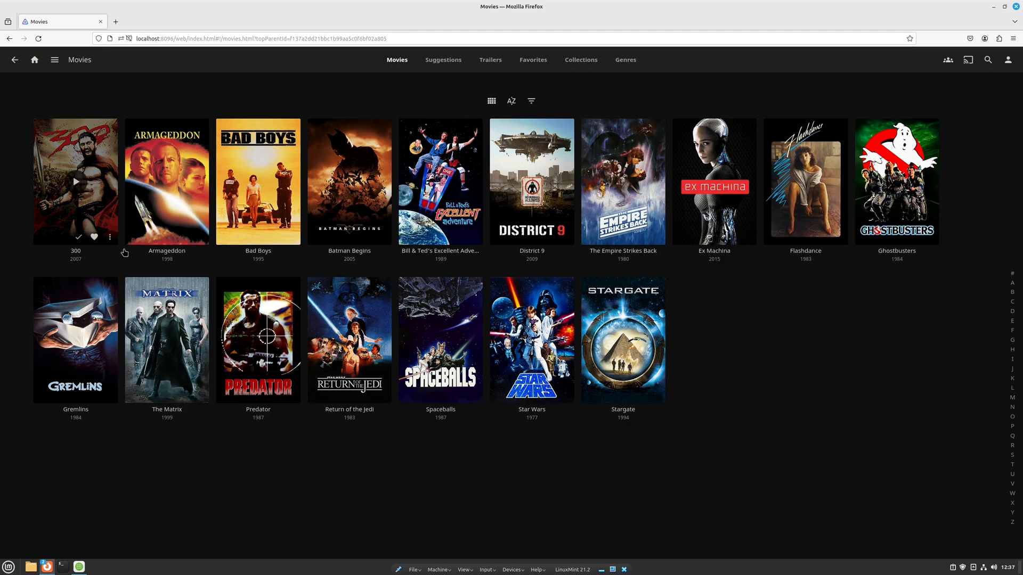
mouse_move(166, 195)
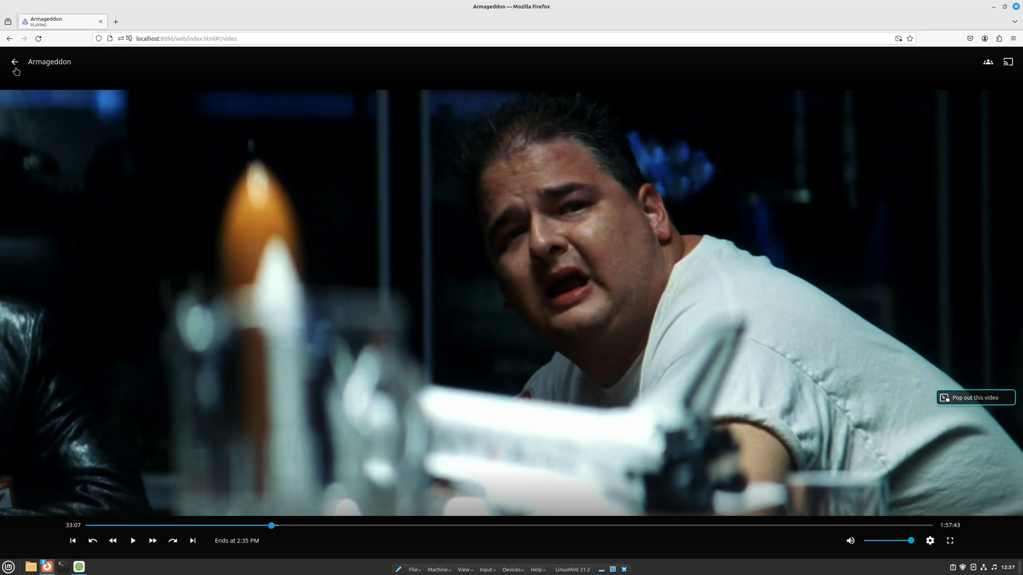
Step: Stop Armageddon playback and go back to the Home page
left_click(14, 61)
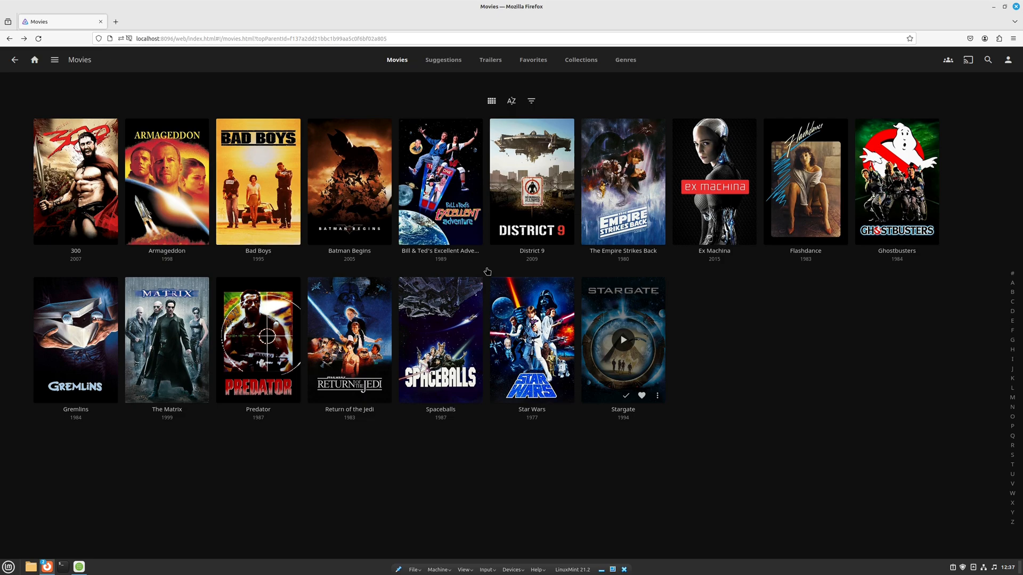
left_click(34, 59)
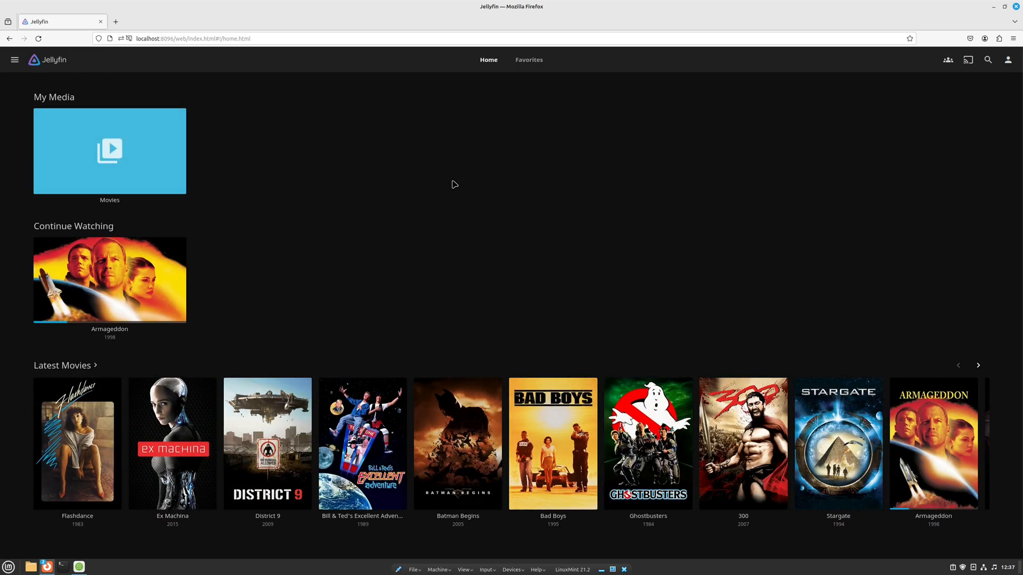
mouse_move(554, 94)
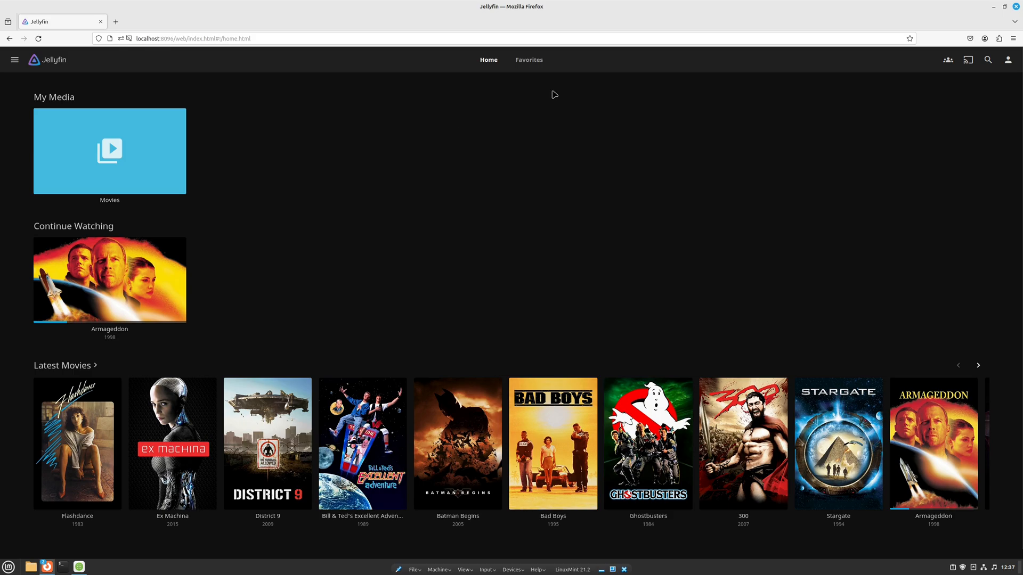
mouse_move(348, 160)
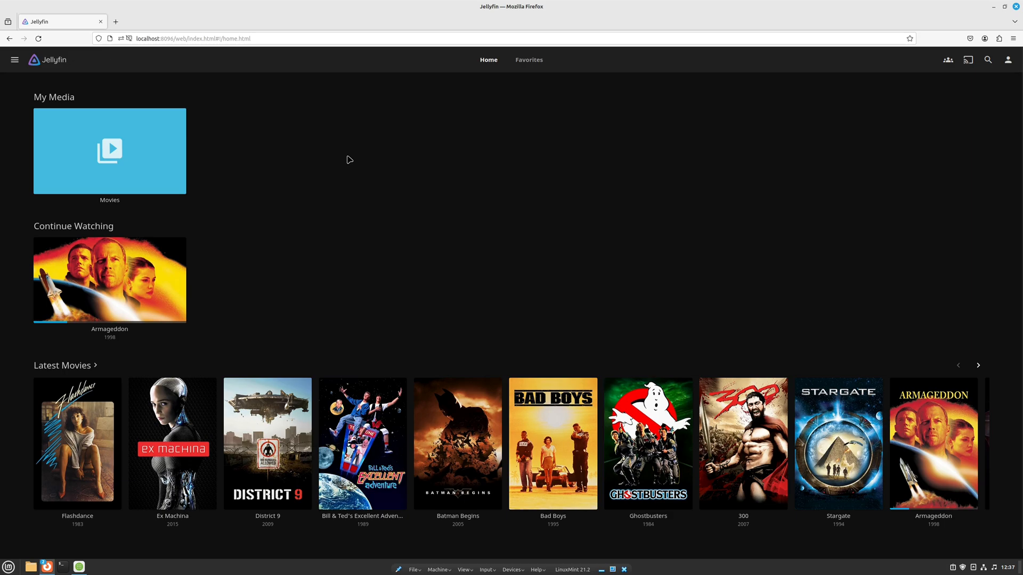
mouse_move(398, 200)
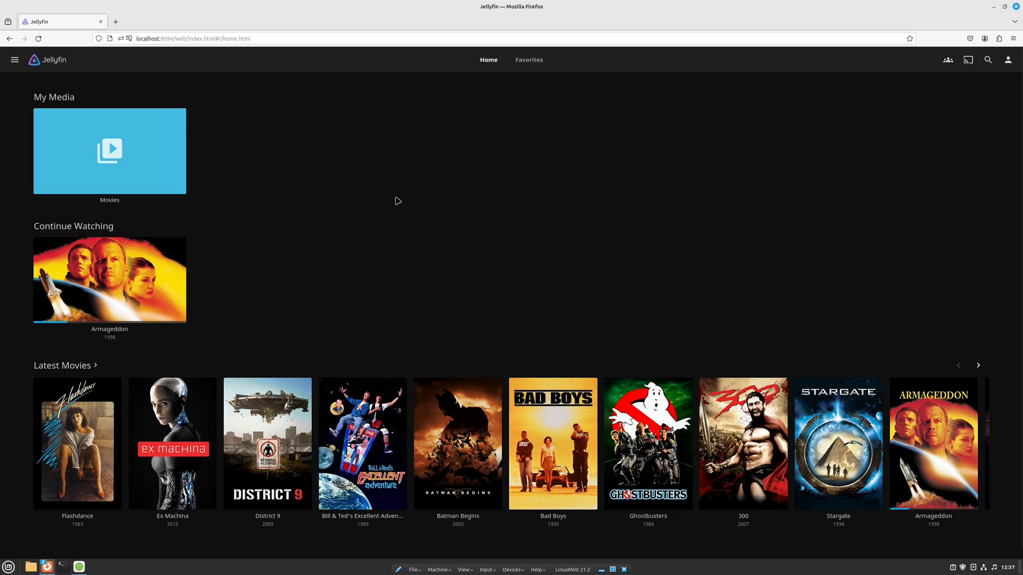
mouse_move(396, 197)
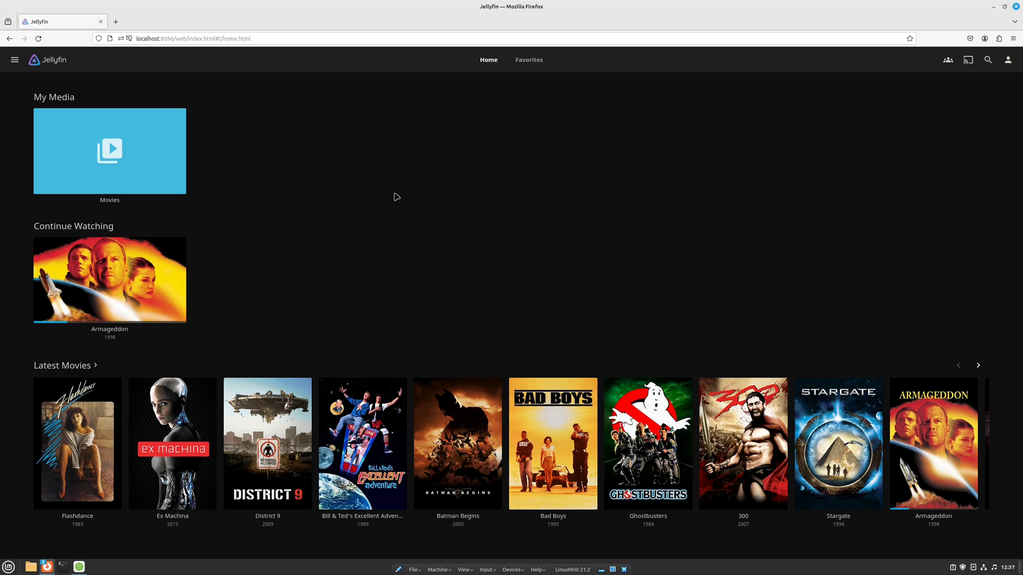
mouse_move(470, 198)
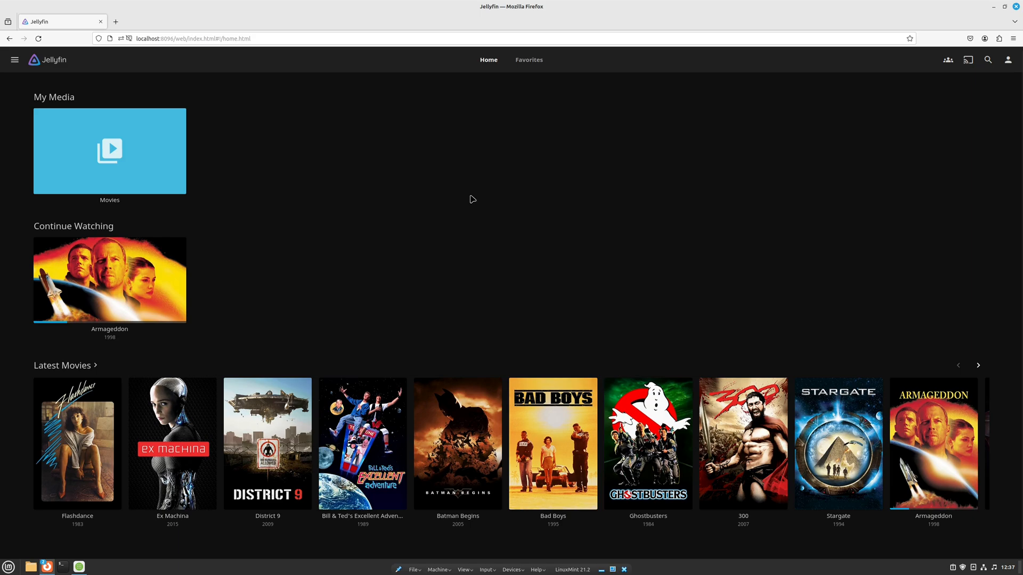
mouse_move(348, 167)
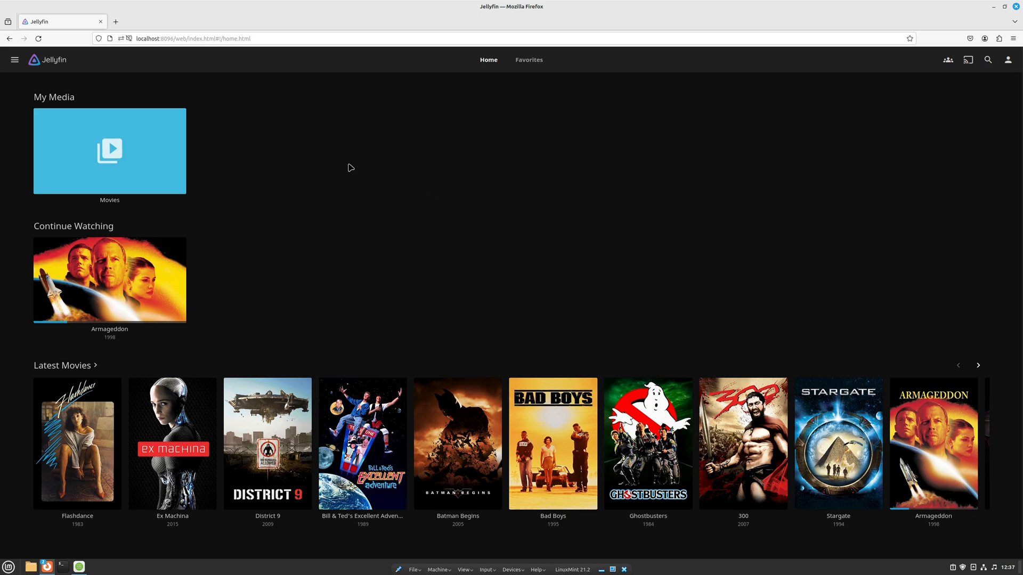
mouse_move(952, 74)
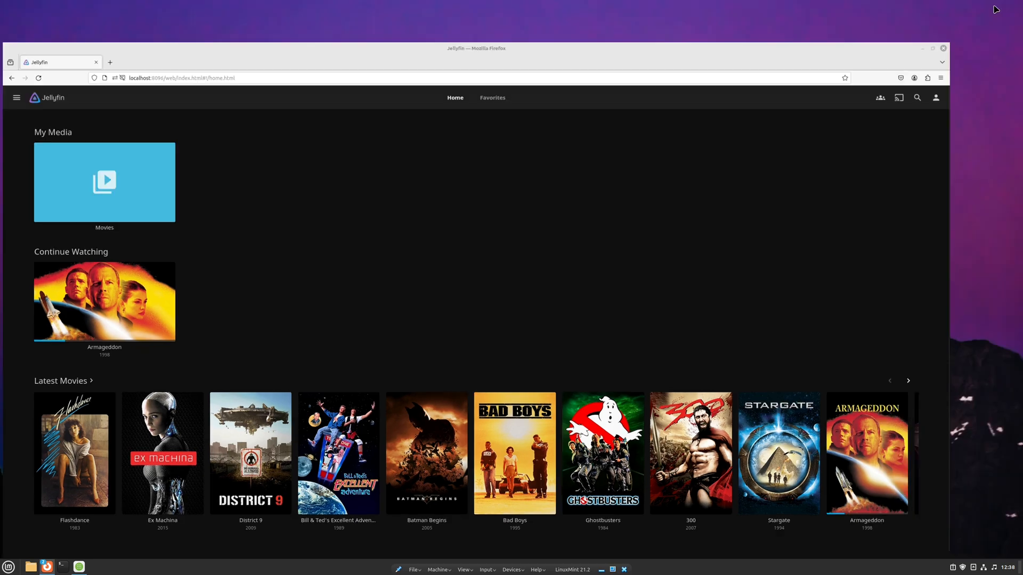
Step: Launch Jellyfin Media Player, choose Add Server, and check the server host in Firefox's address bar
left_click(9, 569)
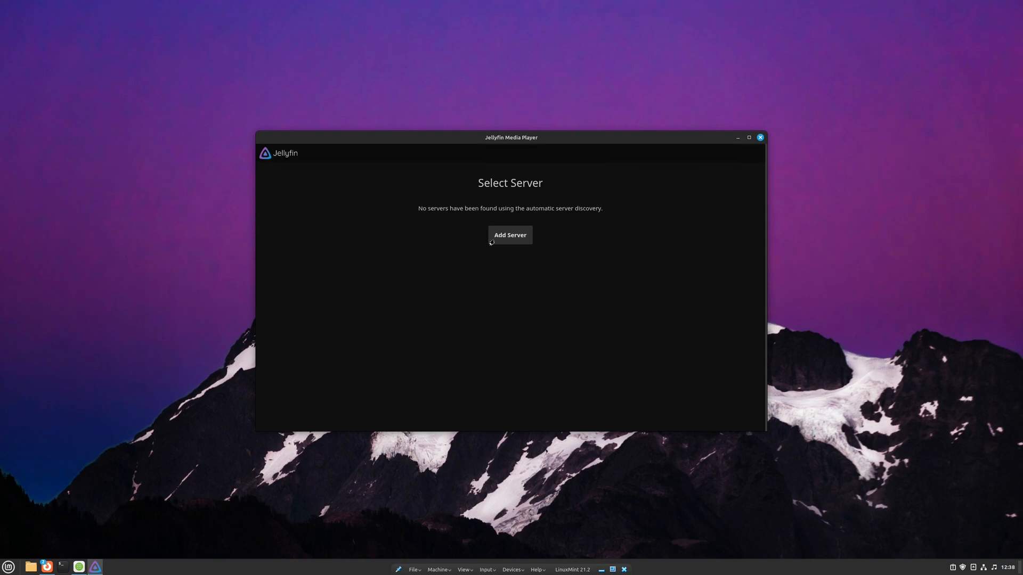
left_click(509, 234)
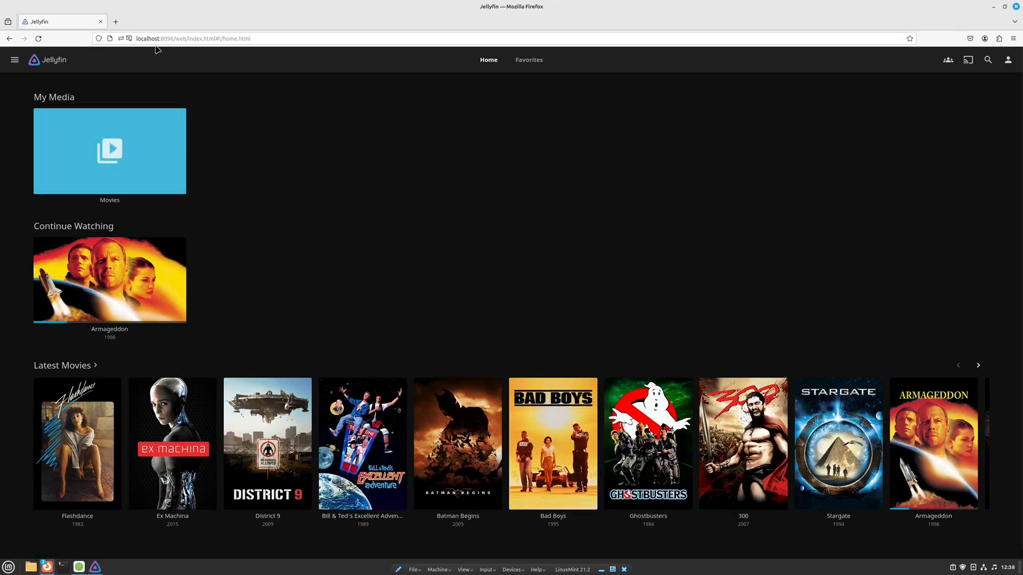
left_click(192, 38)
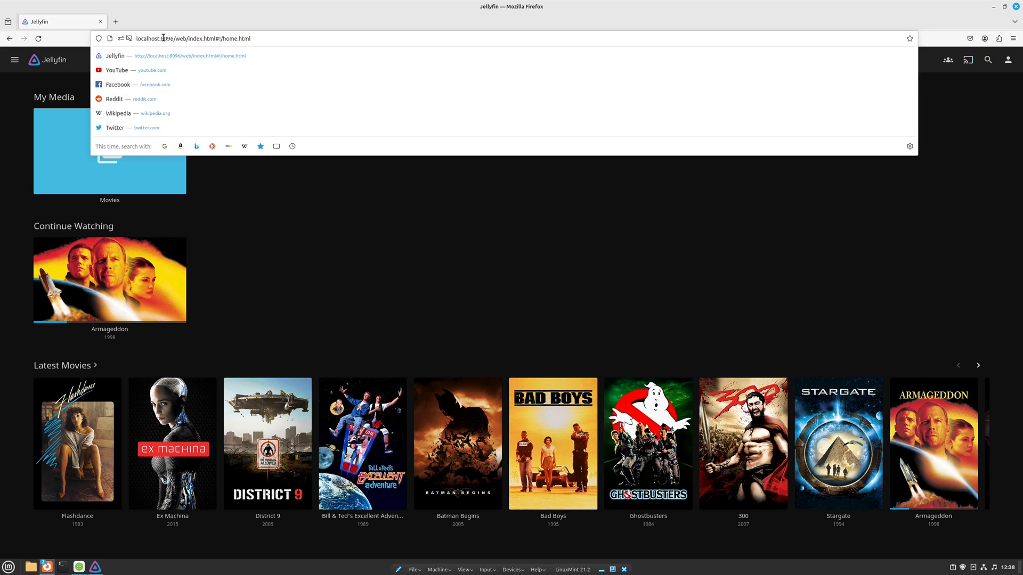
double_click(146, 38)
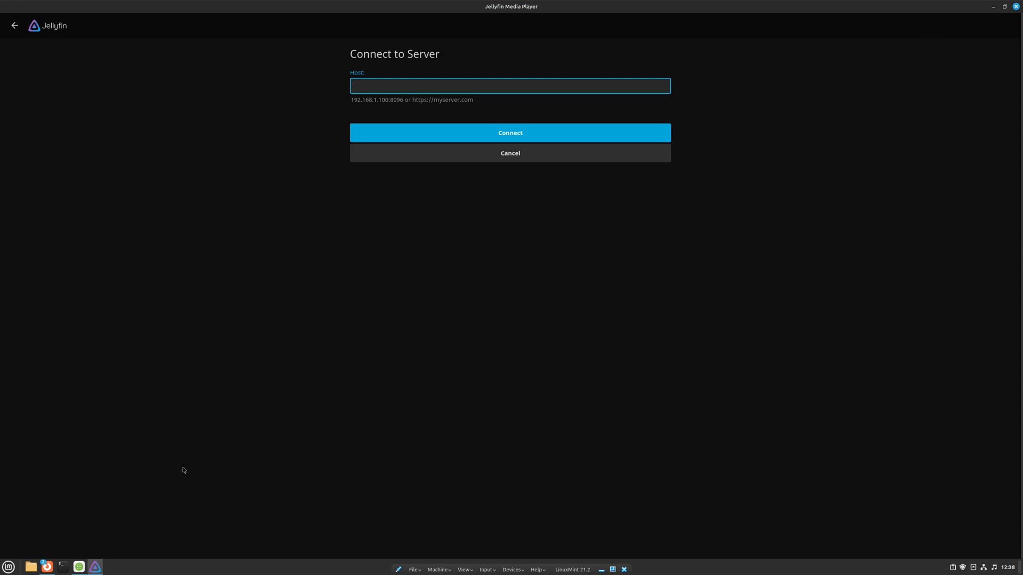
Step: Run ip address in a terminal and select the 10.0.2.15 address
left_click(62, 567)
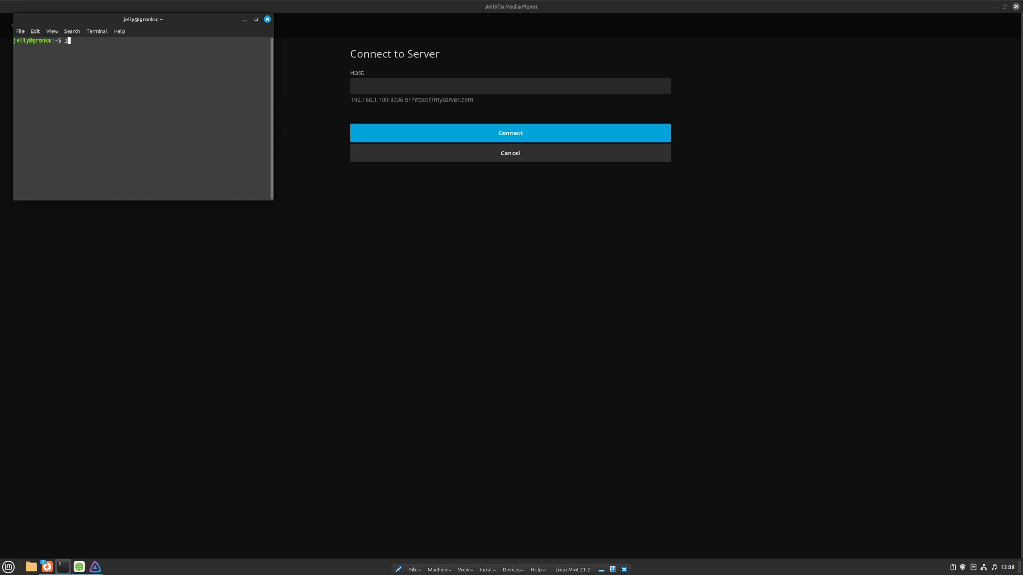
key("Return")
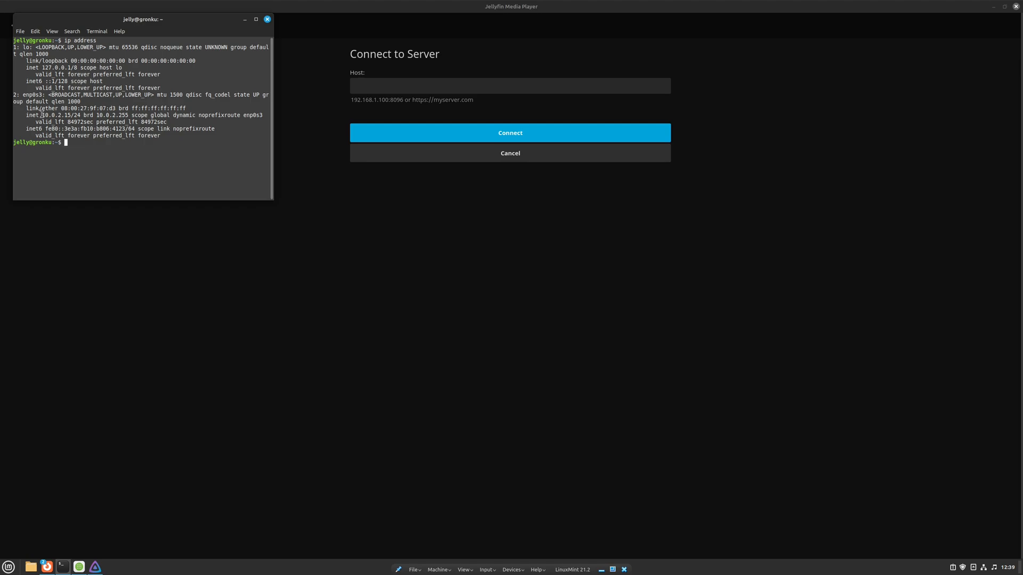
double_click(51, 116)
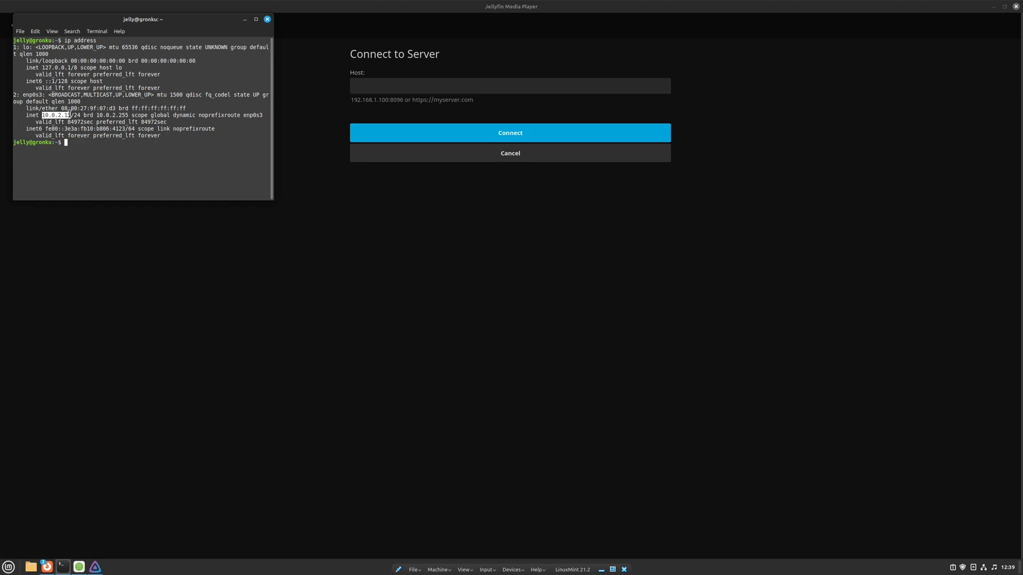
mouse_move(156, 144)
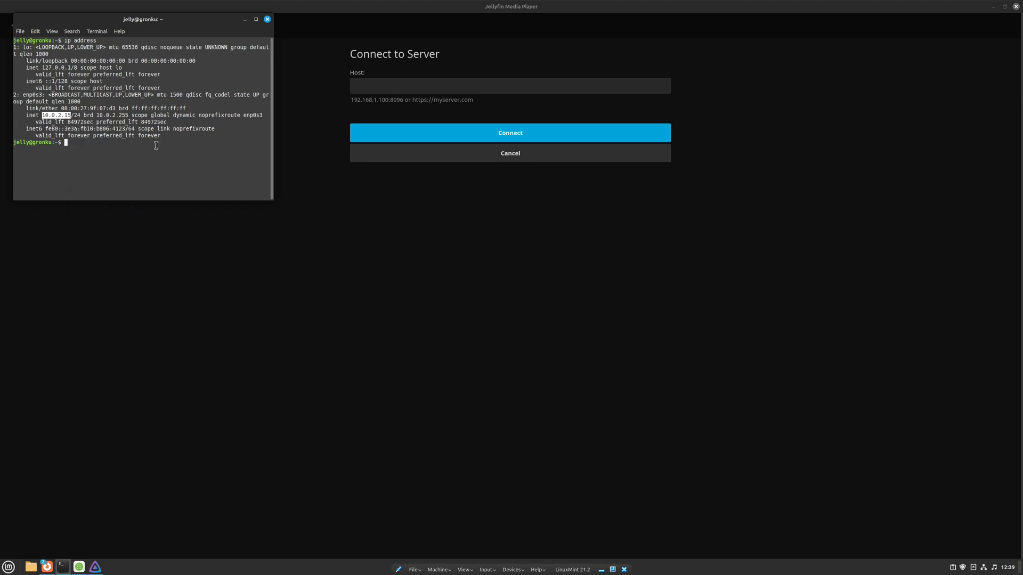
Step: Type a host address starting with 10.0.2.15 and attempt to connect
left_click(509, 85)
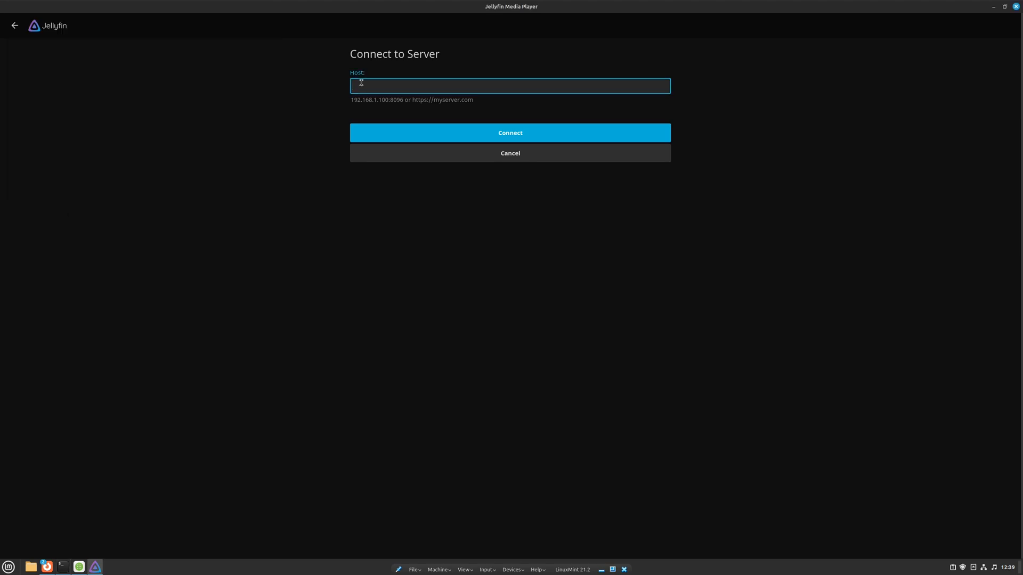
type("10.0.2.15")
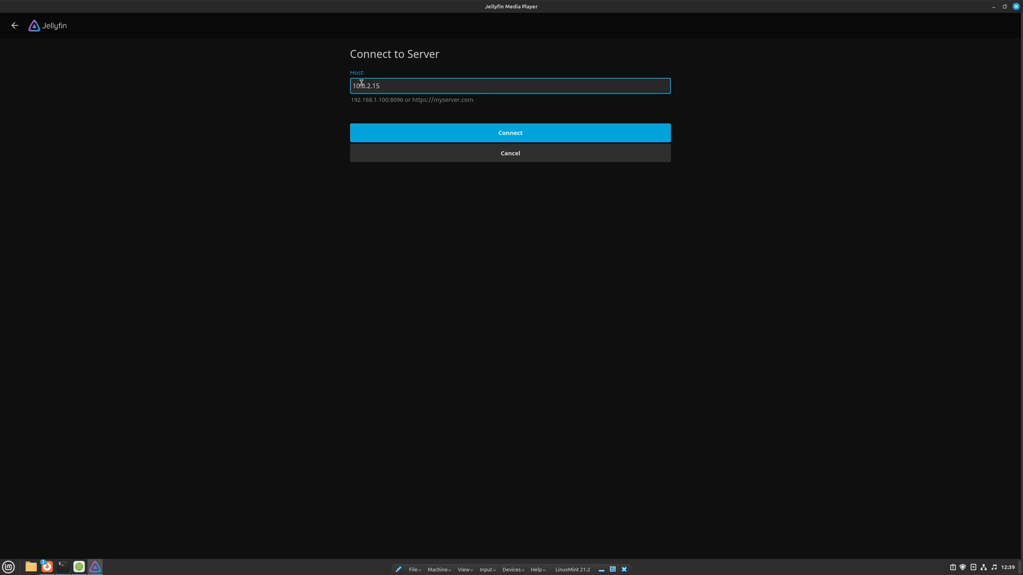
type(".24:")
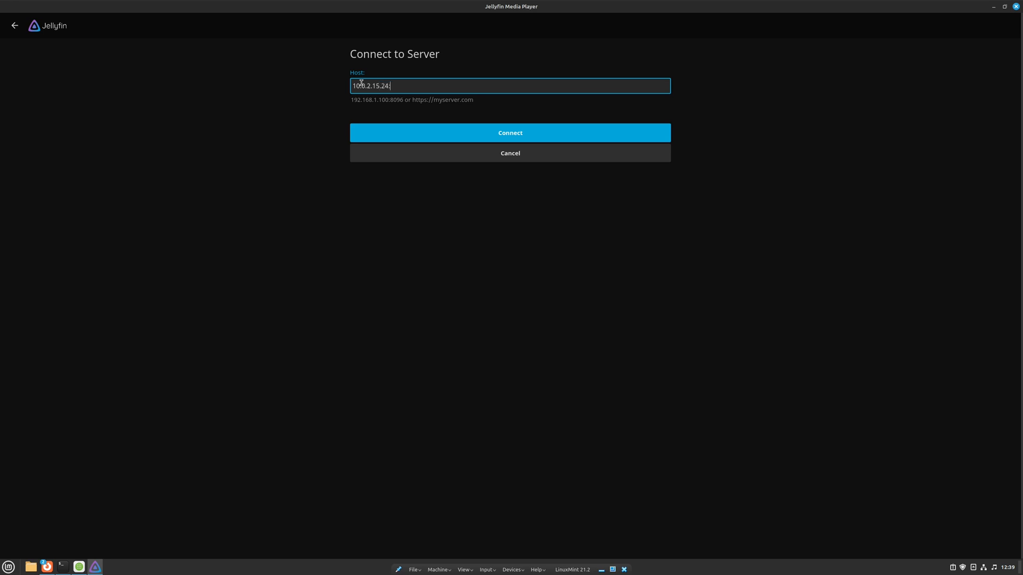
type("8096")
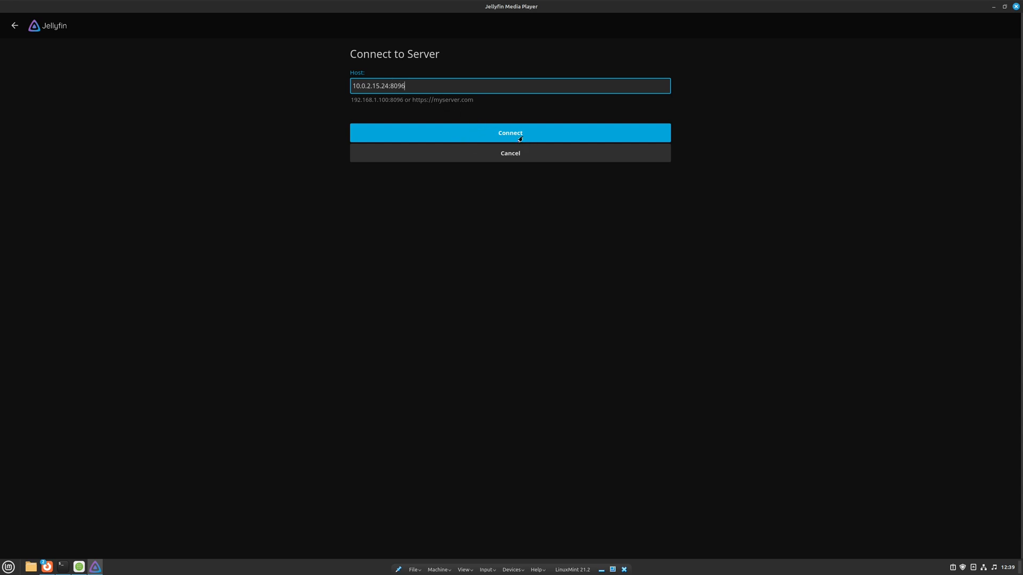
mouse_move(348, 115)
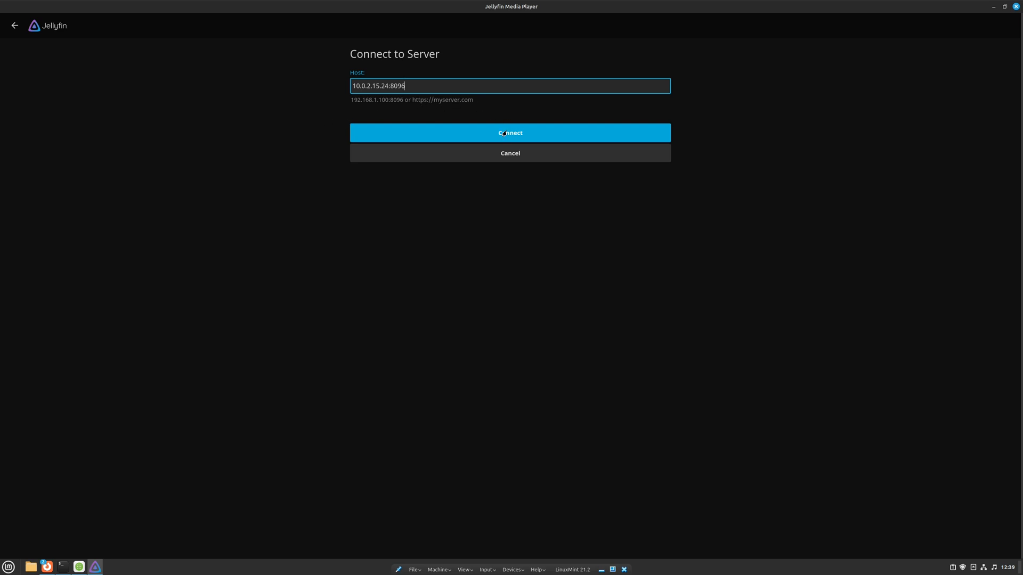
left_click(510, 133)
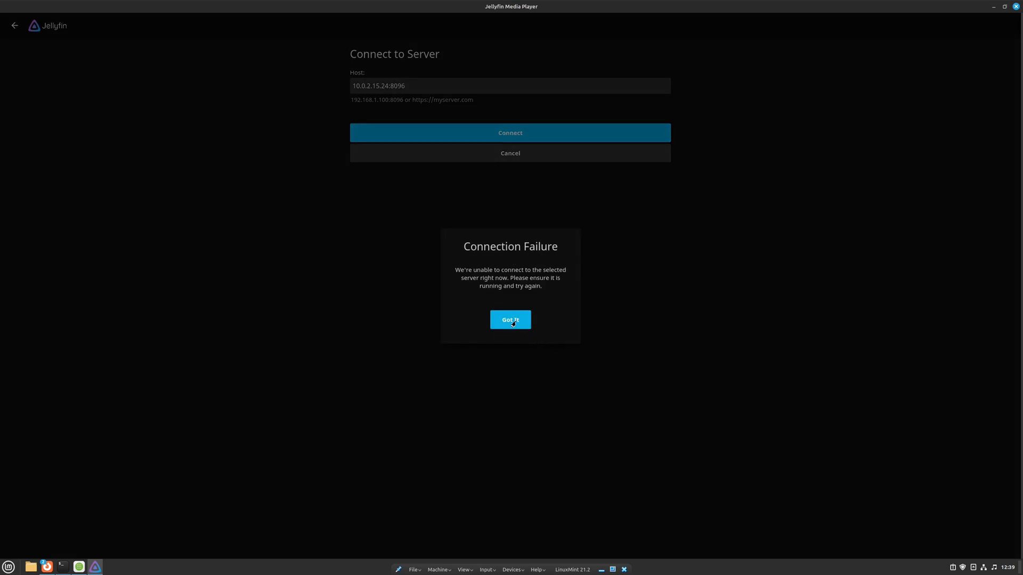
Step: Dismiss the connection failure, correct the host to 10.0.2.15:8096, and connect again
left_click(510, 319)
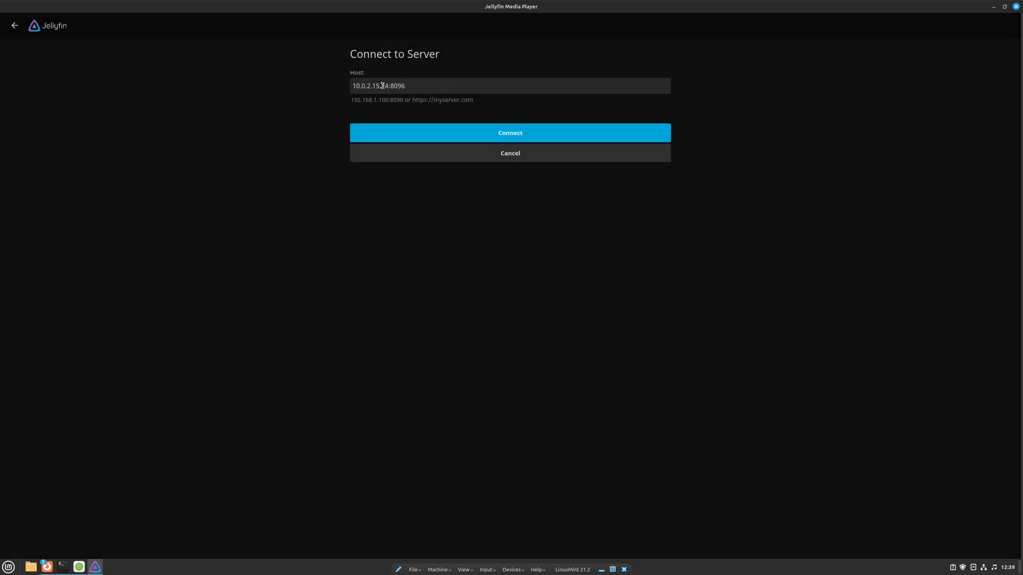
left_click(509, 85)
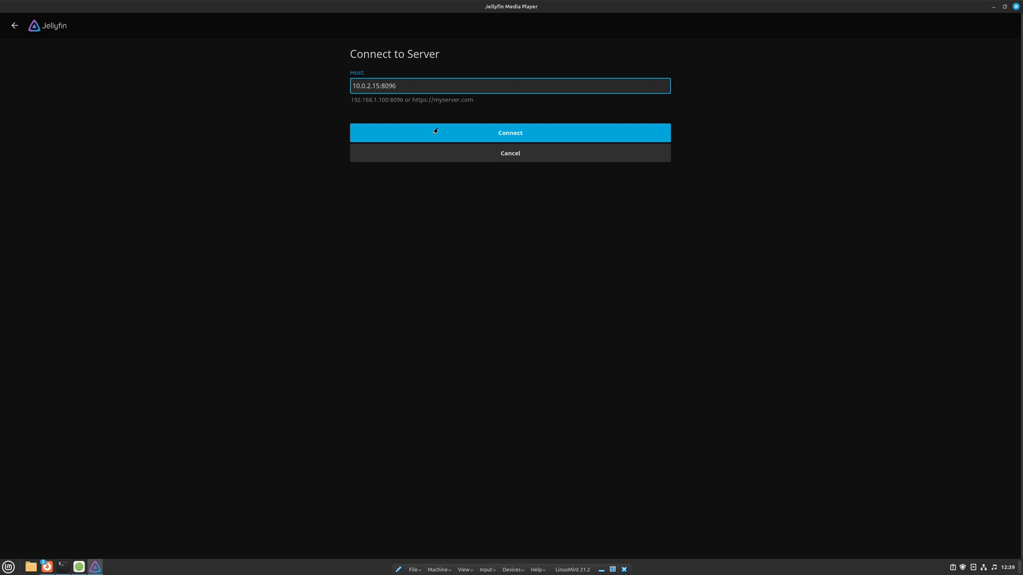
left_click(509, 133)
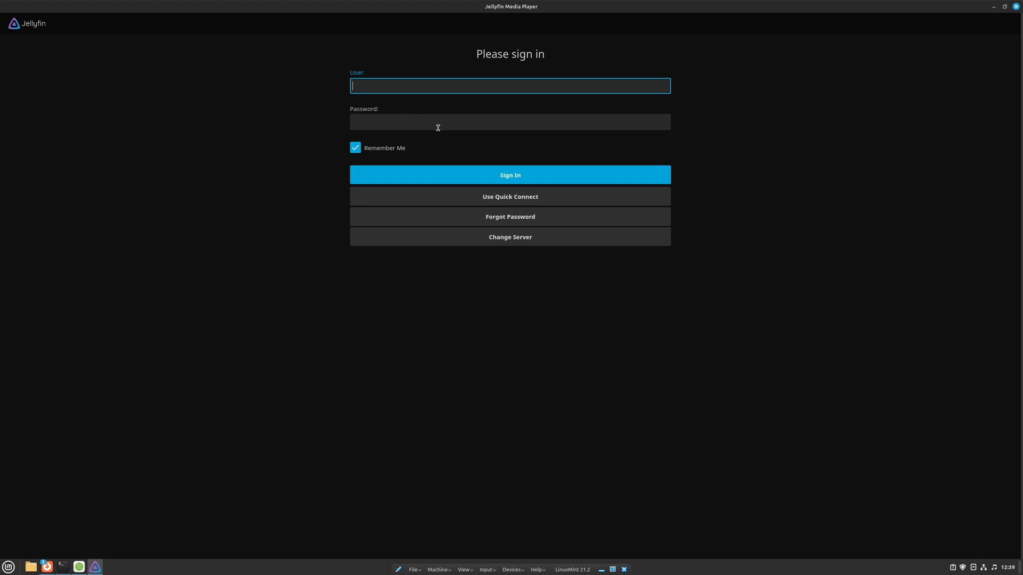
mouse_move(83, 573)
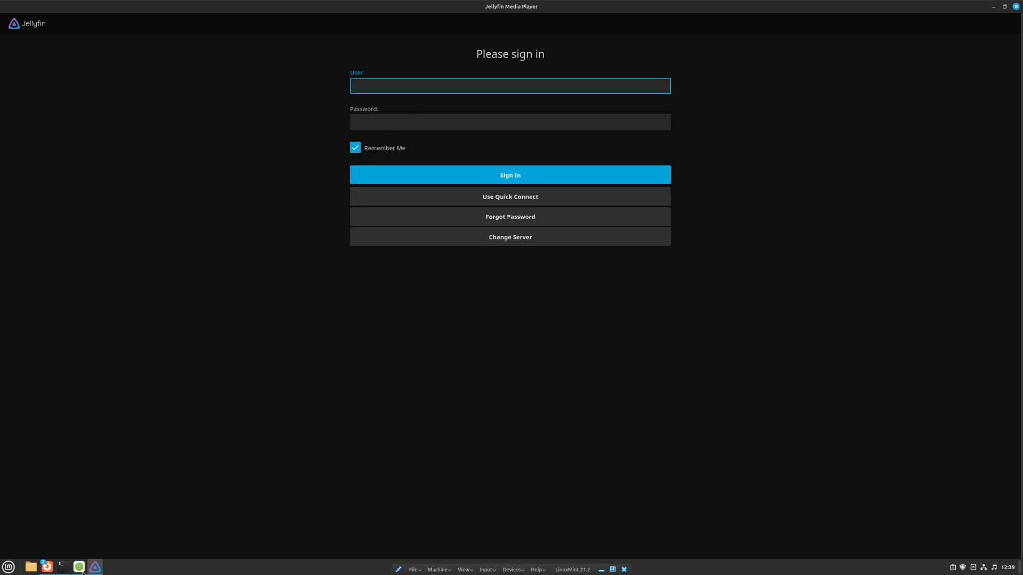
Step: Sign in as user 'jelly' with its password
left_click(62, 566)
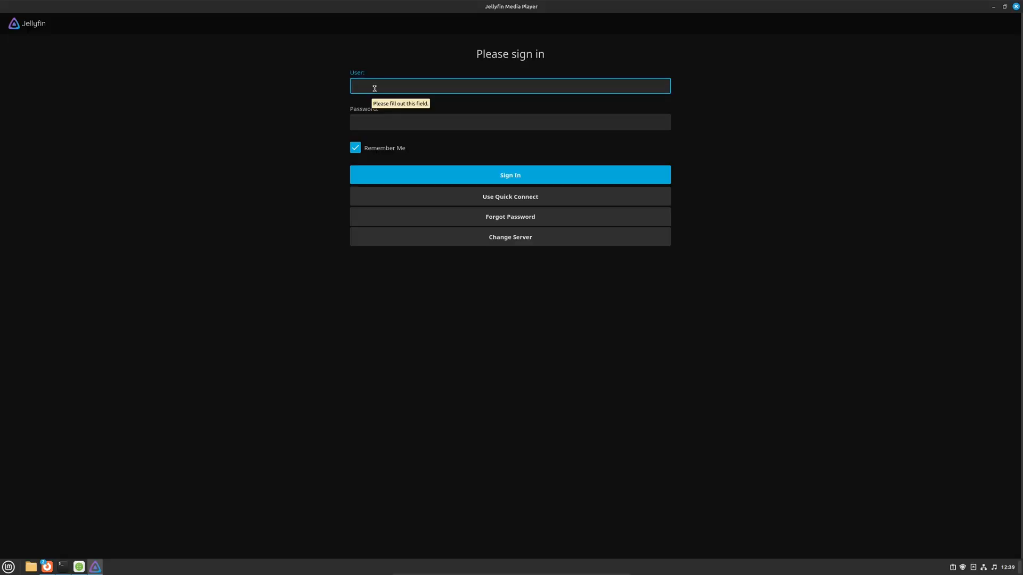
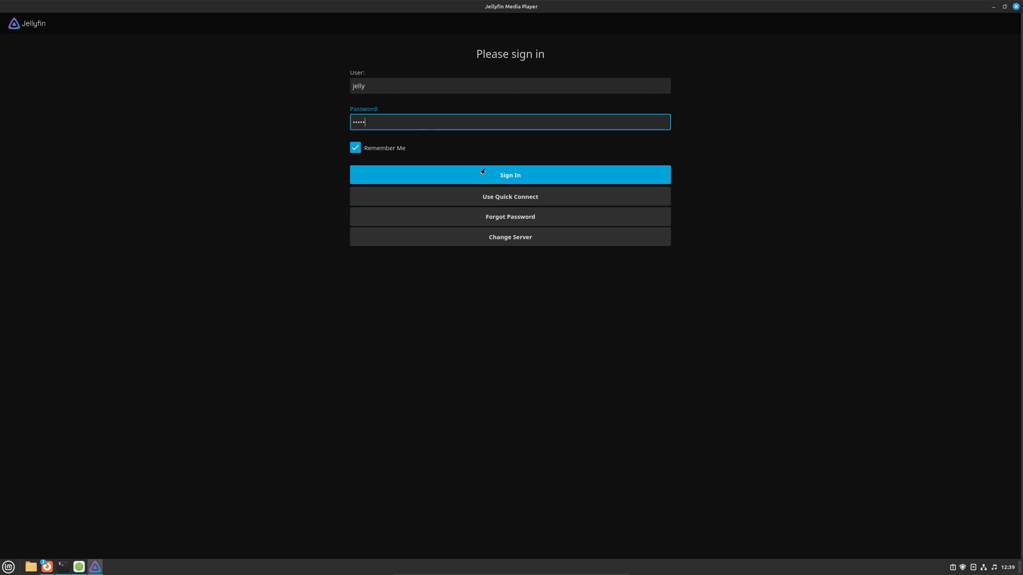
left_click(509, 175)
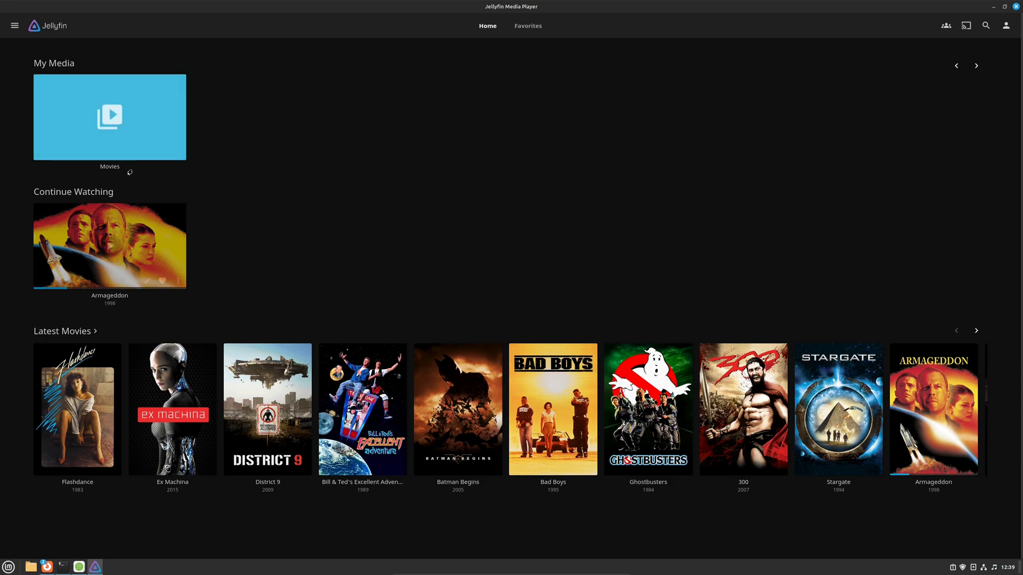
mouse_move(71, 96)
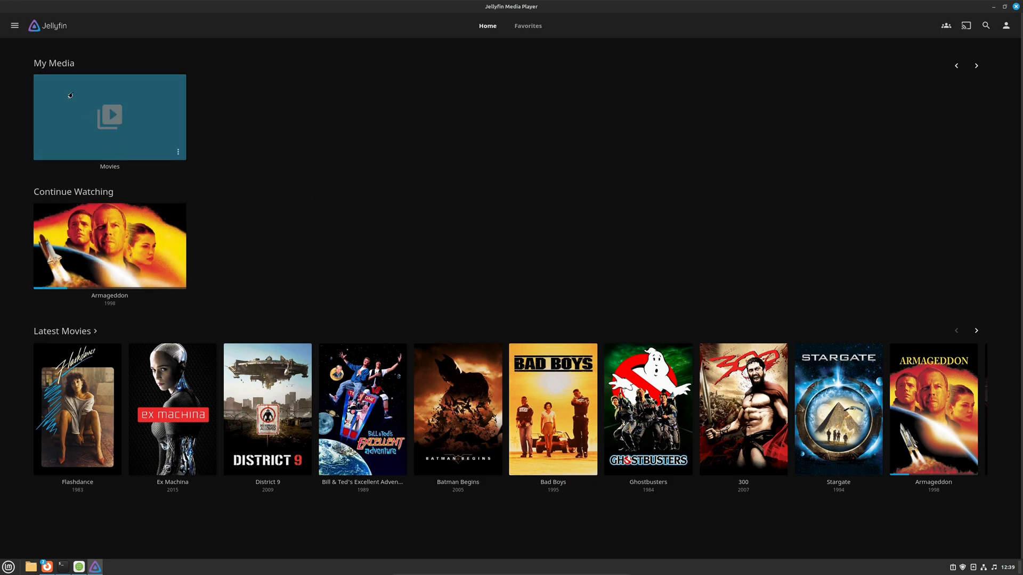
mouse_move(178, 152)
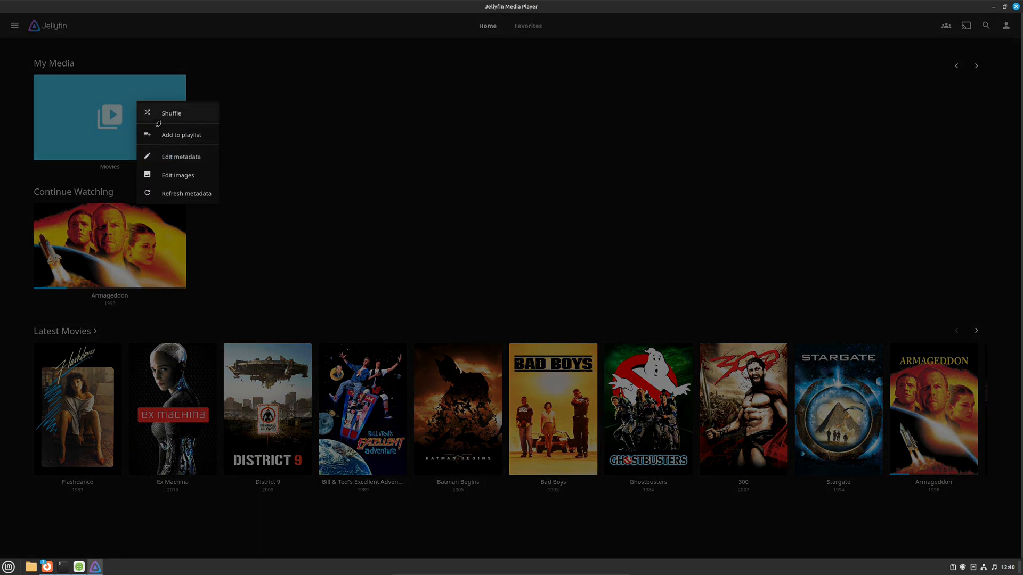
mouse_move(178, 175)
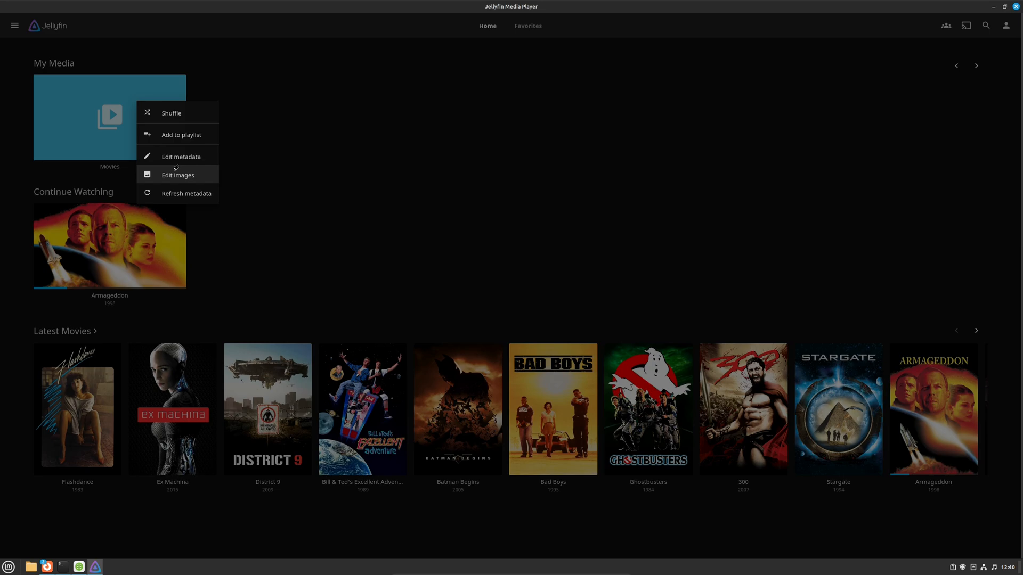
left_click(177, 174)
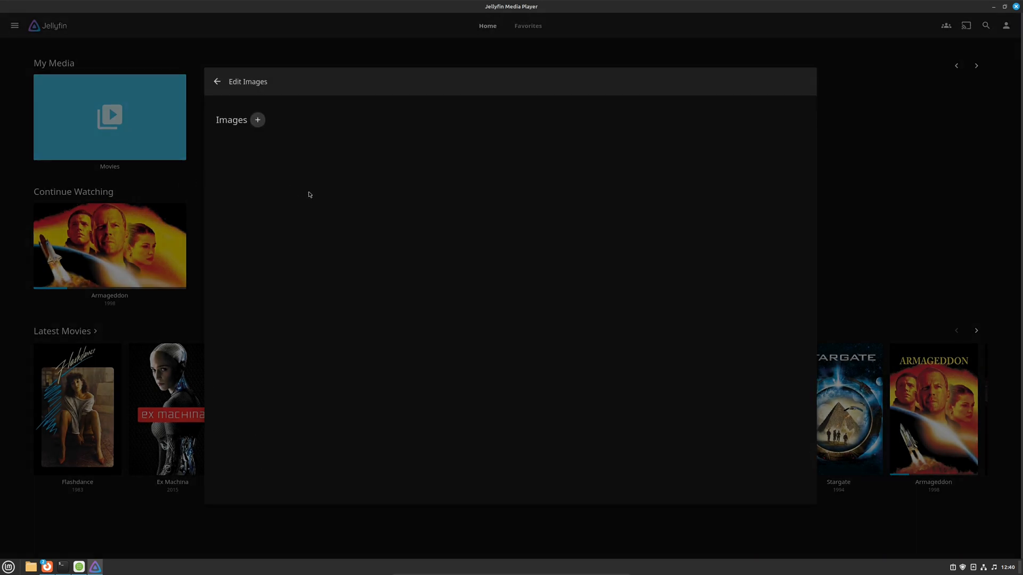
left_click(257, 119)
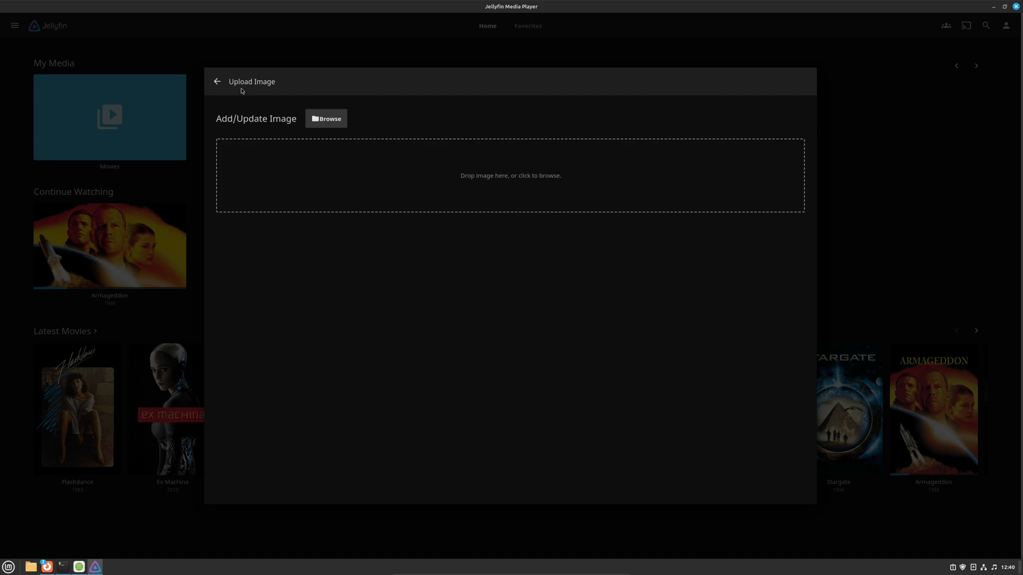
left_click(217, 81)
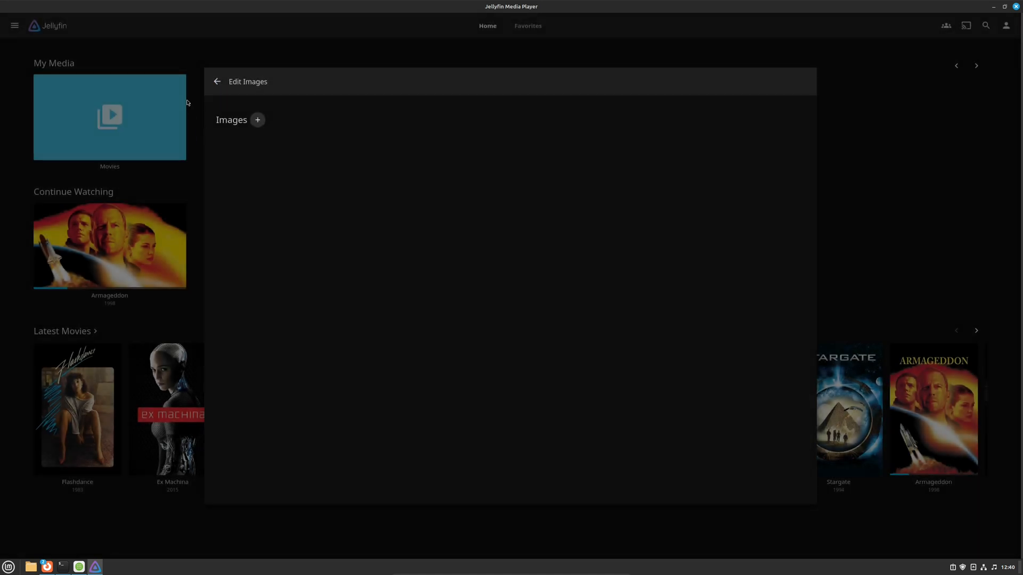
left_click(217, 81)
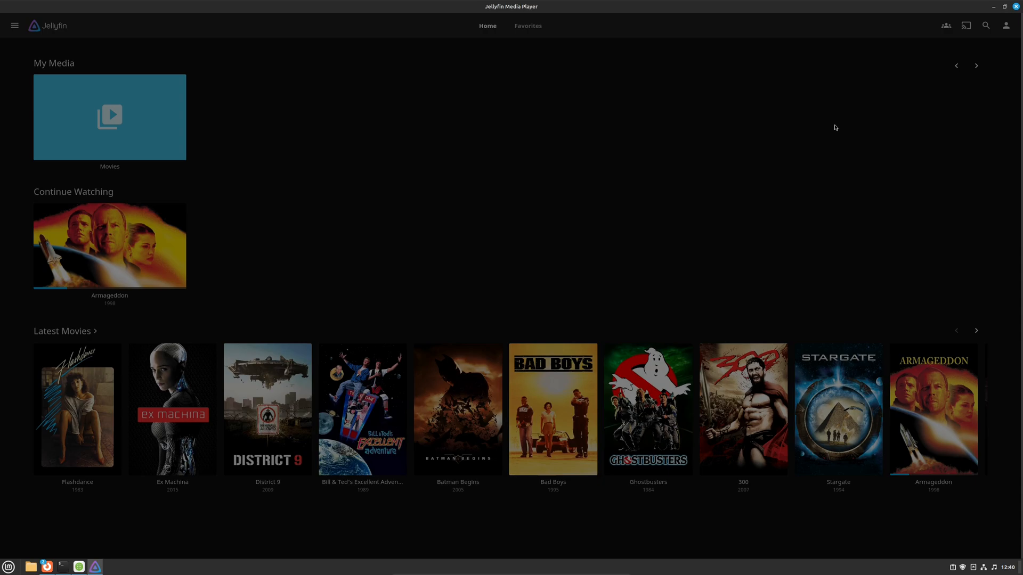
mouse_move(110, 246)
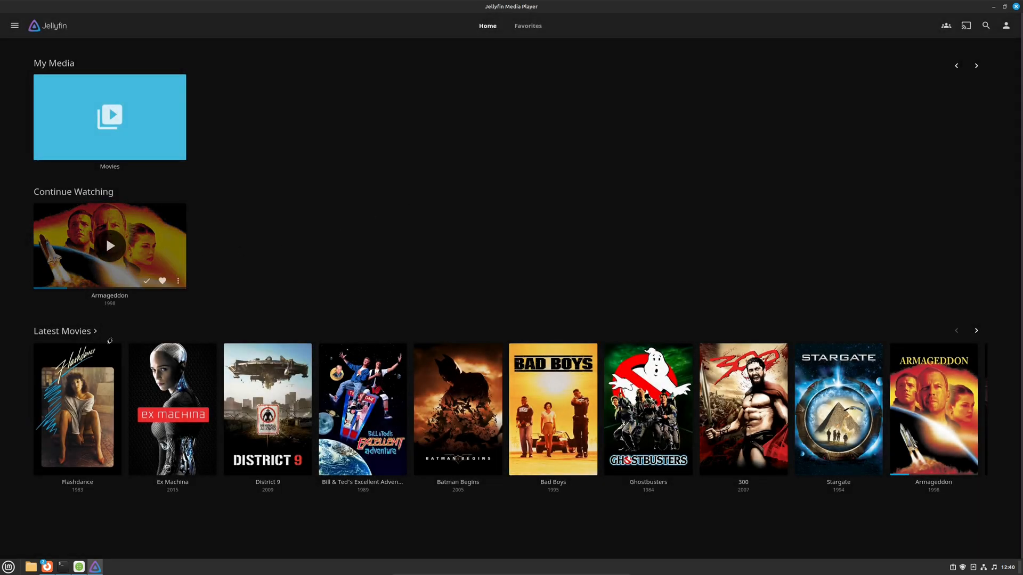
left_click(976, 331)
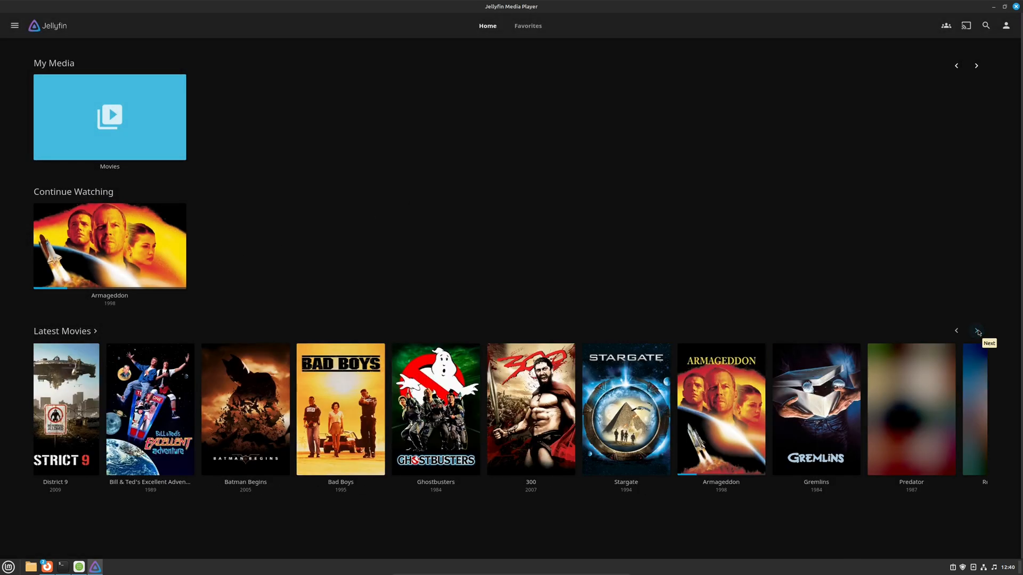
left_click(975, 330)
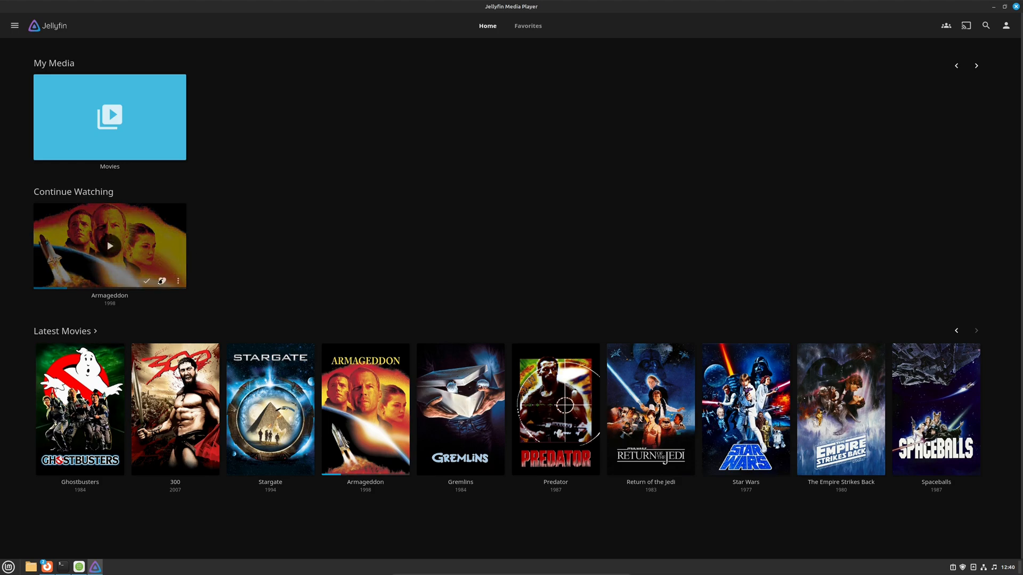
left_click(109, 245)
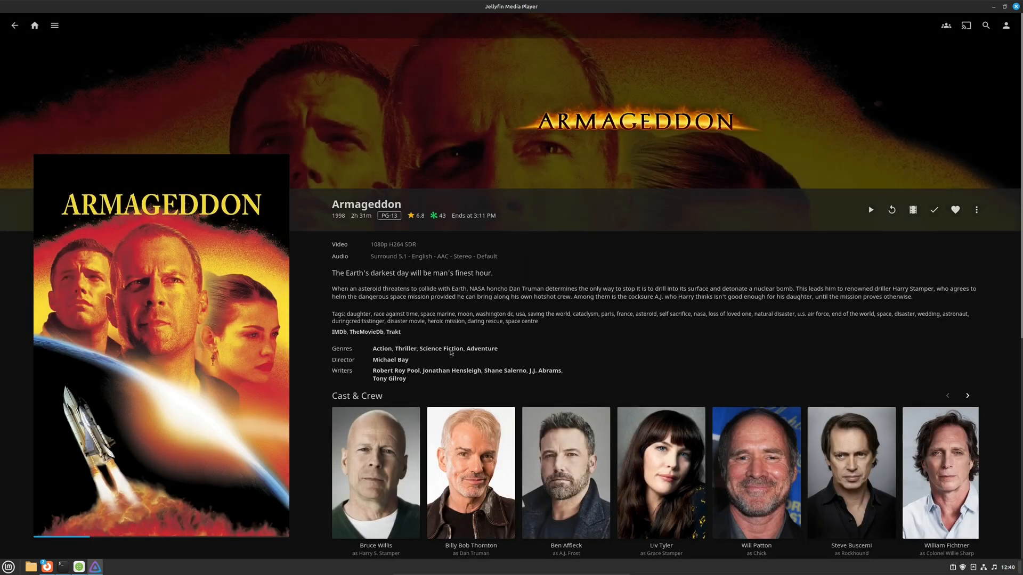
scroll("down", 3)
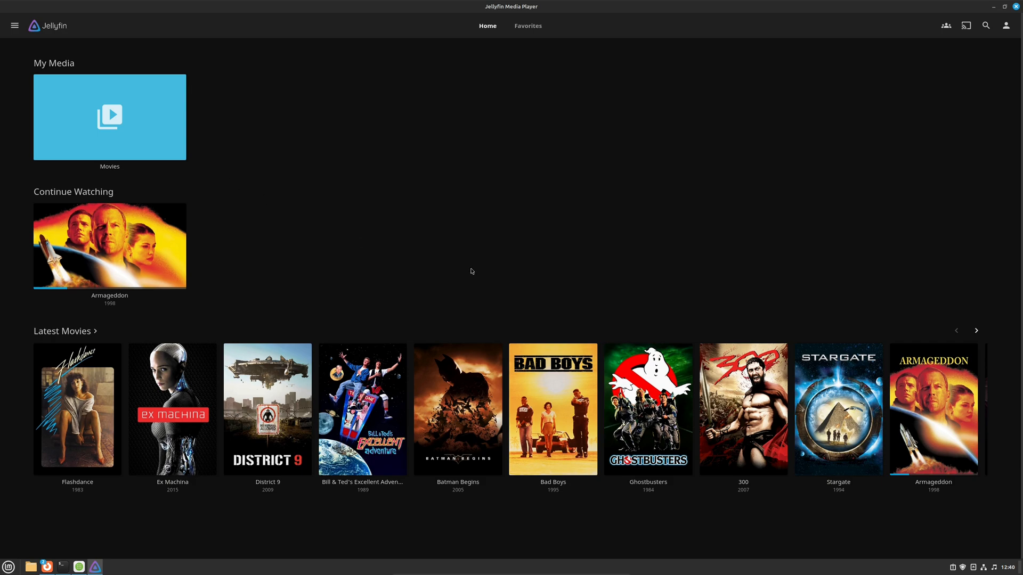
mouse_move(55, 30)
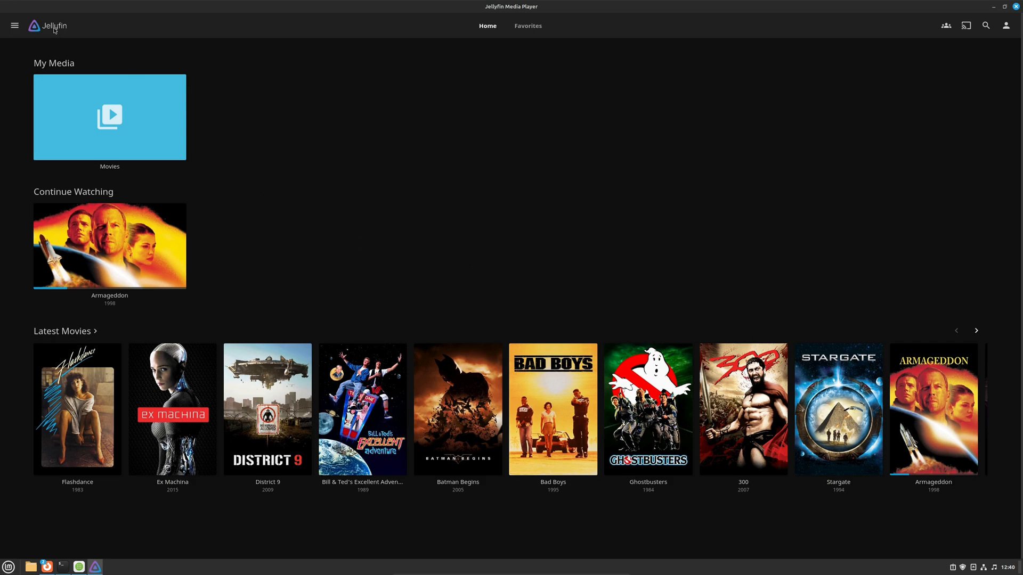
mouse_move(311, 217)
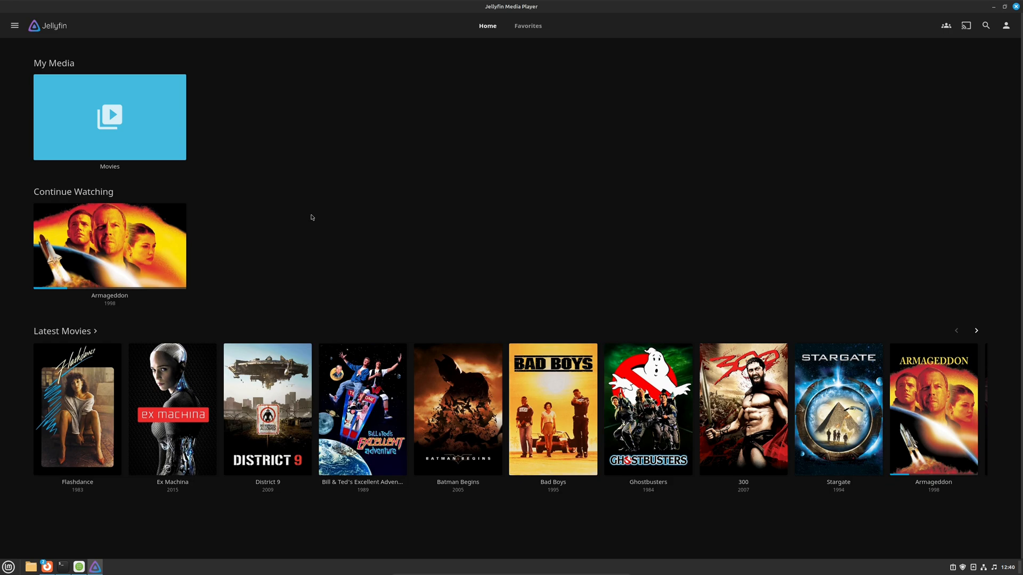
mouse_move(211, 101)
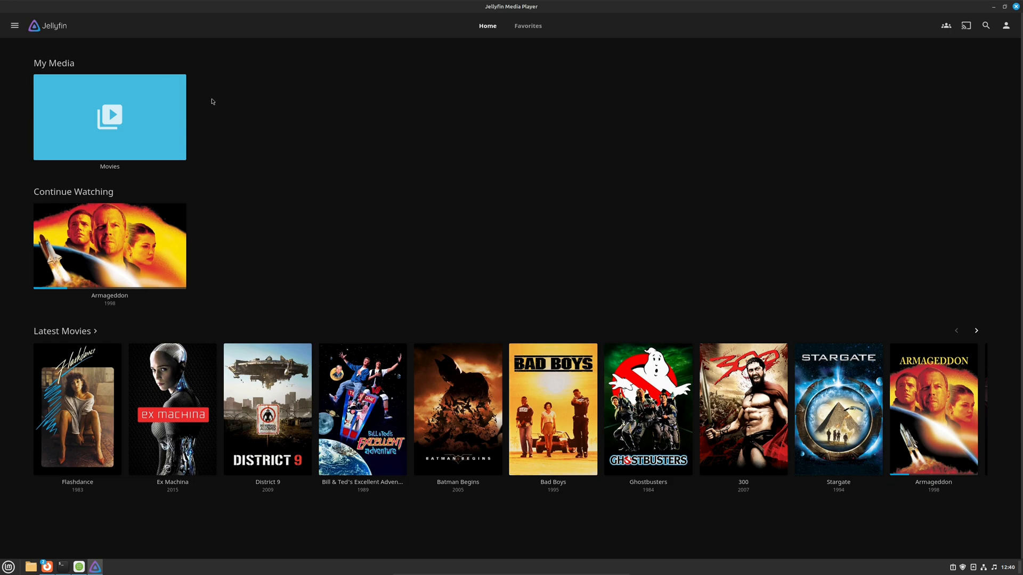
mouse_move(506, 184)
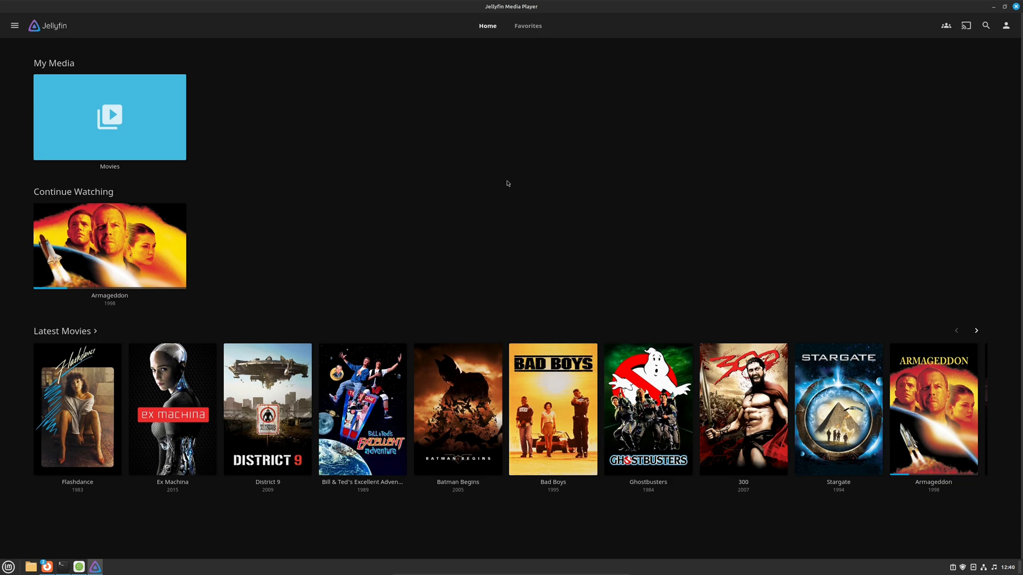
mouse_move(319, 223)
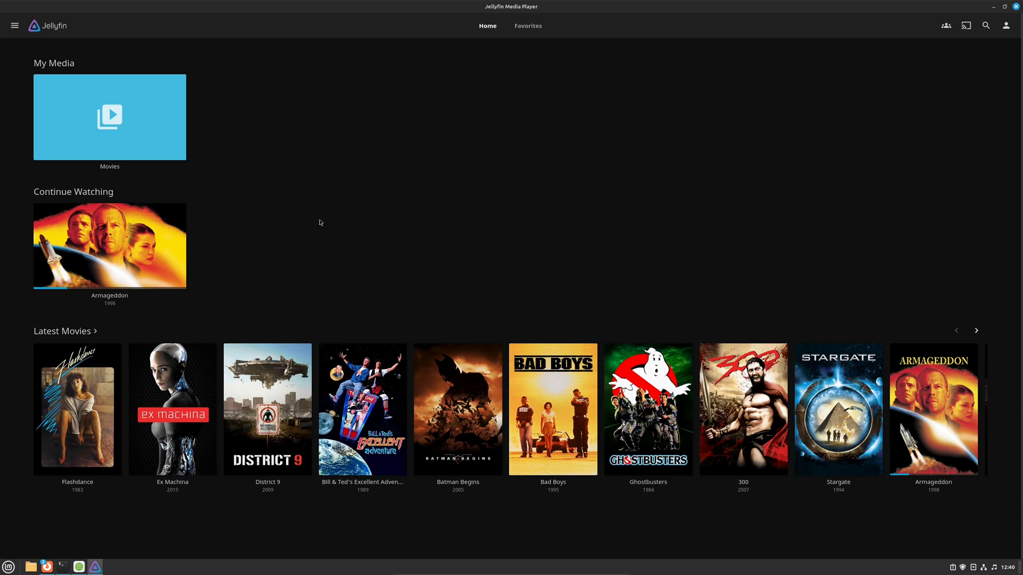
mouse_move(56, 242)
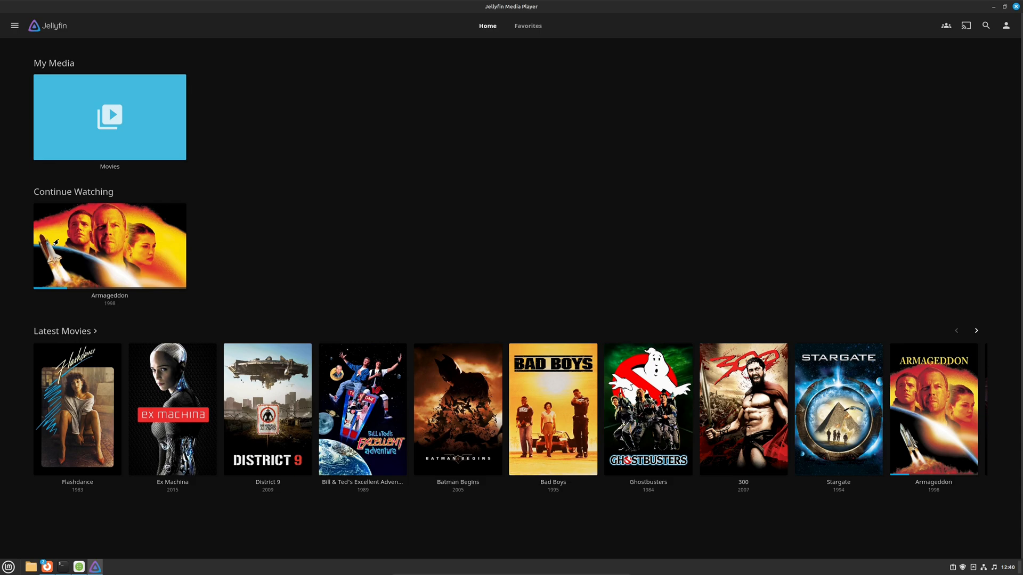
mouse_move(932, 409)
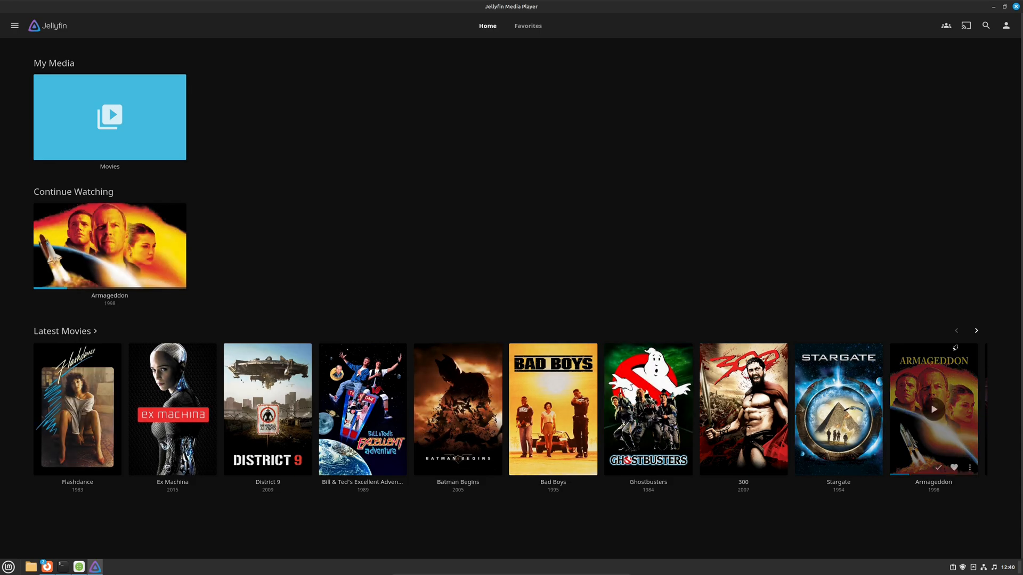
mouse_move(78, 567)
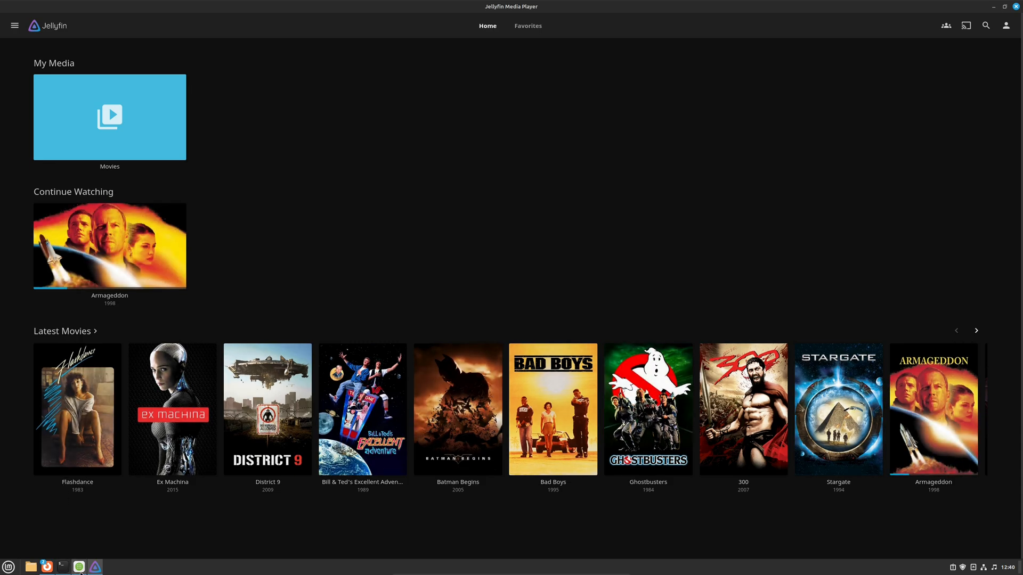
left_click(78, 566)
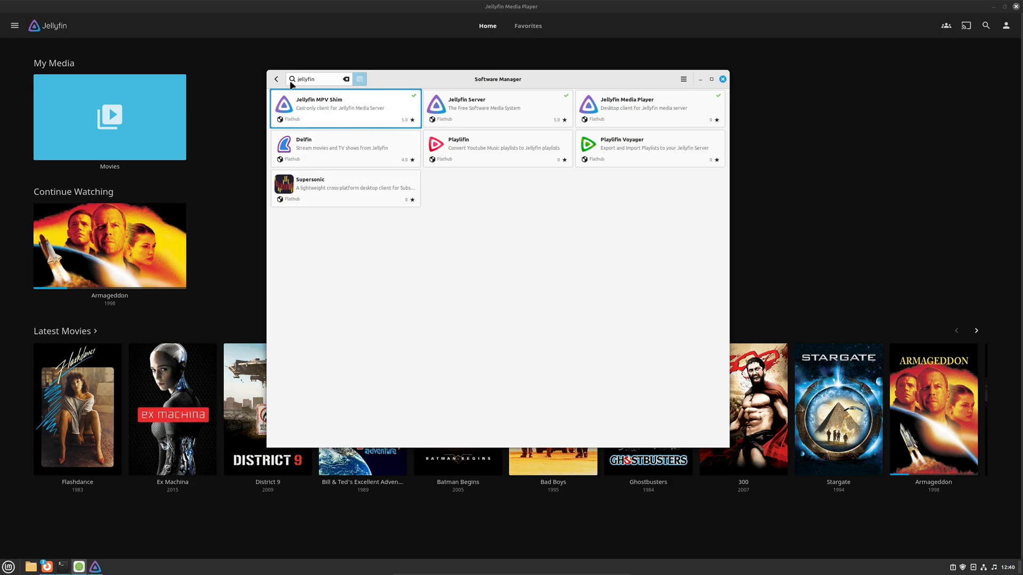
left_click(346, 79)
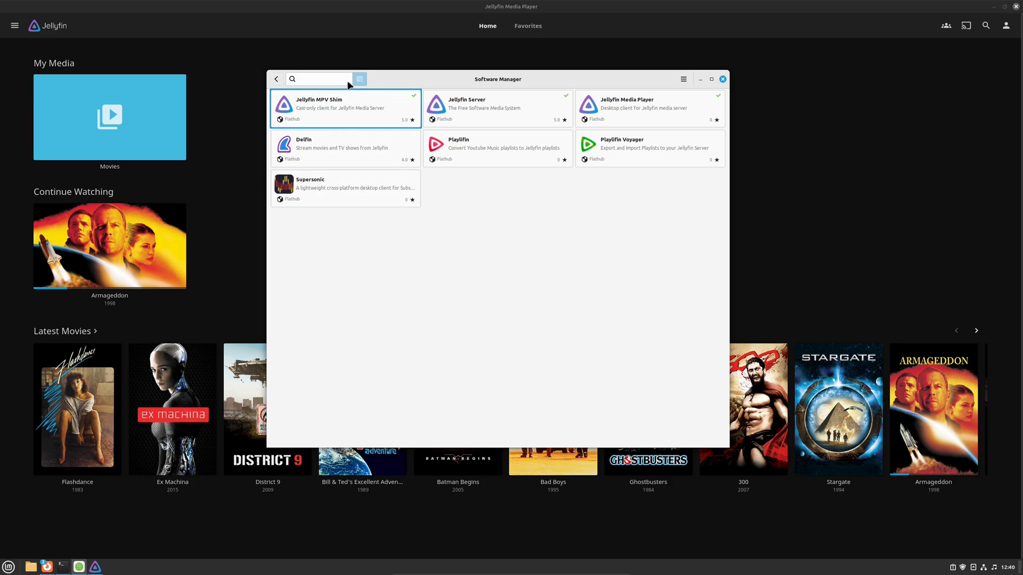
left_click(276, 78)
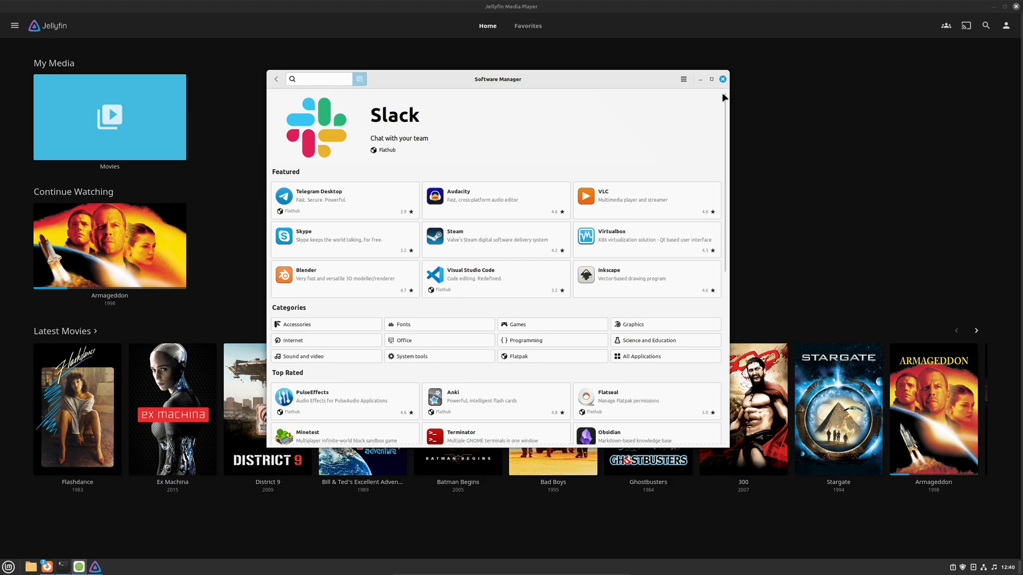
left_click(722, 78)
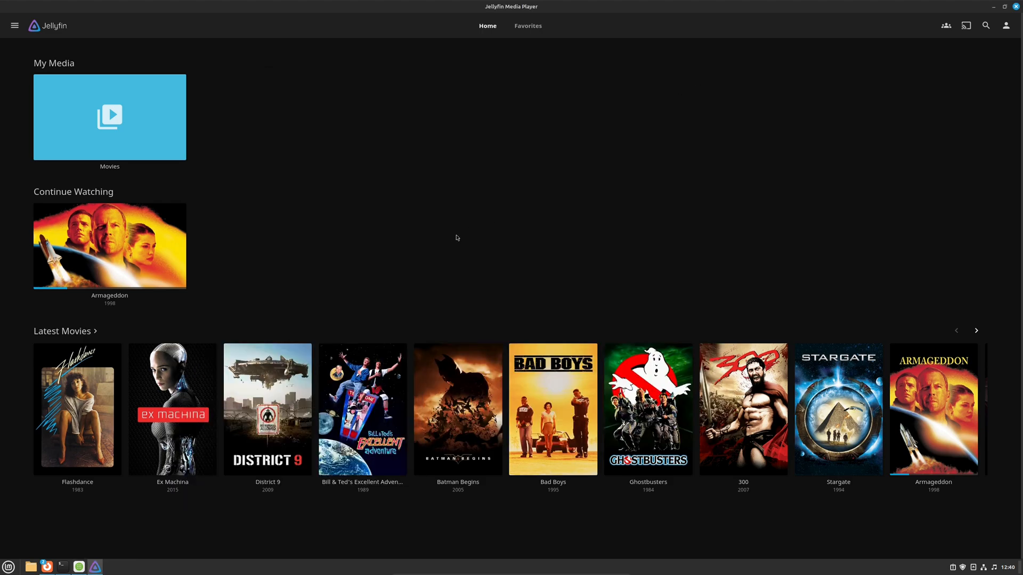
mouse_move(156, 131)
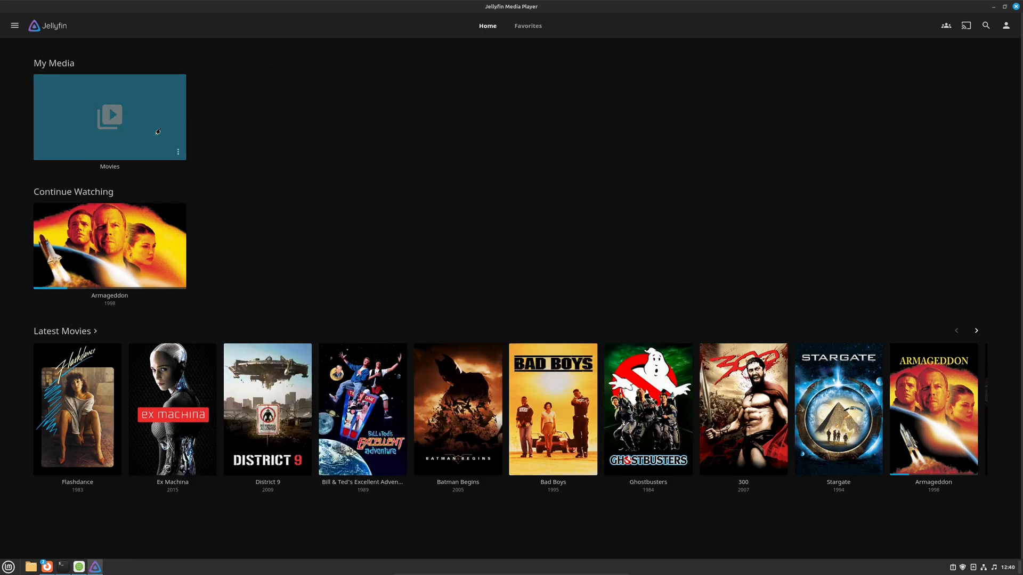
Step: Open the Movies tile under My Media to show all 17 films
left_click(110, 117)
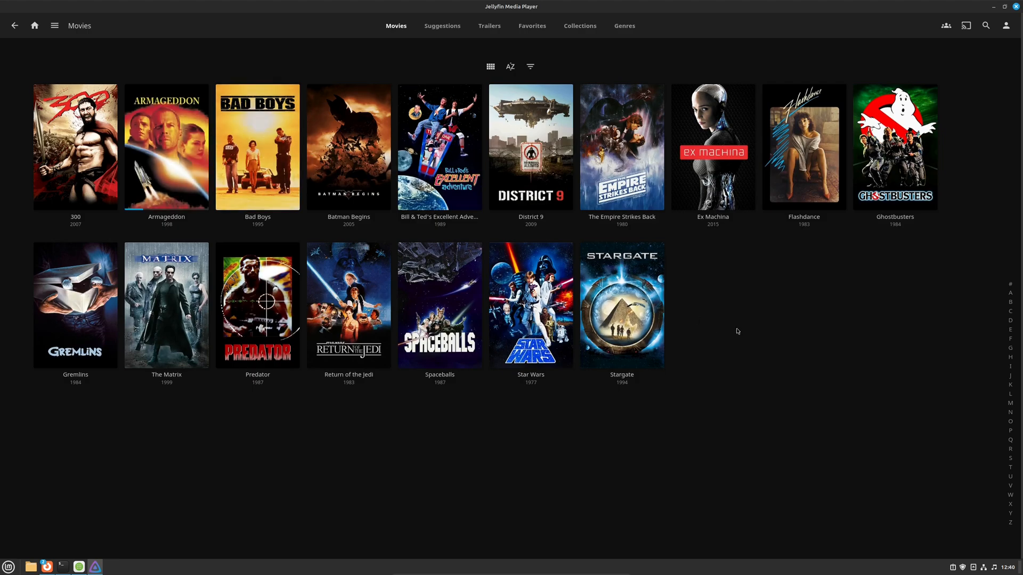
mouse_move(729, 377)
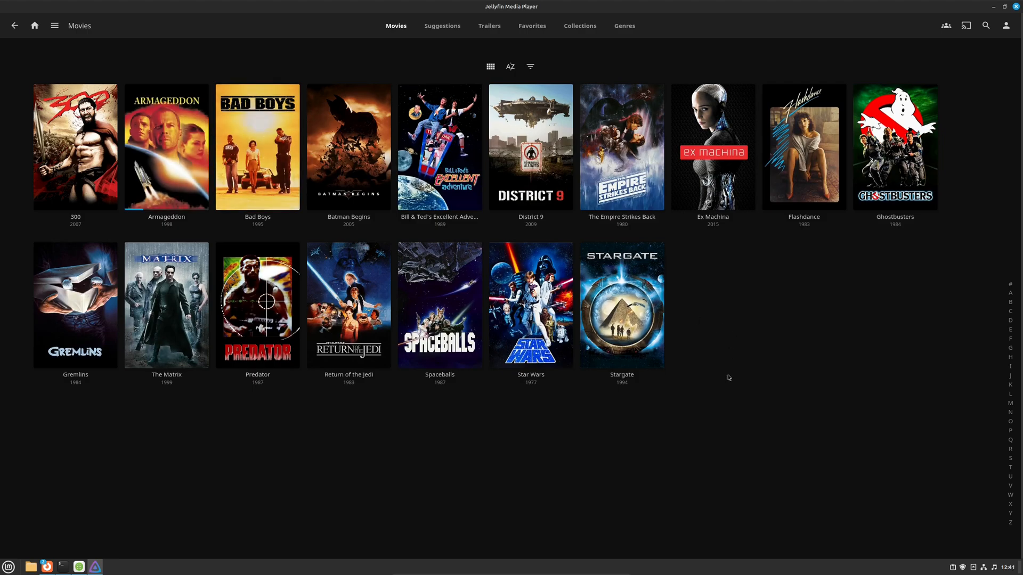